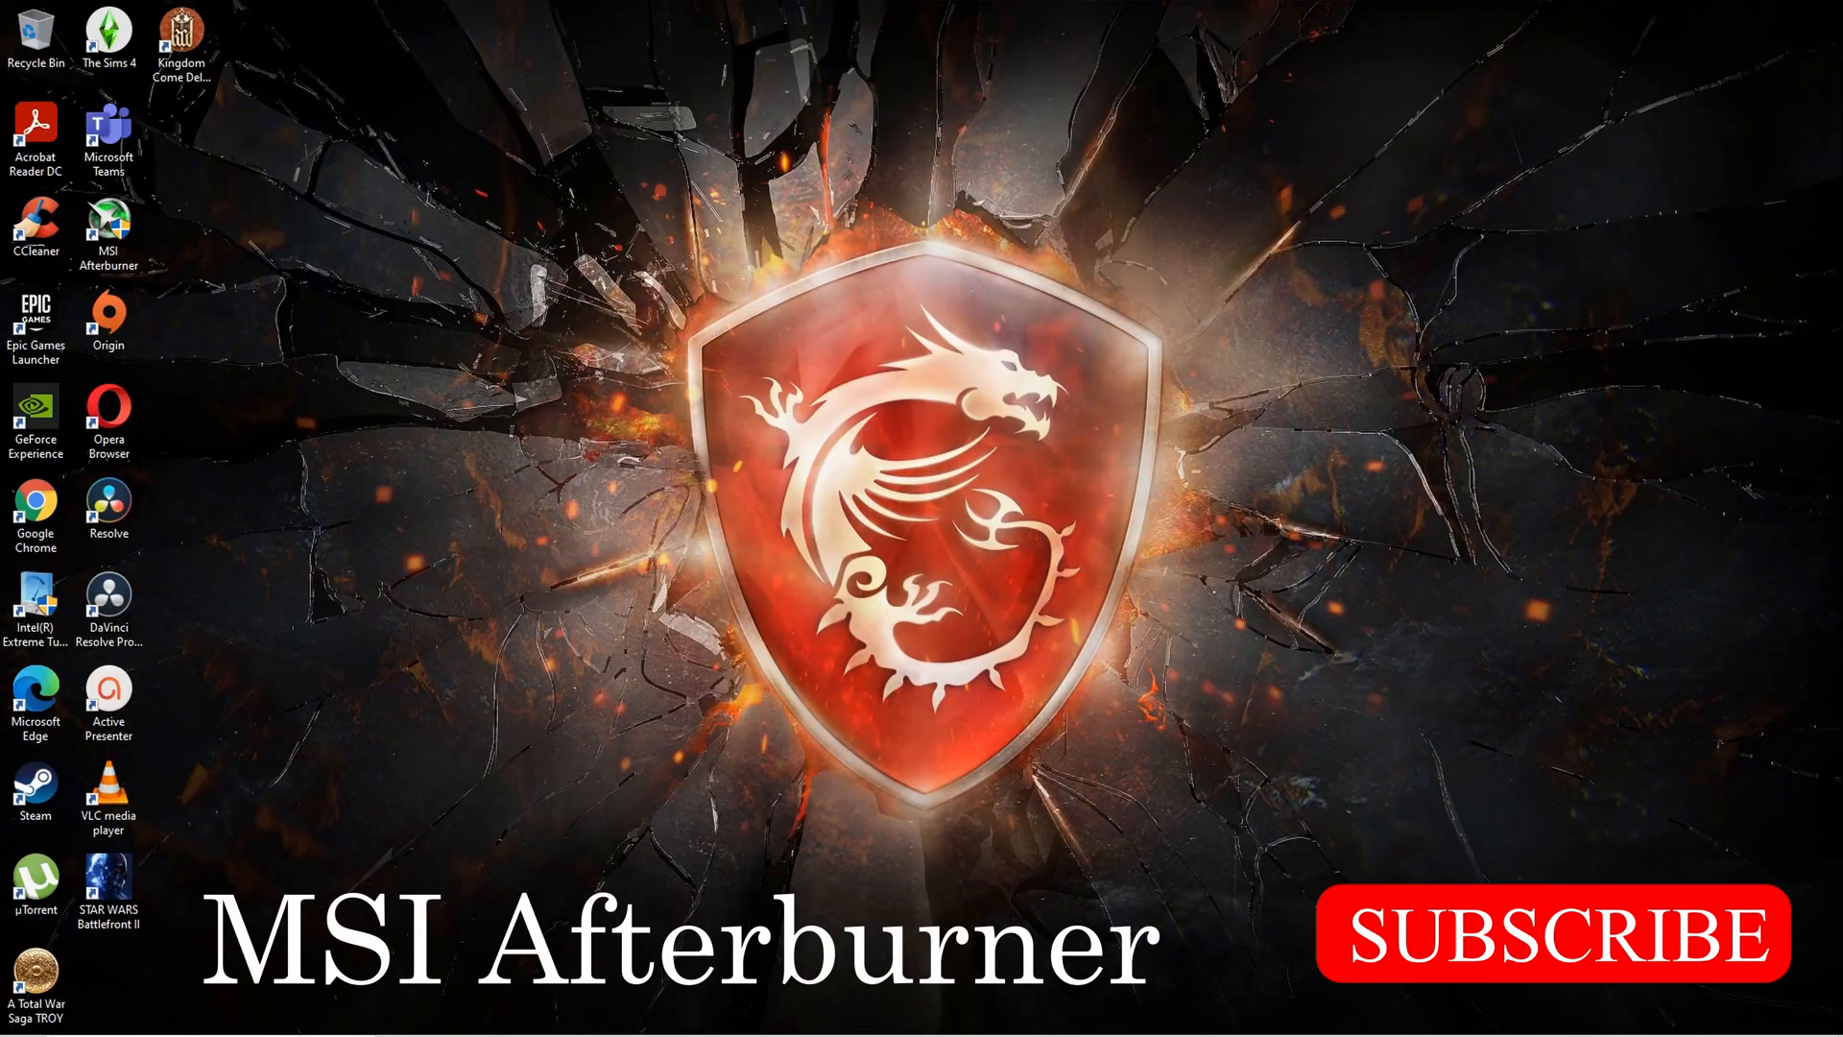
- Install MSI Afterburner 4.3.0 with both Afterburner and RivaTuner Statistics Server selected
left_click(1098, 790)
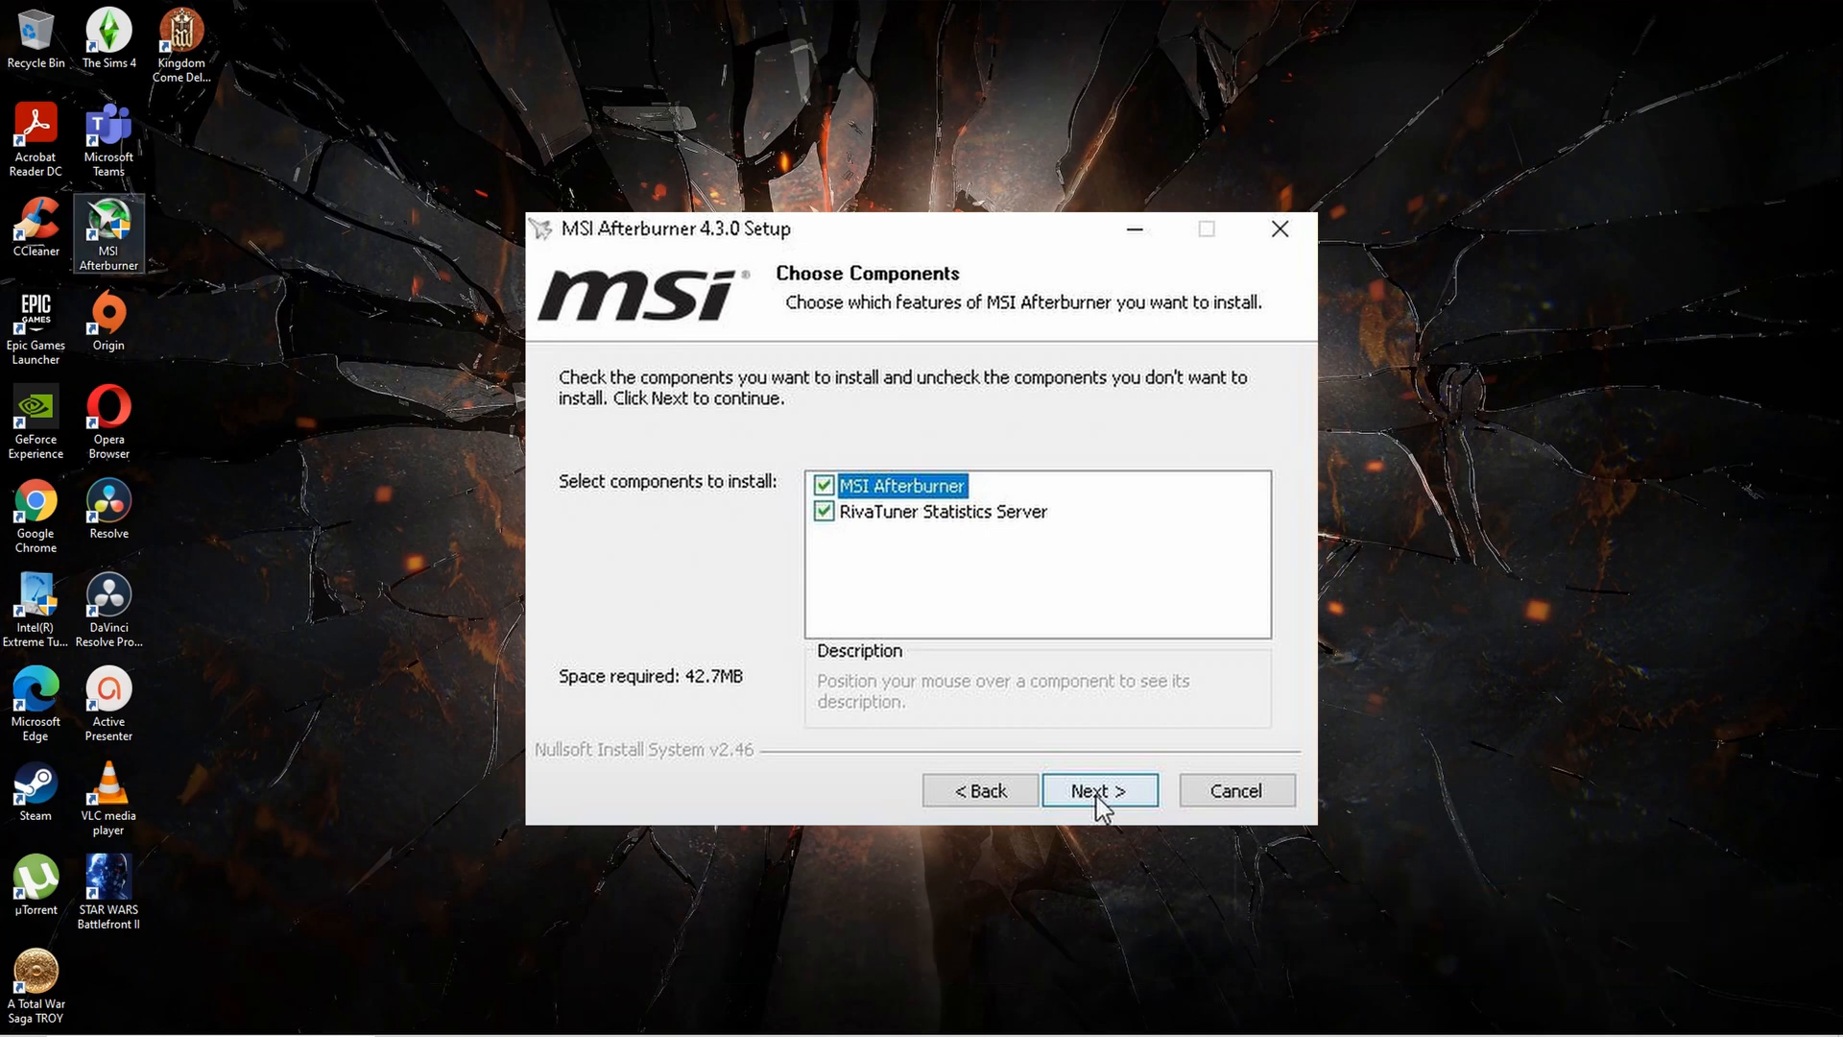
left_click(1098, 790)
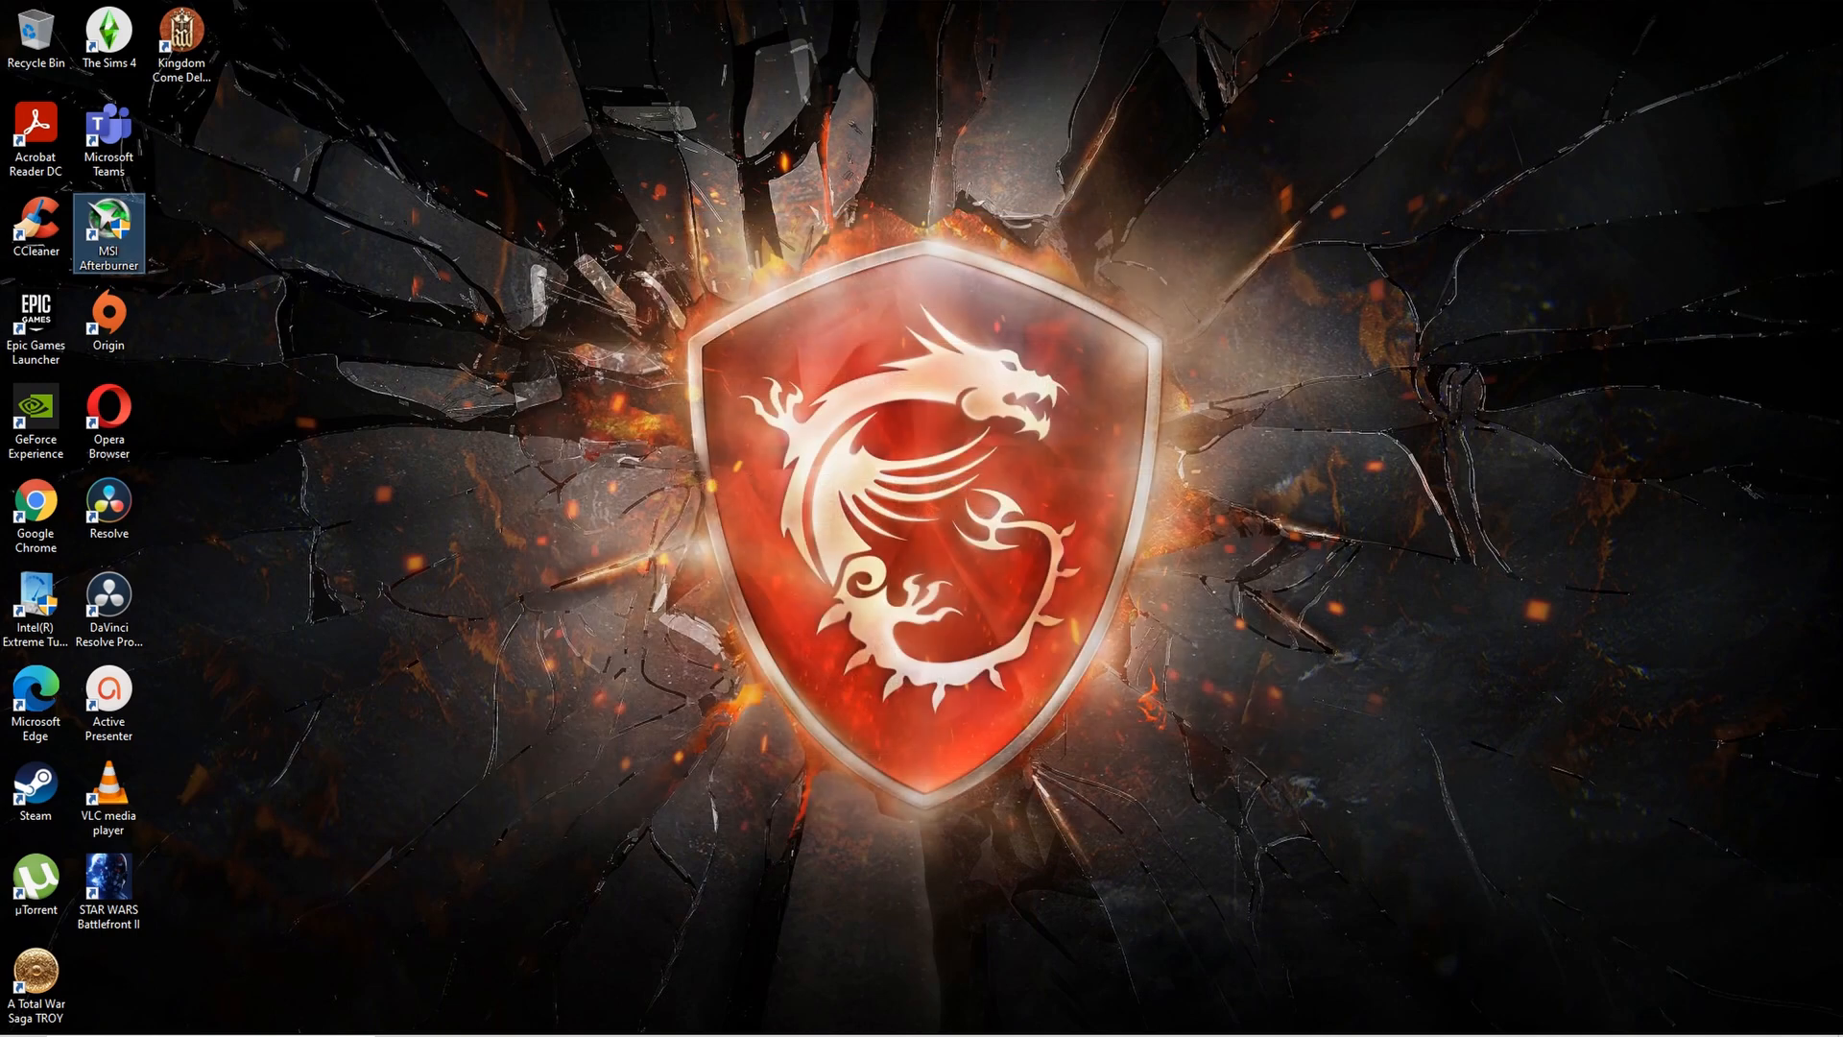
- Launch Afterburner and apply the Default MSI Afterburner v2 skin in User Interface settings
double_click(109, 231)
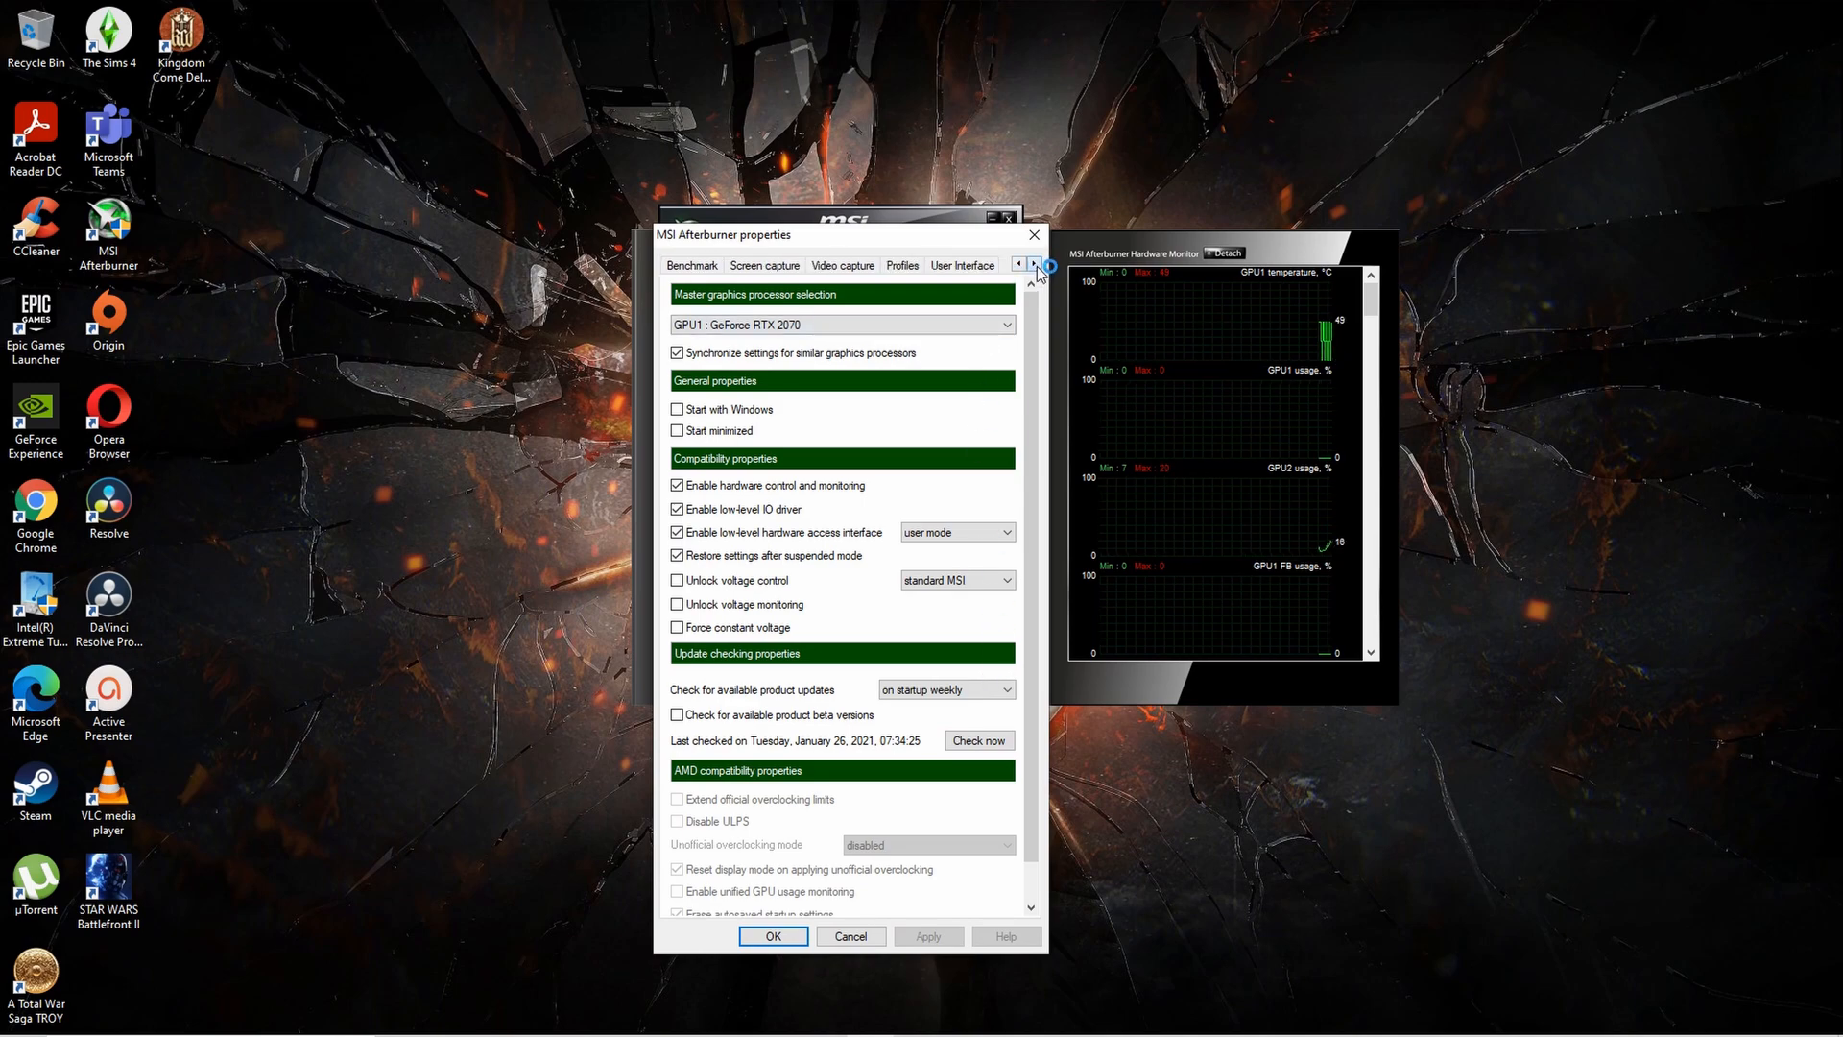
left_click(962, 265)
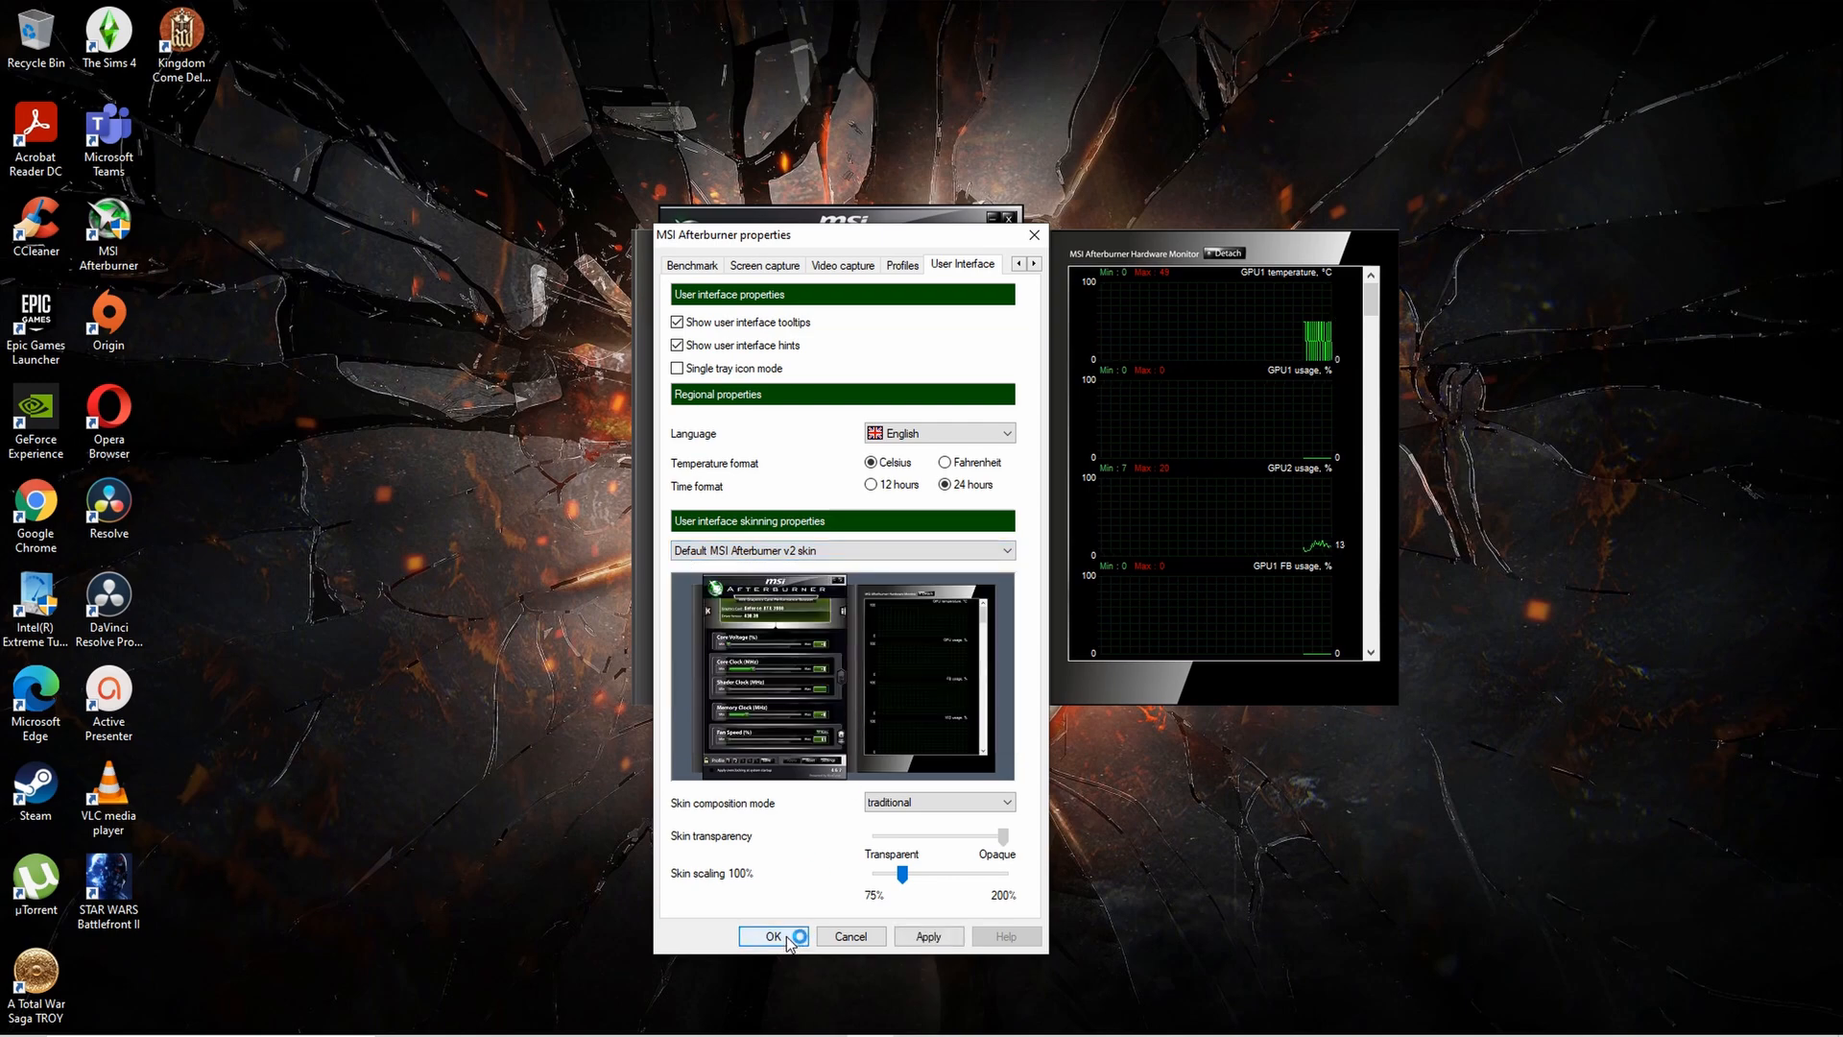
left_click(771, 936)
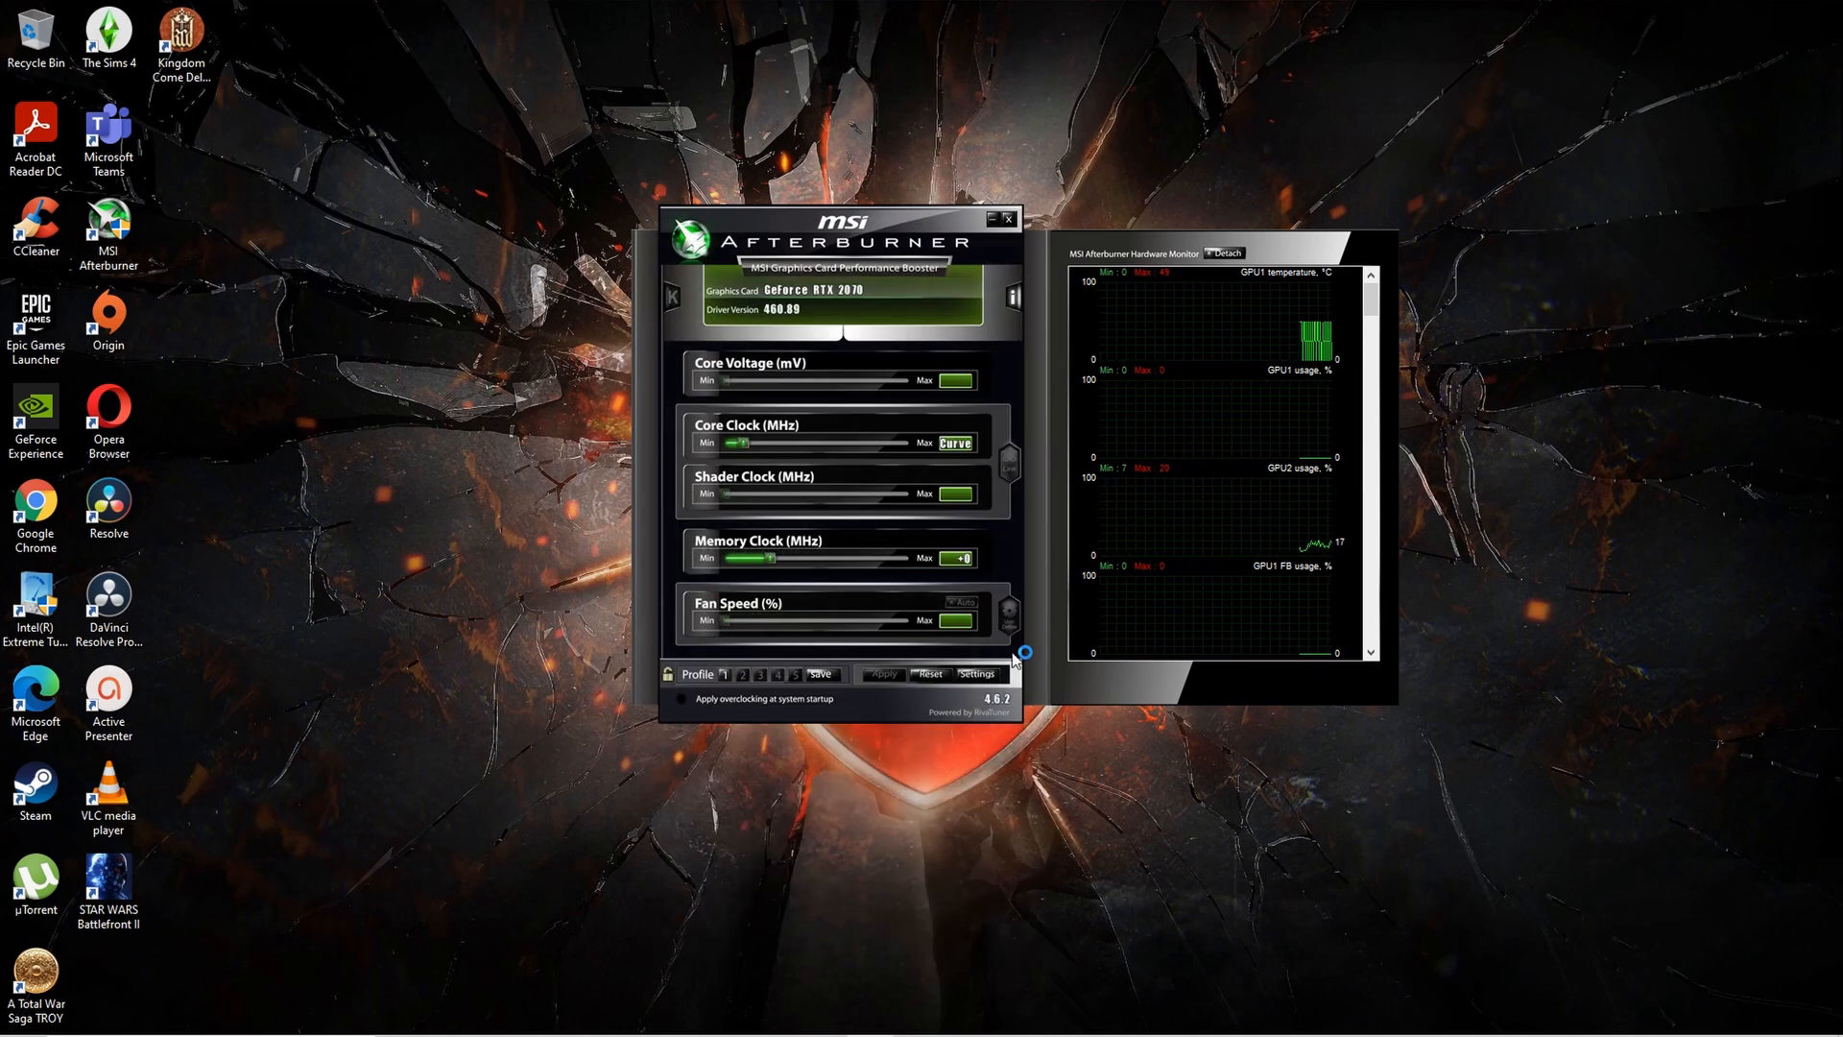
- Enable on-screen display for GPU usage, CPU temperature, CPU usage and framerate
left_click(977, 674)
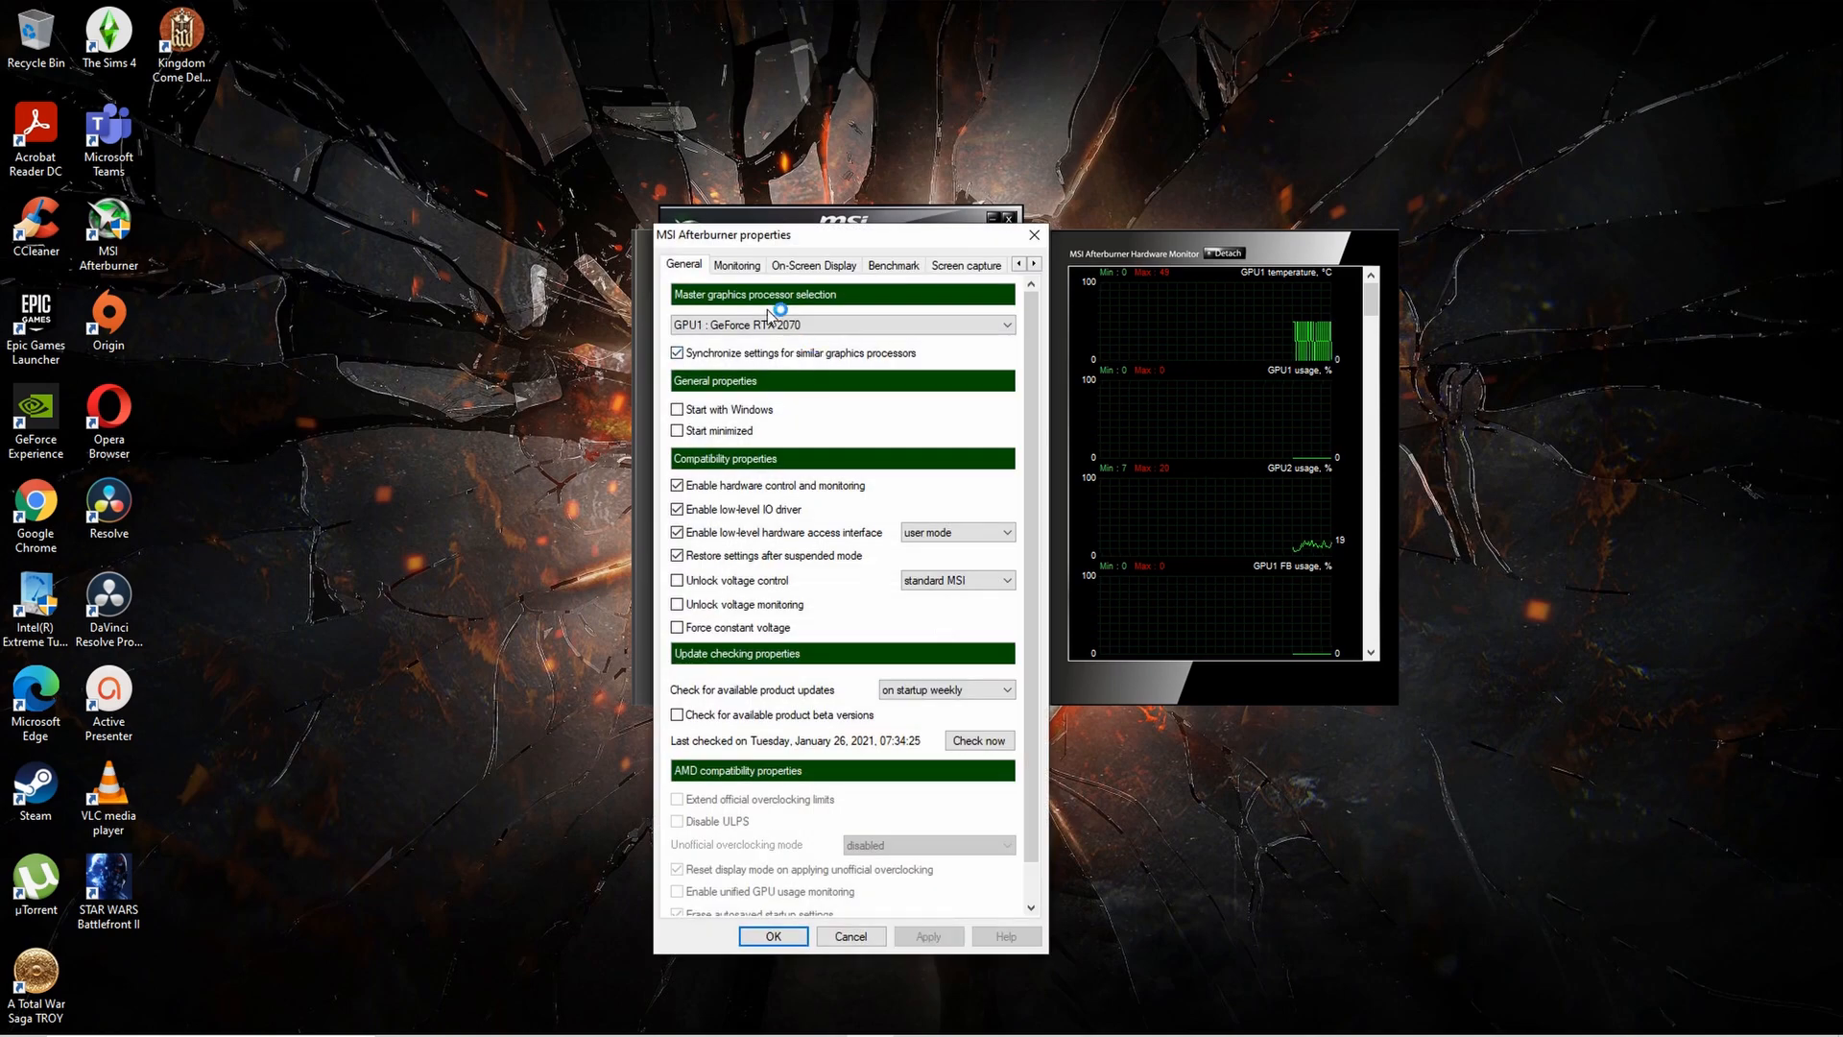
left_click(736, 265)
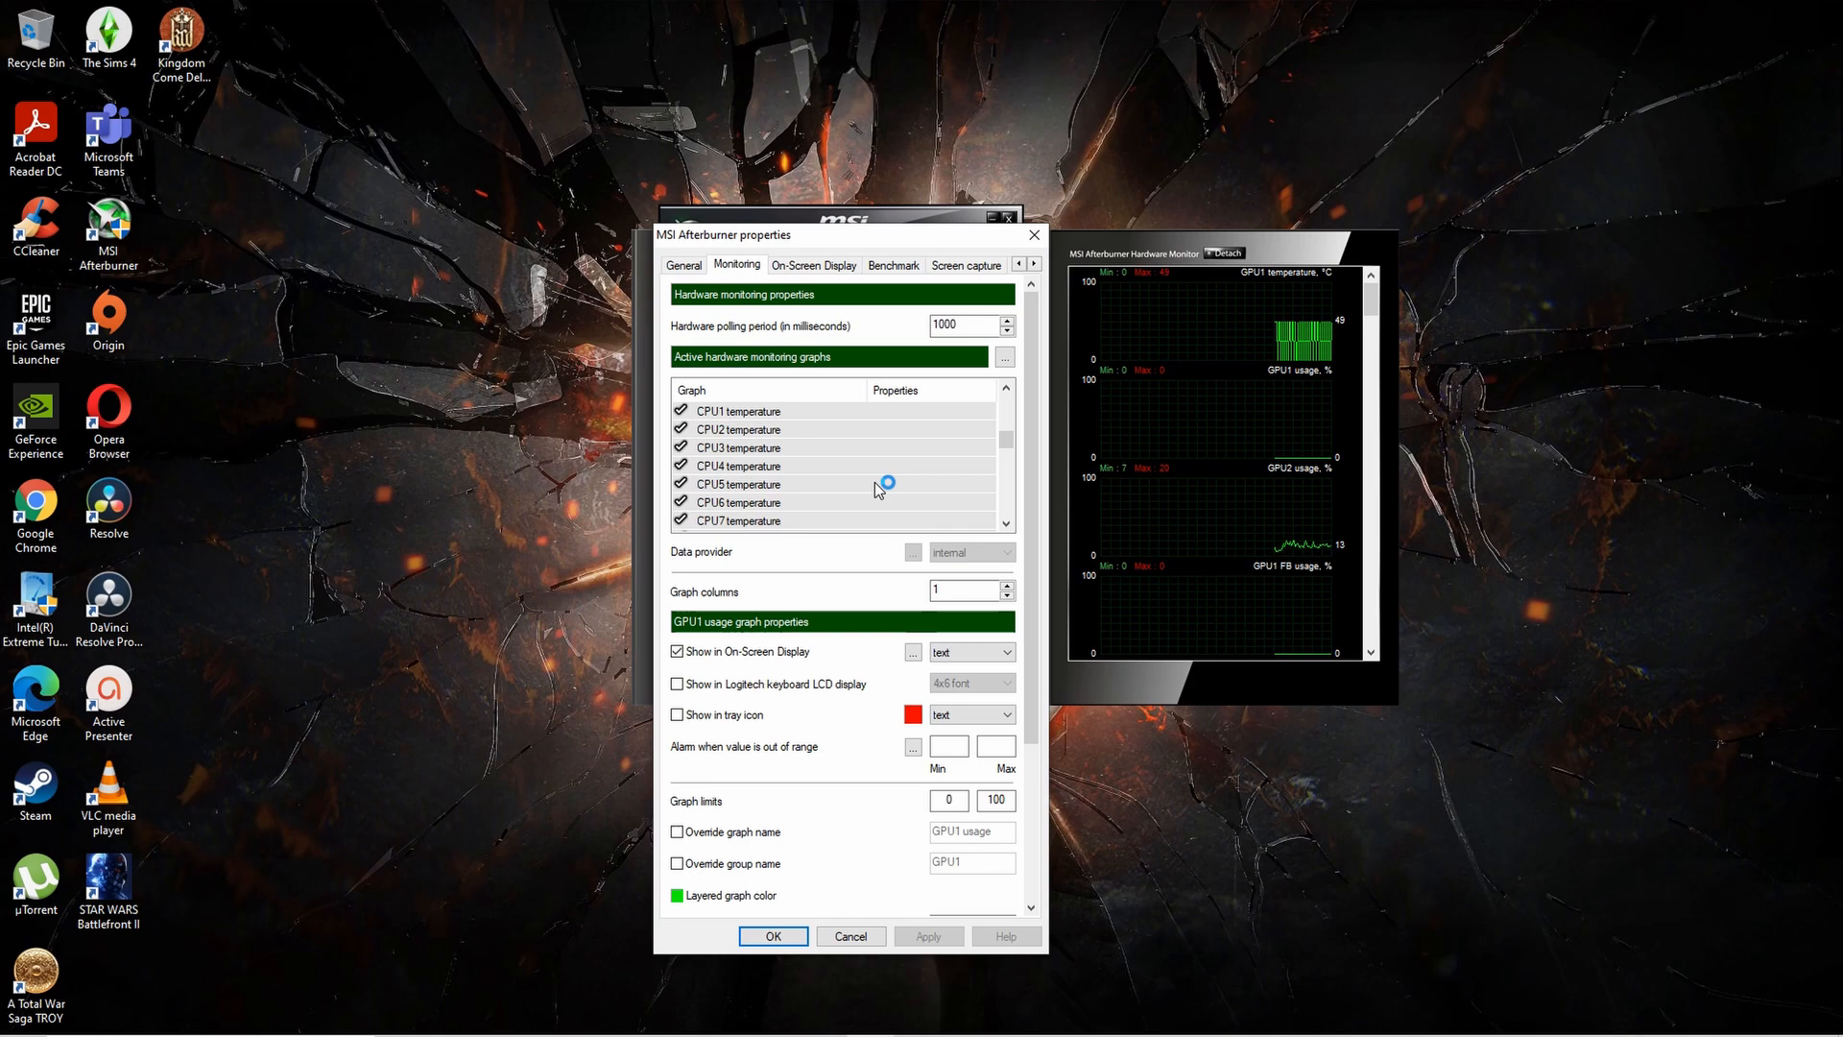
left_click(736, 465)
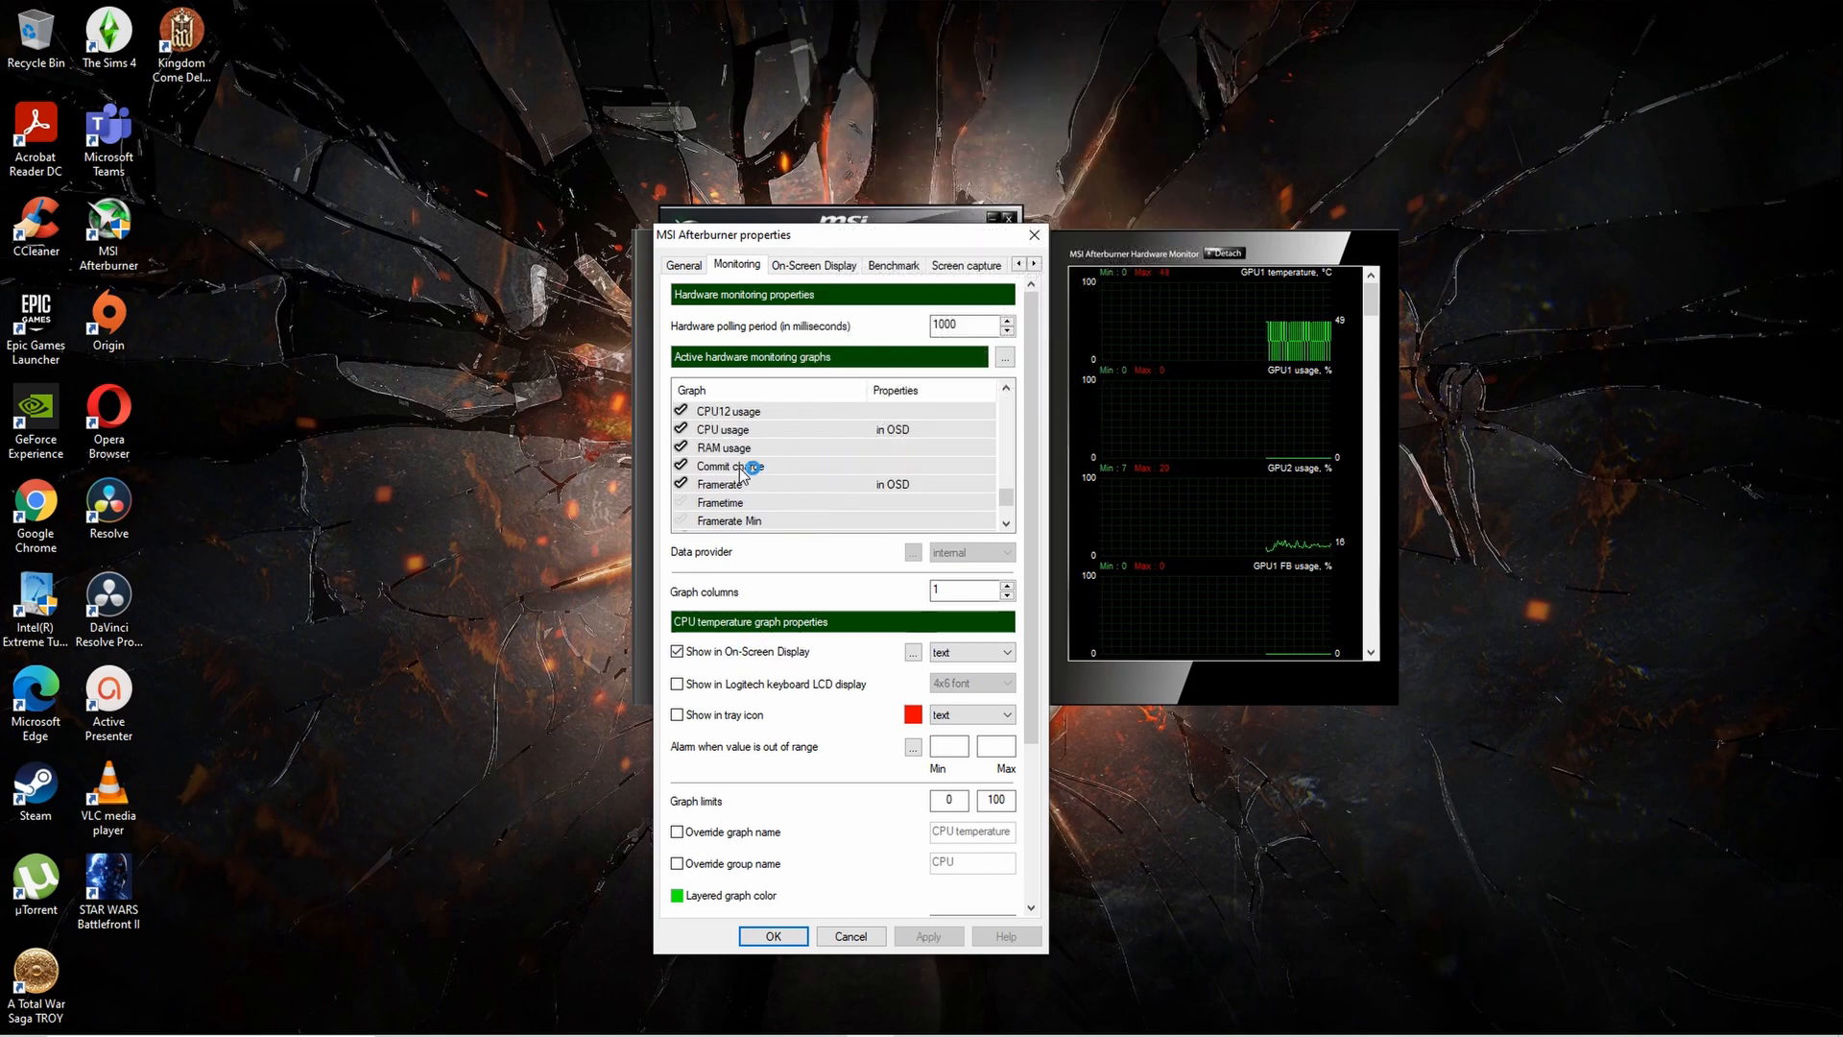
left_click(722, 429)
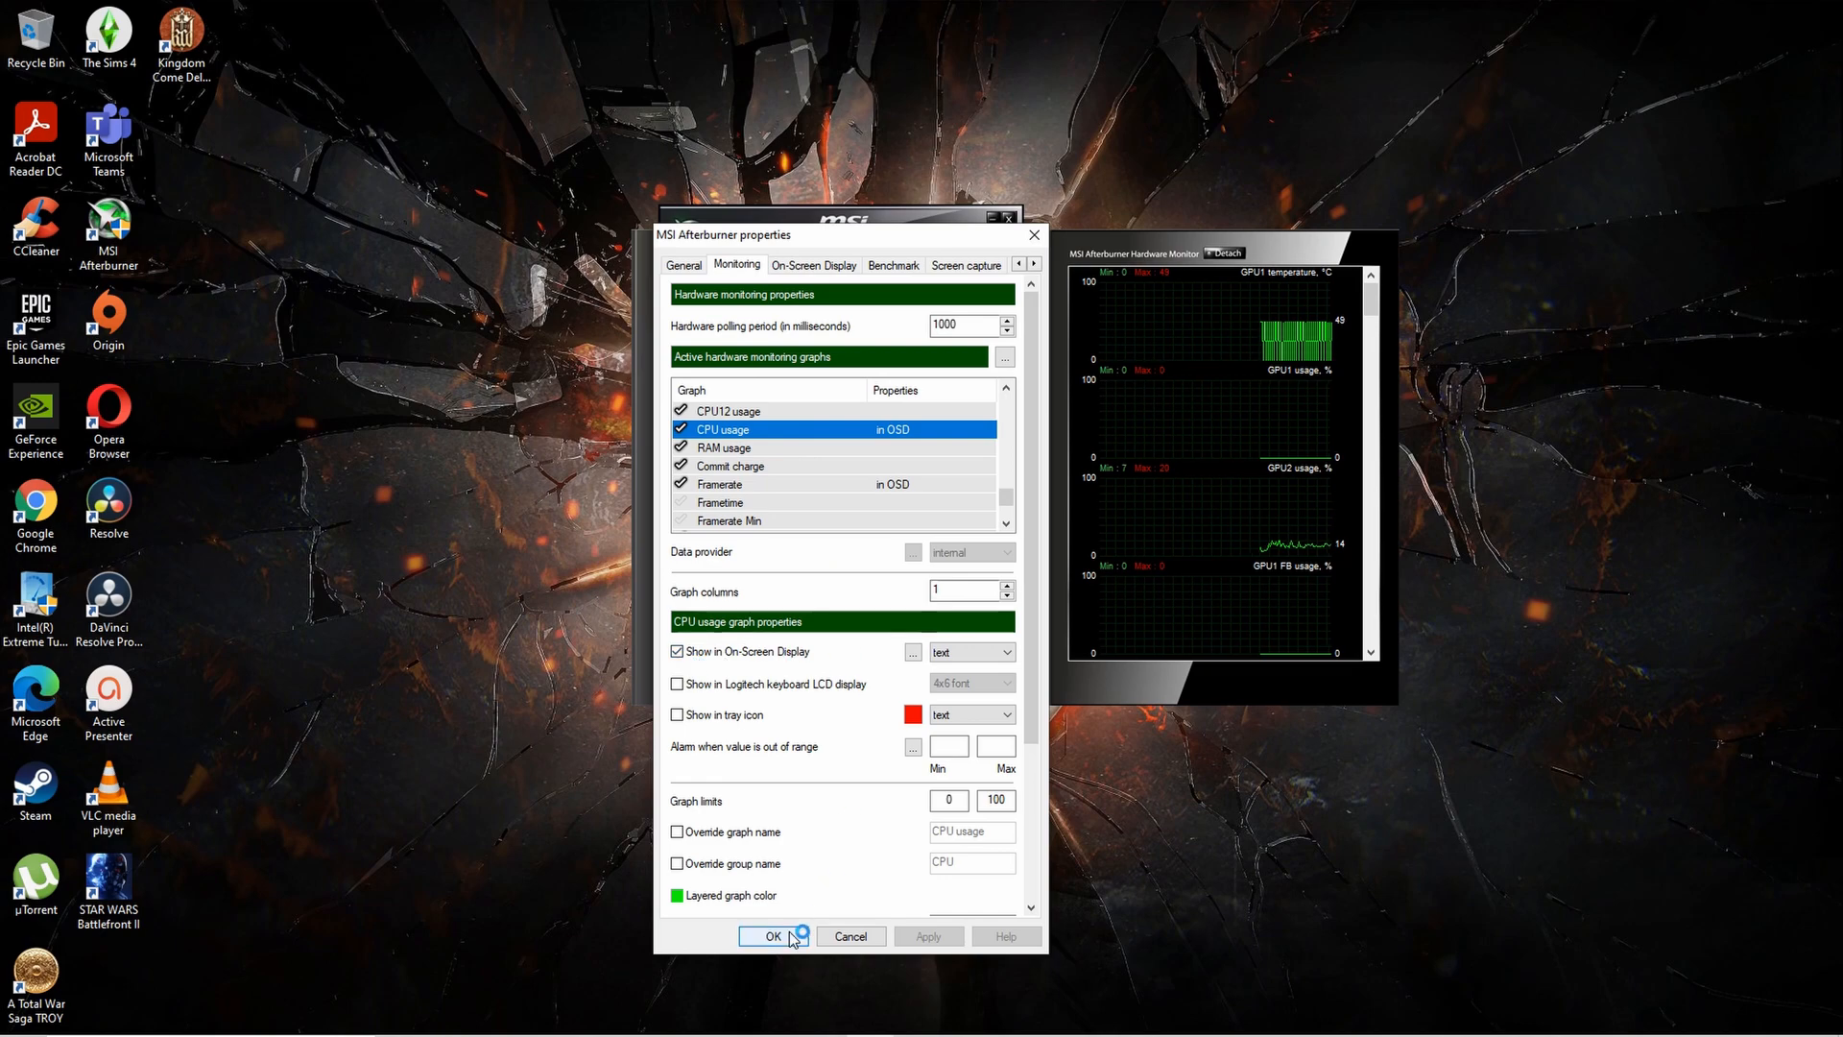
left_click(771, 936)
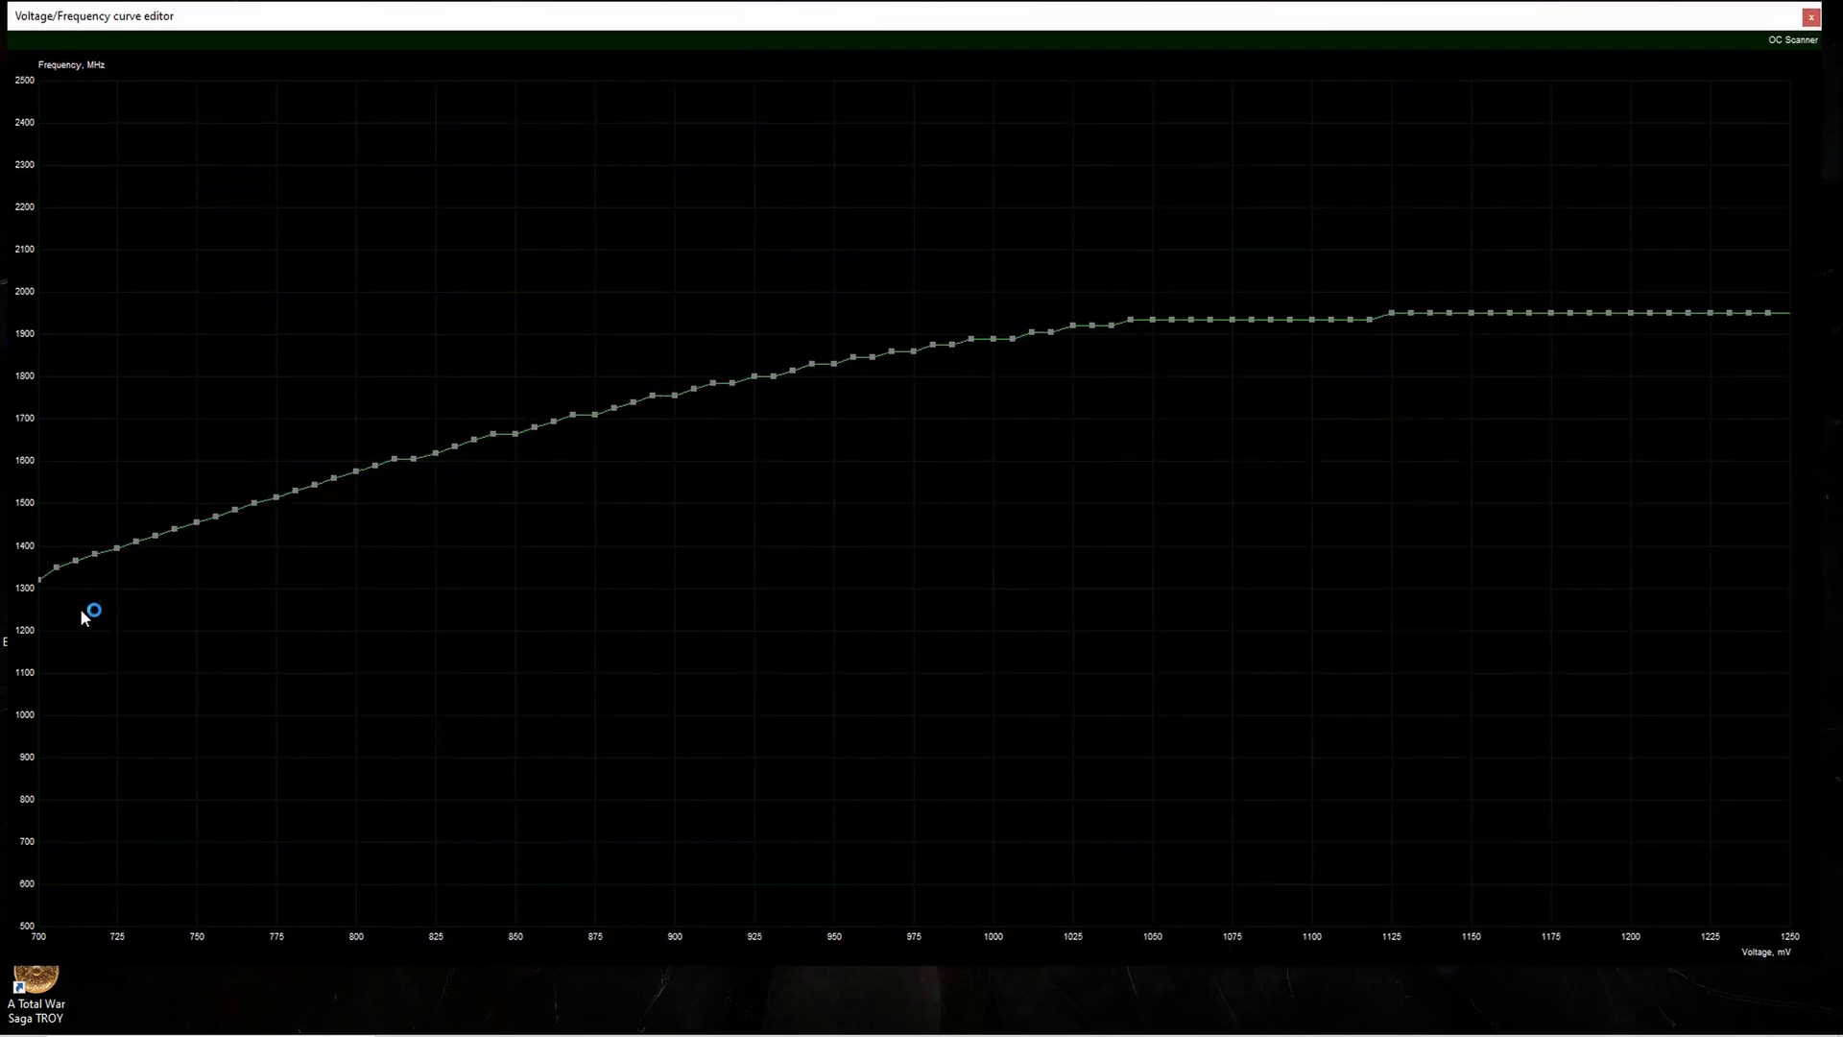
- Select and raise a few low-voltage curve points, then close the editor
left_click_drag(94, 611, 53, 587)
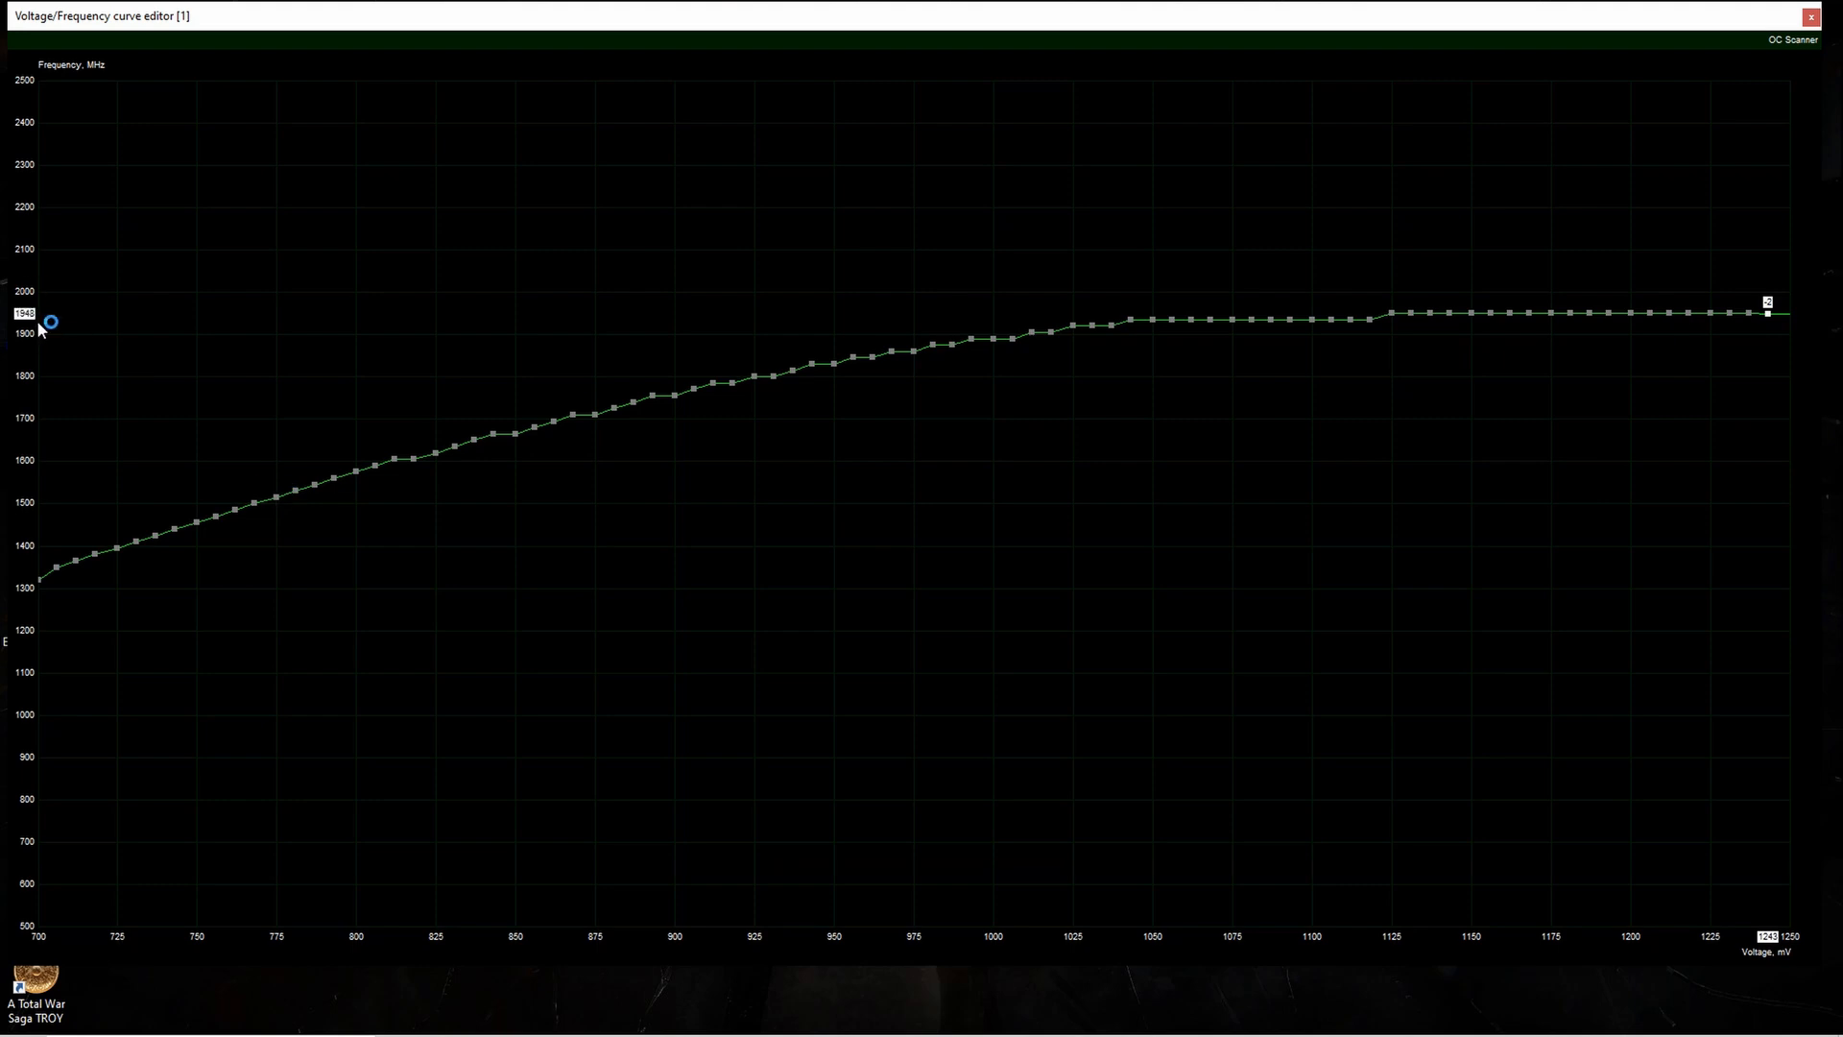
mouse_move(916, 282)
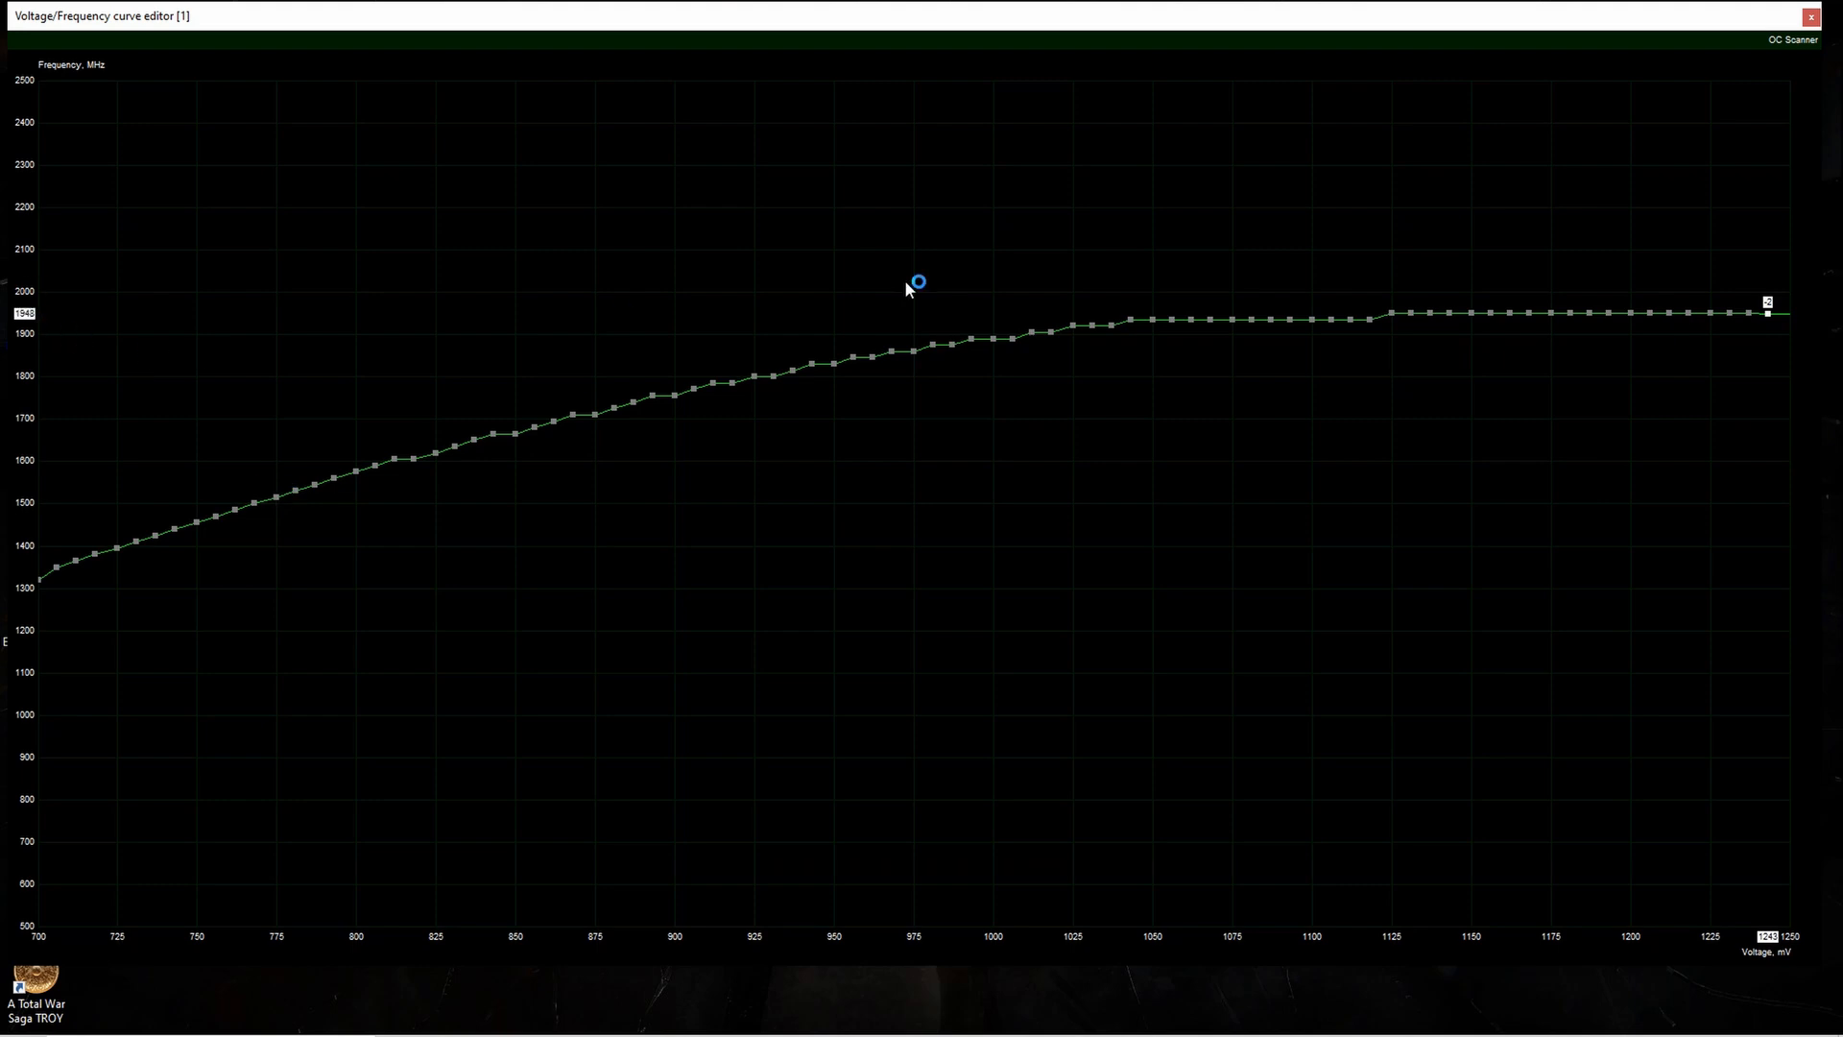
mouse_move(1401, 317)
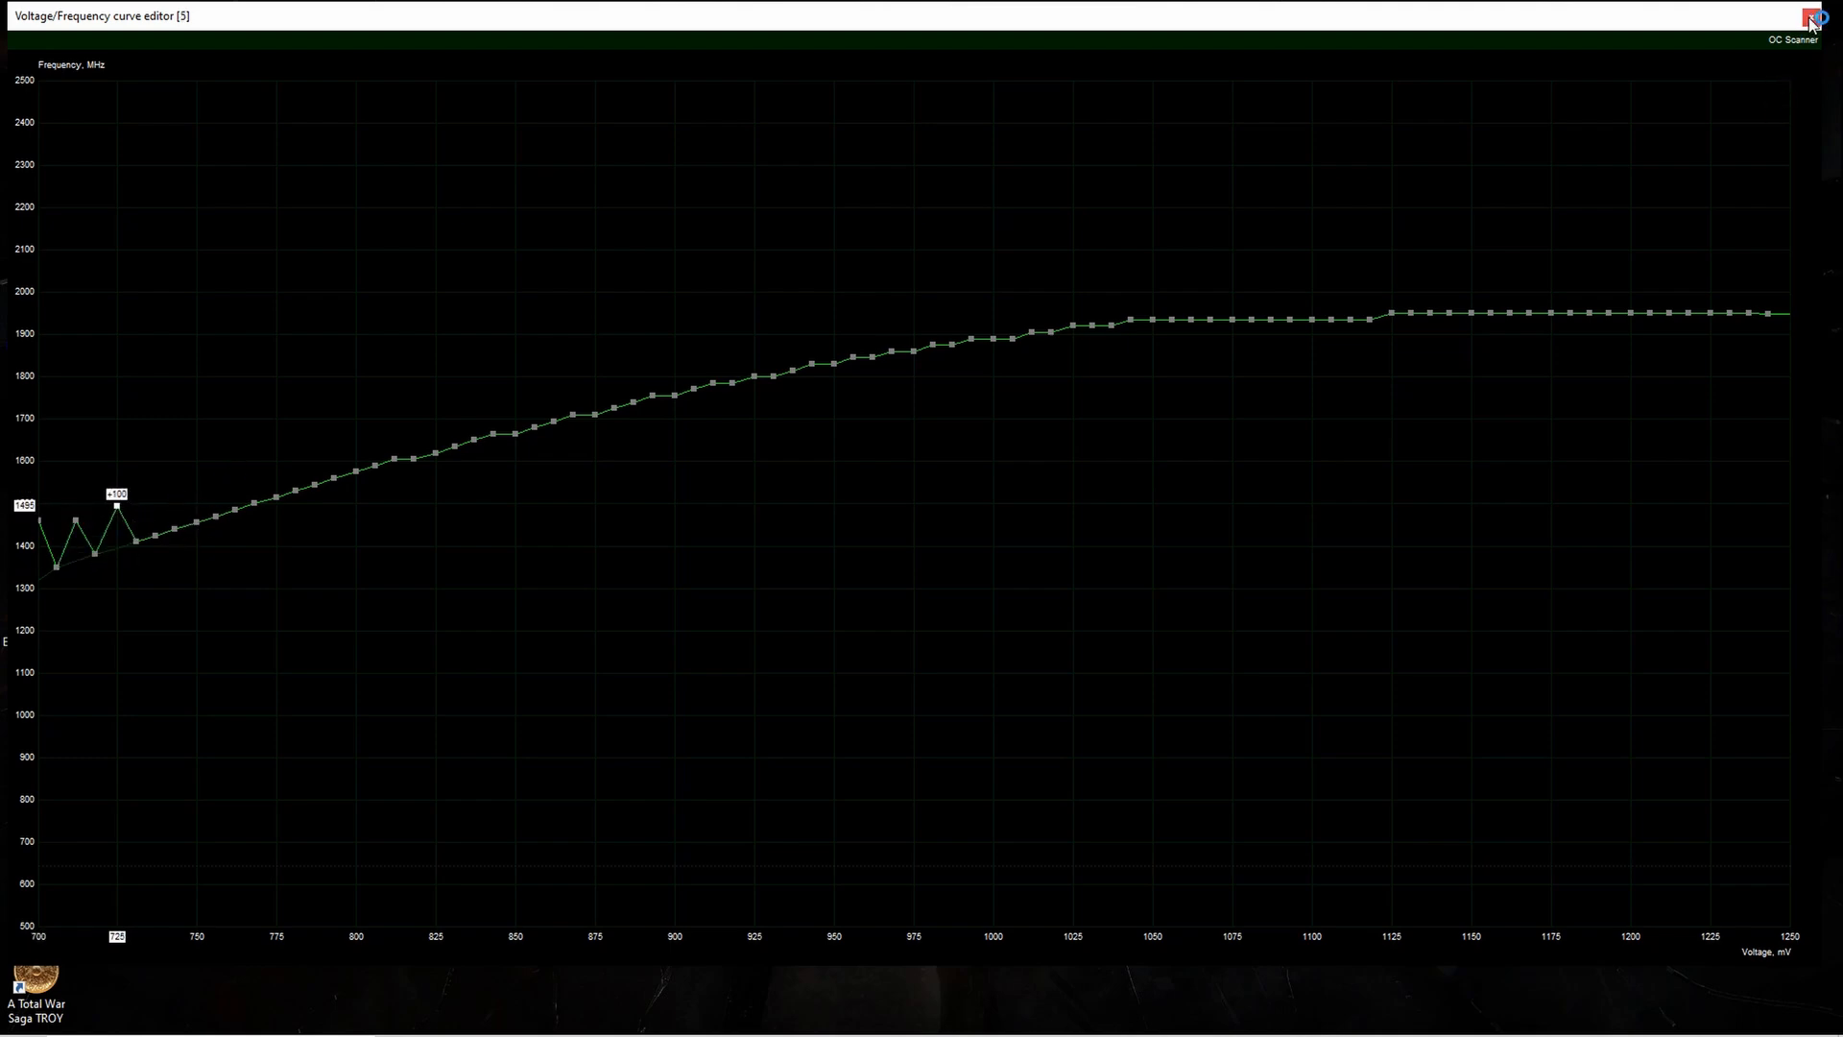
left_click(1811, 15)
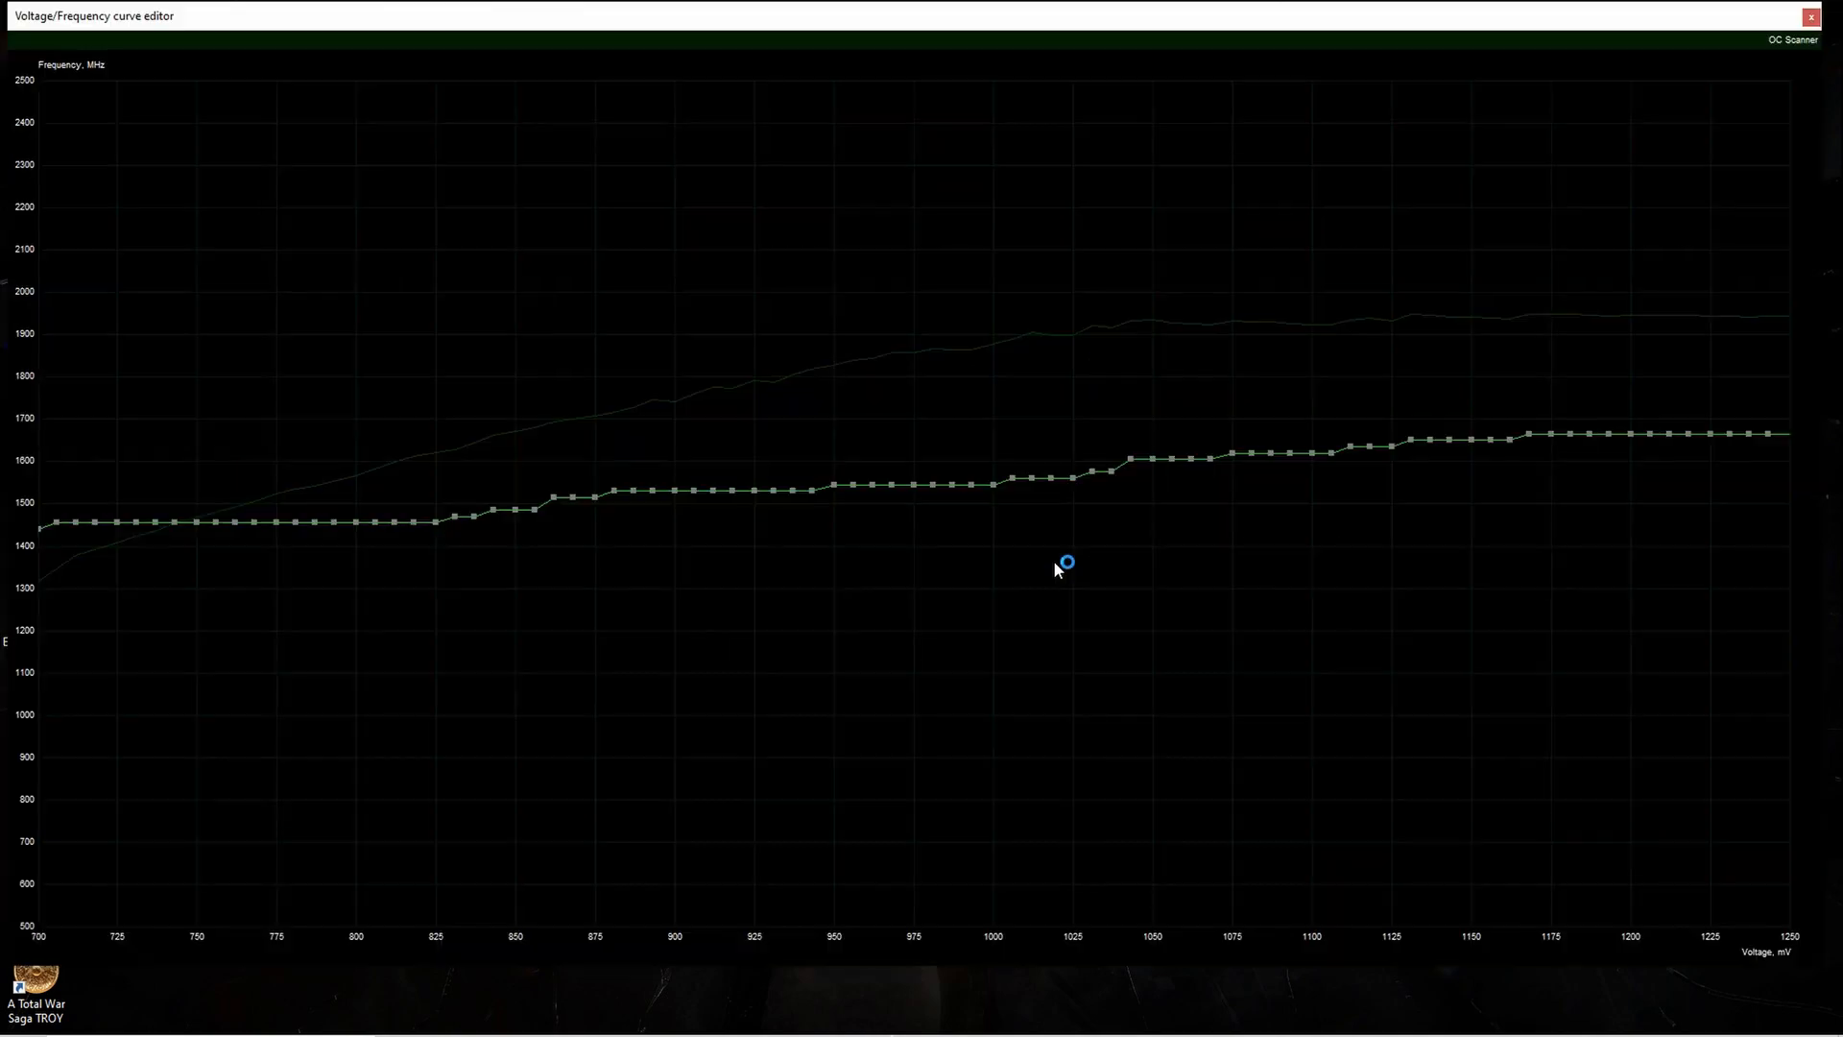
mouse_move(45, 531)
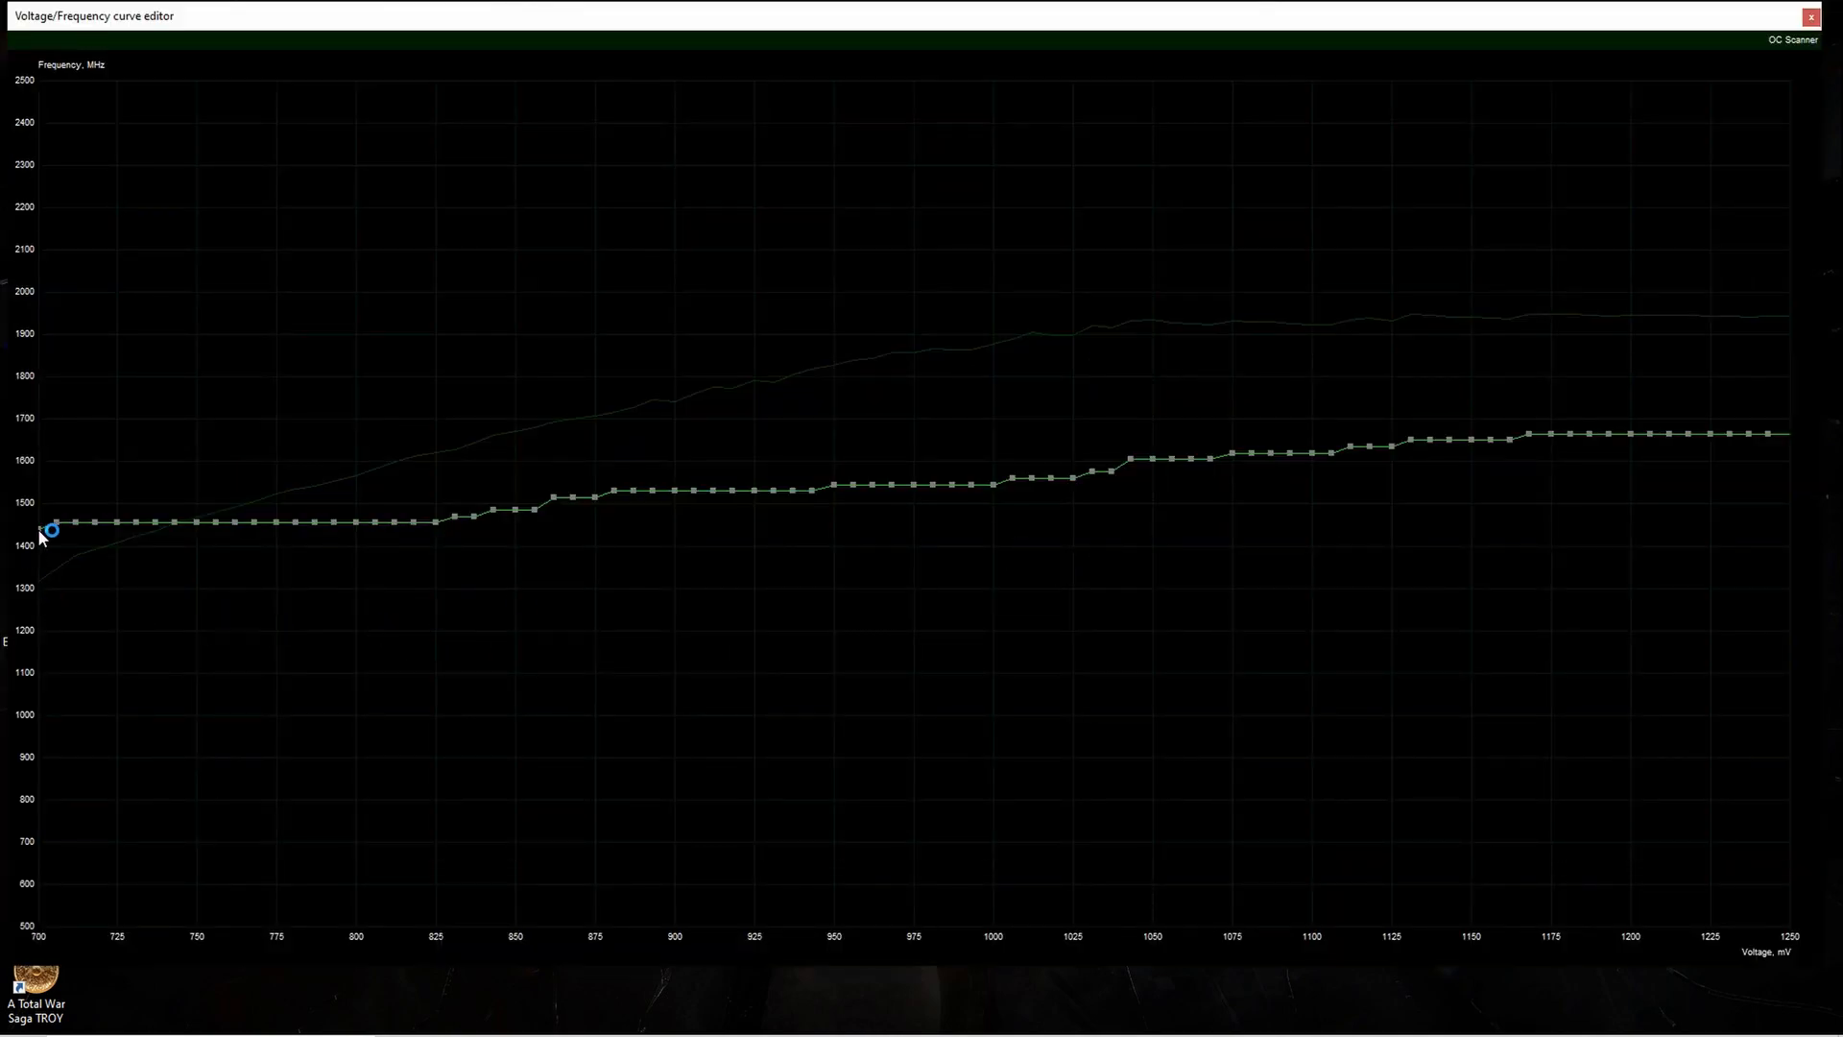
- Drag the 700 mV and 1250 mV points to flatten the curve around 1450 MHz
left_click_drag(51, 527, 209, 519)
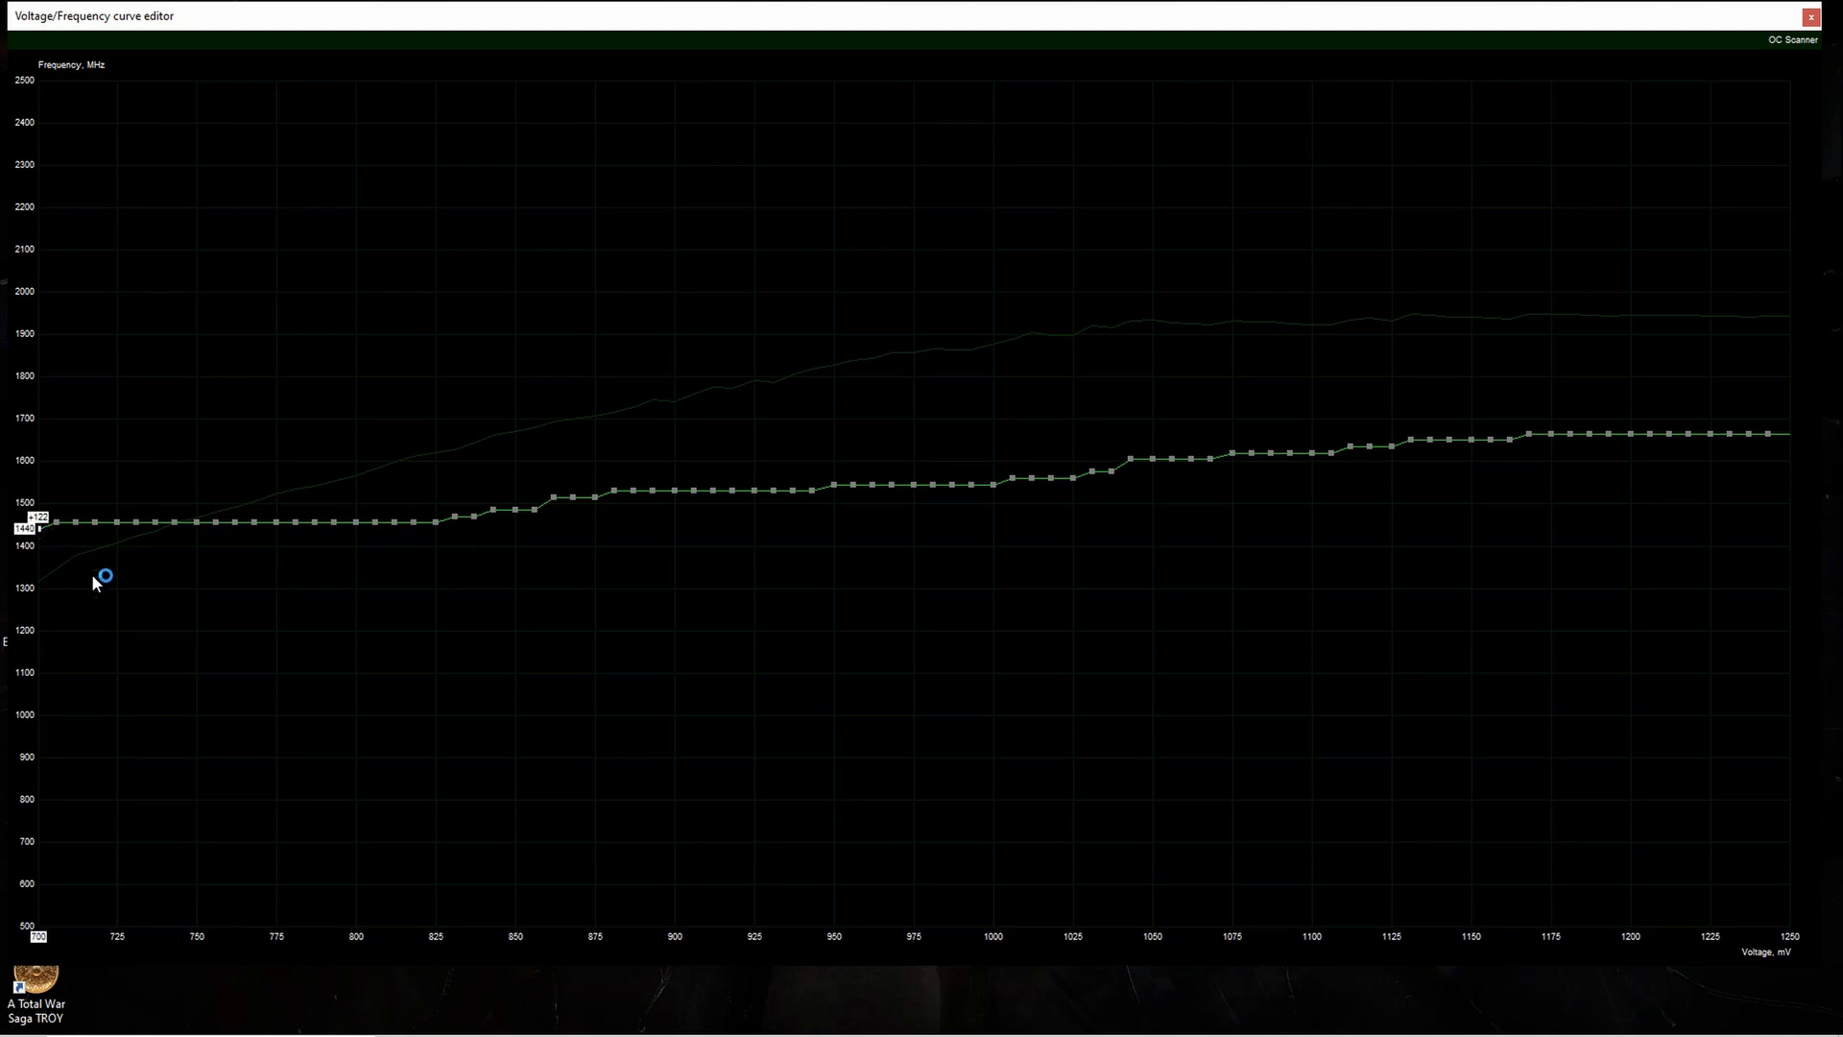
mouse_move(1354, 482)
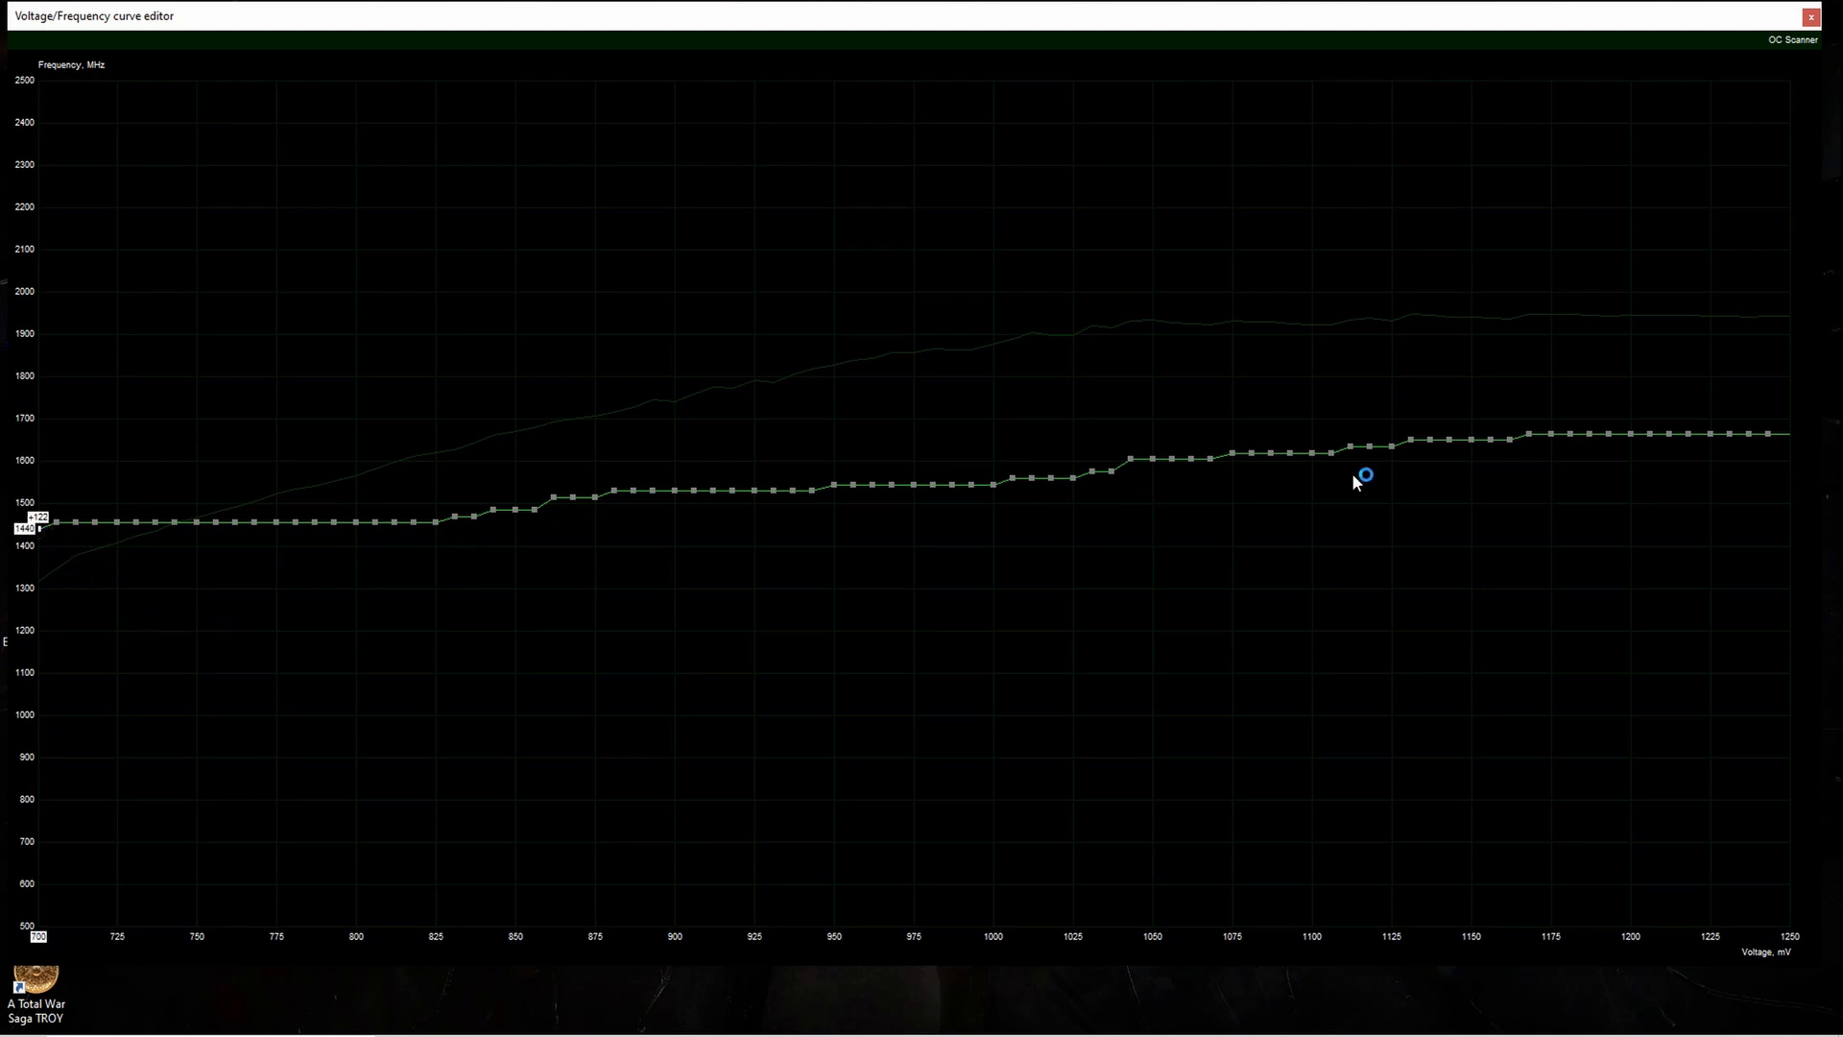
mouse_move(1775, 444)
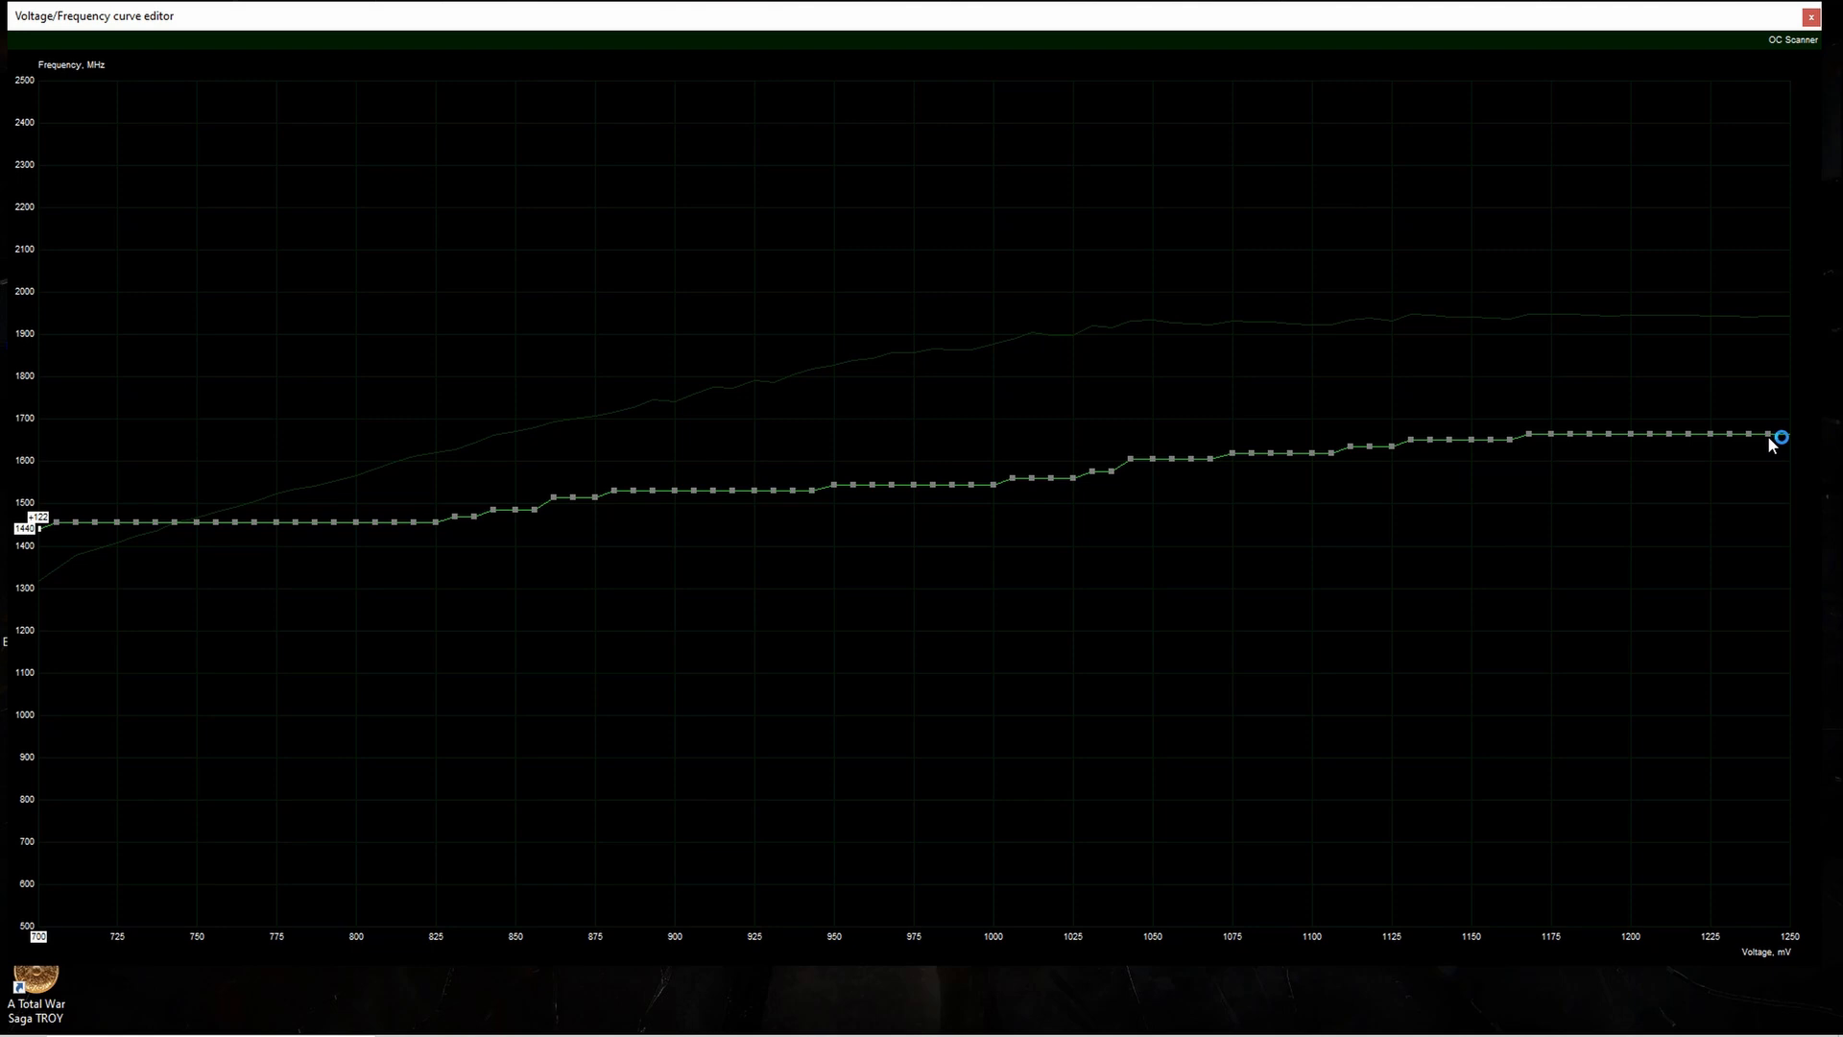
left_click_drag(1781, 437, 1777, 433)
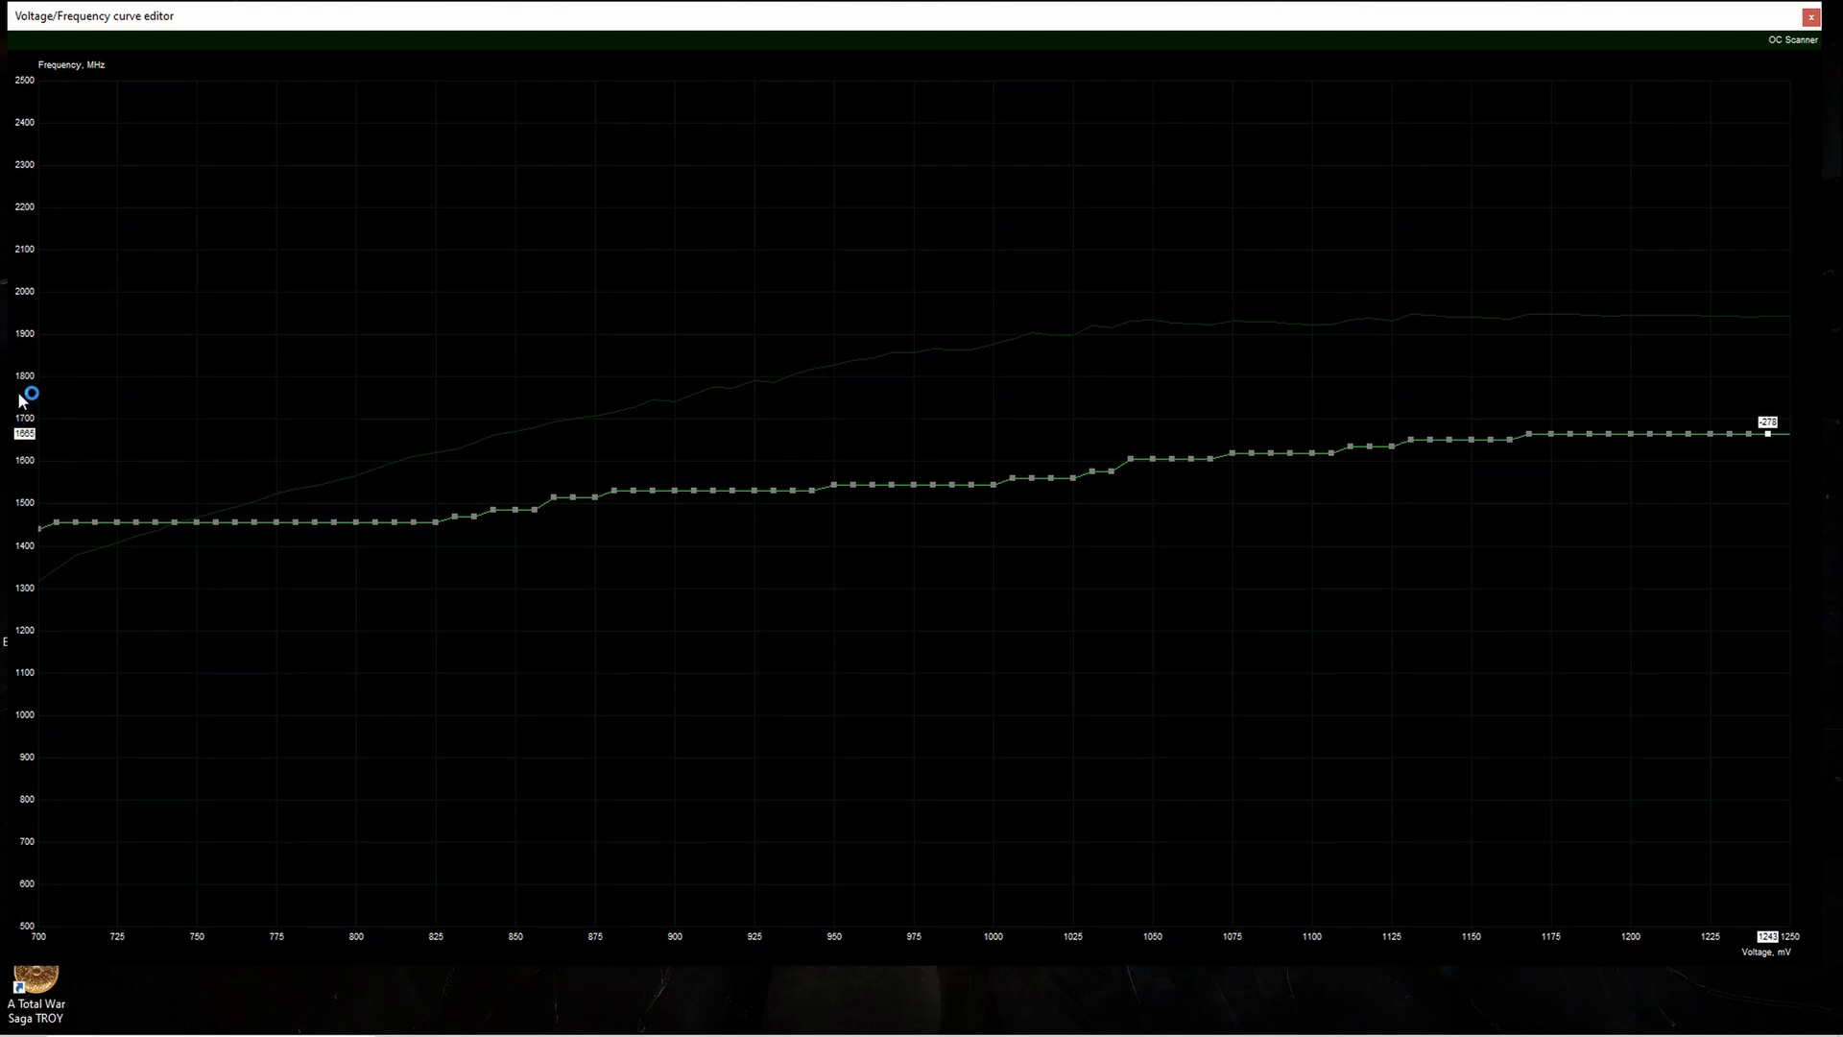
mouse_move(256, 489)
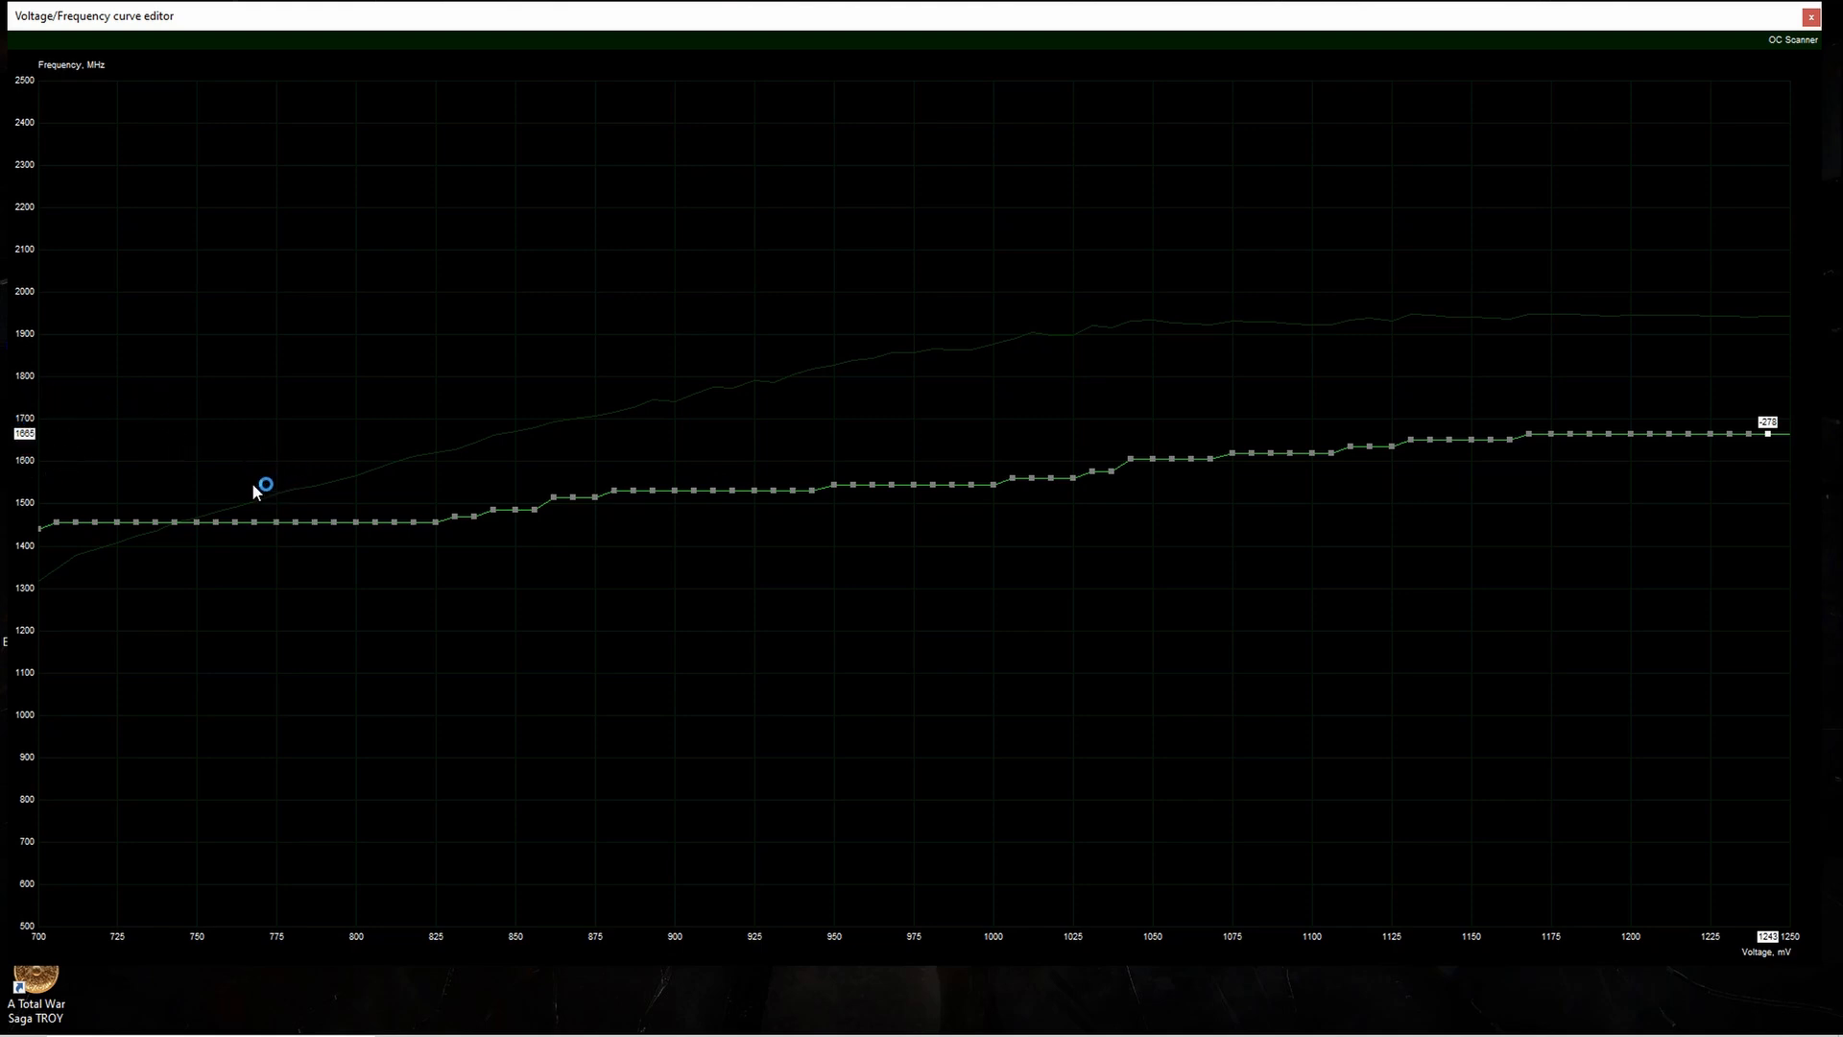
- Minimize Afterburner to the tray and launch Intel Extreme Tuning Utility
left_click(1830, 16)
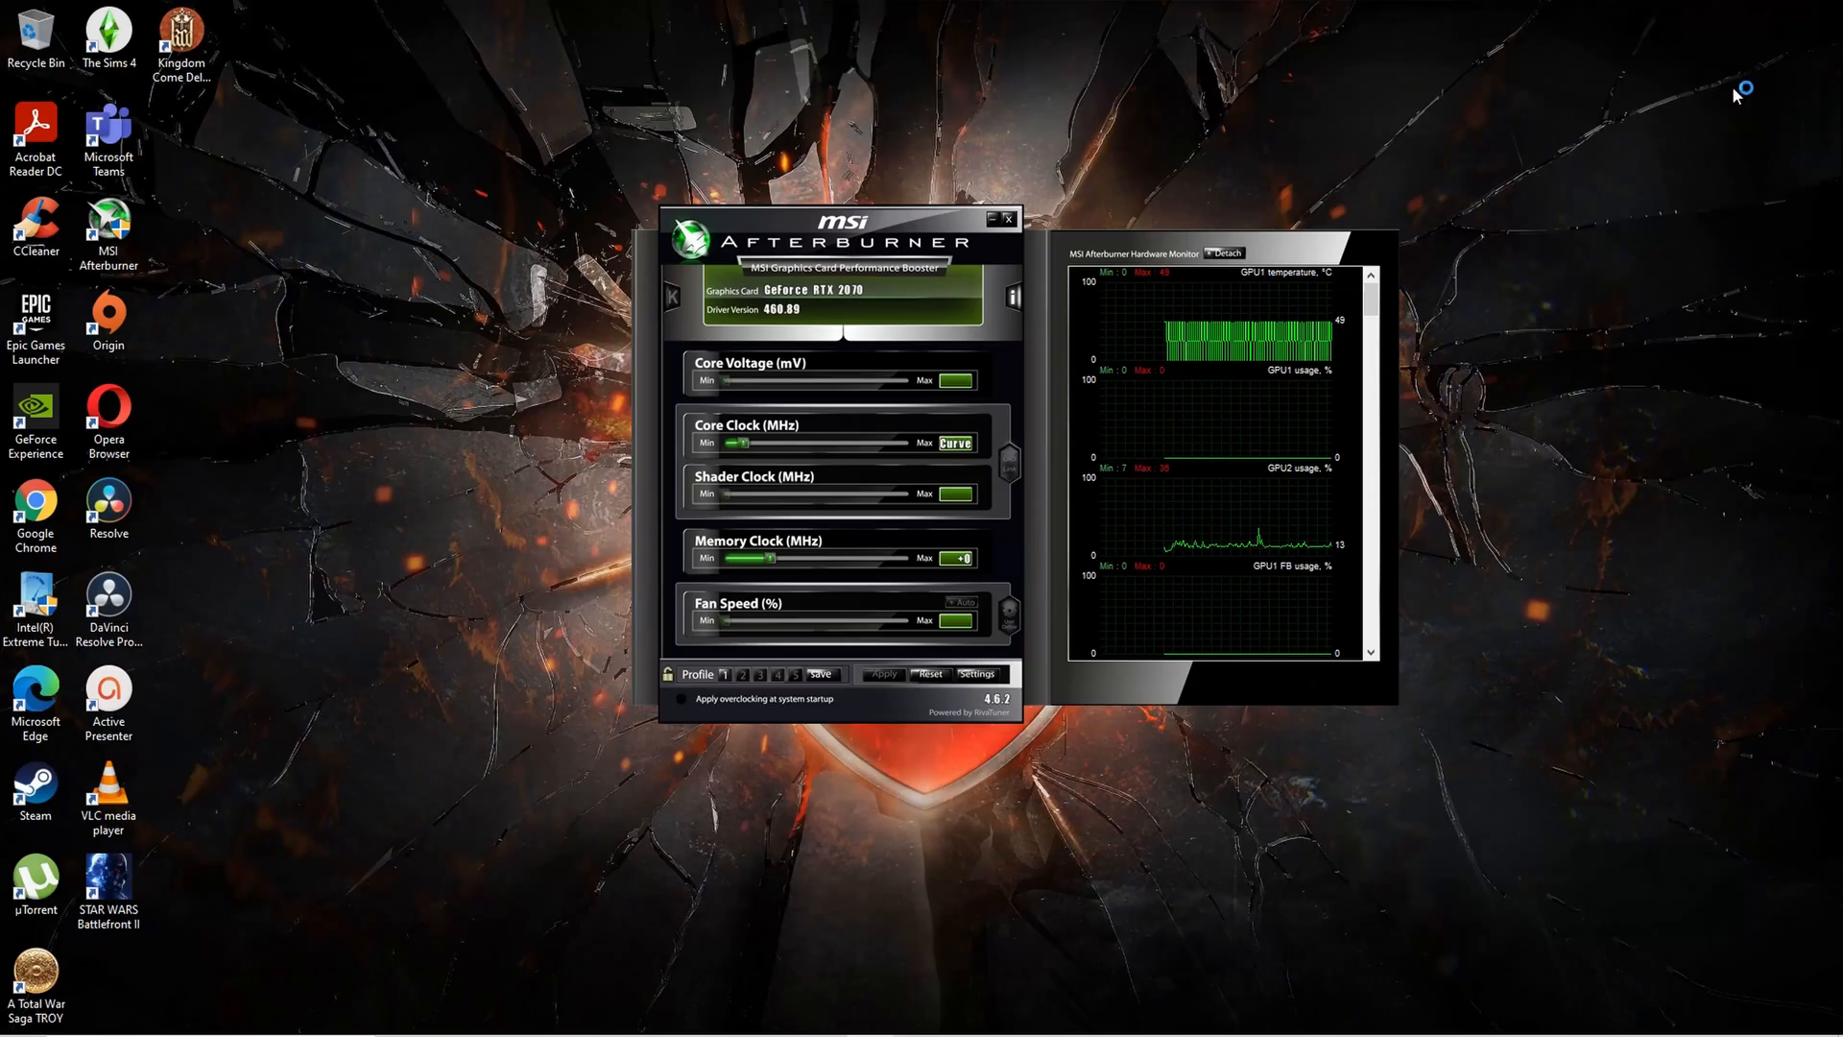
mouse_move(1006, 220)
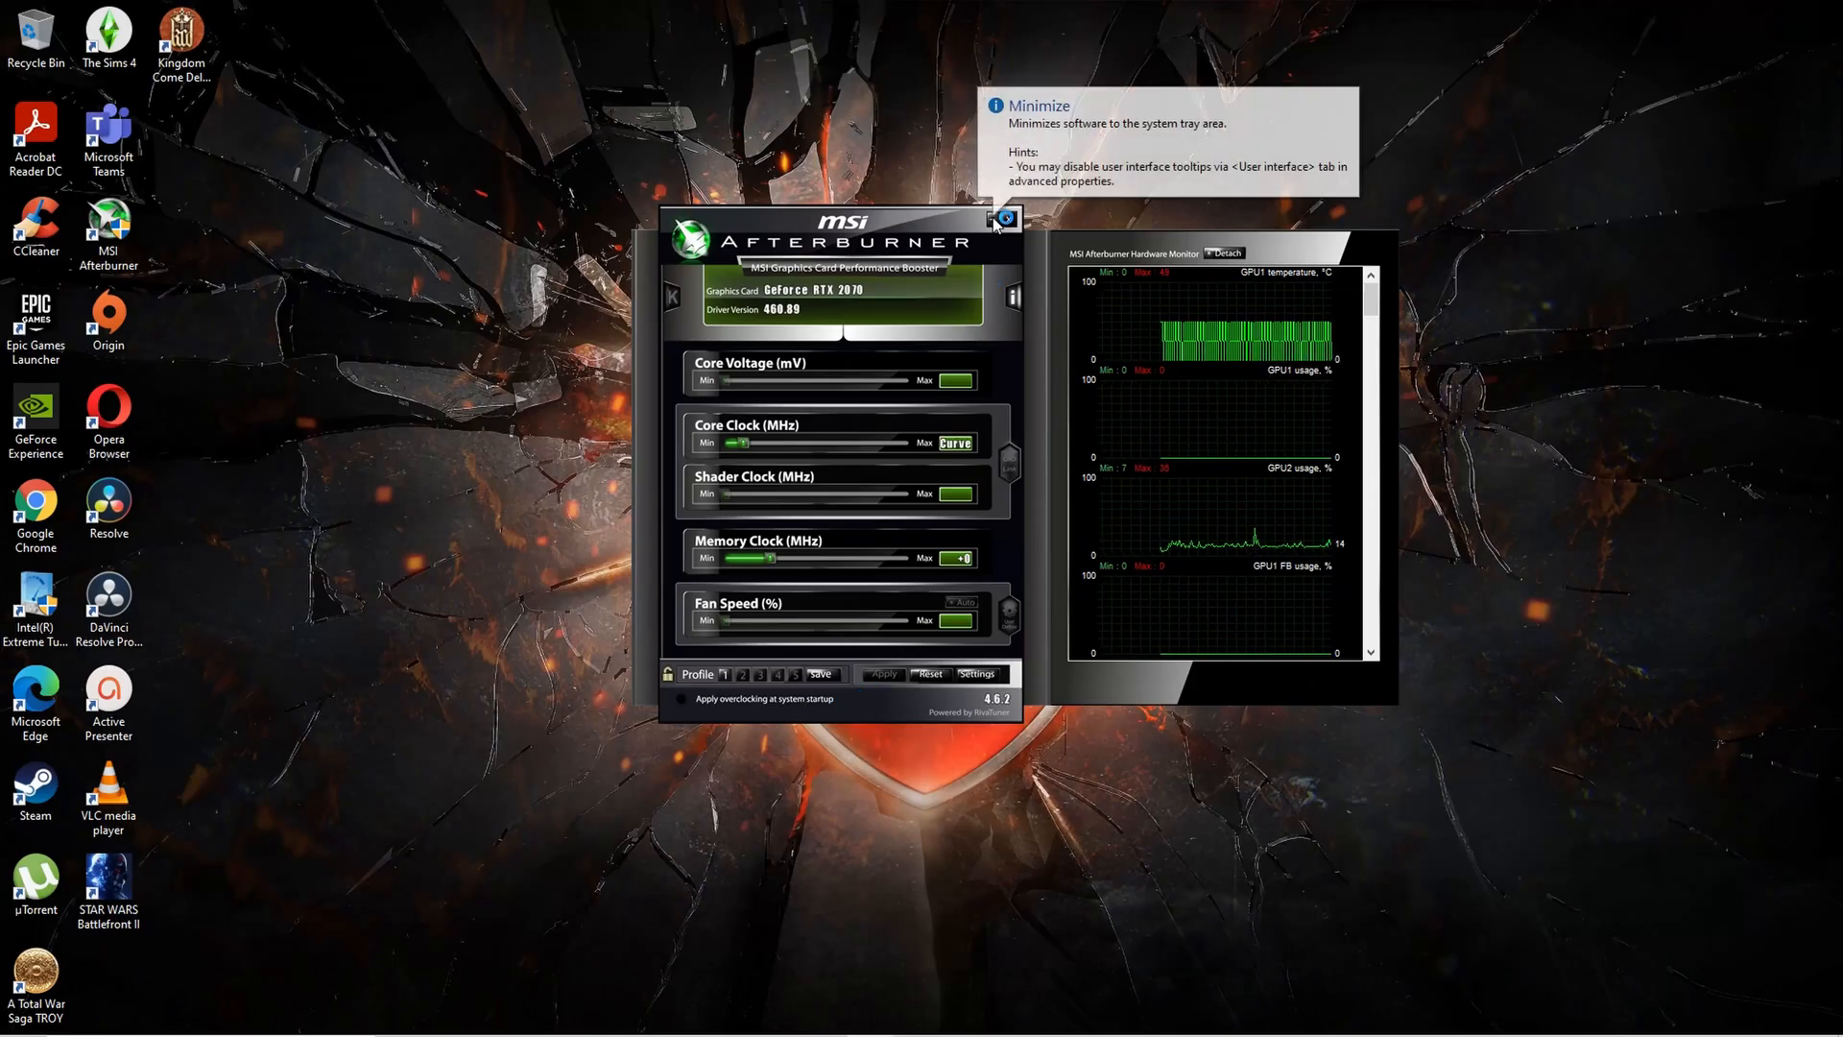
left_click(1009, 219)
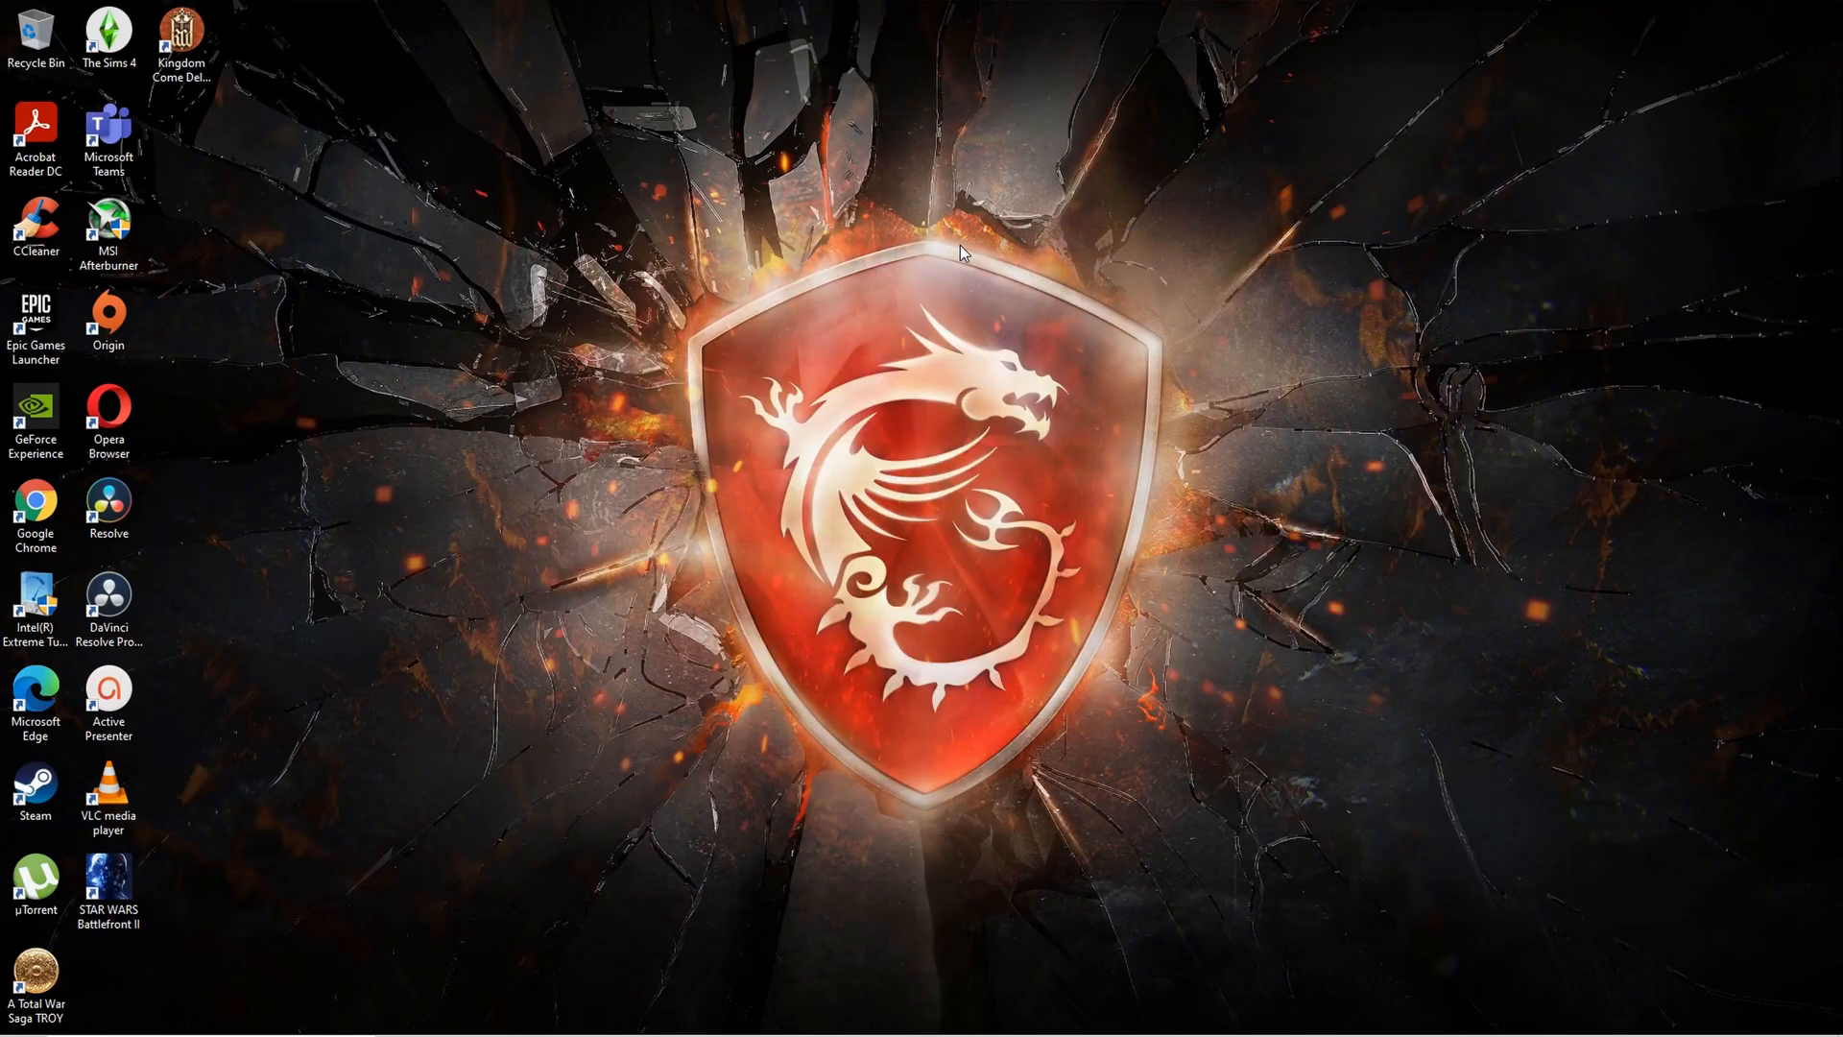
mouse_move(293, 597)
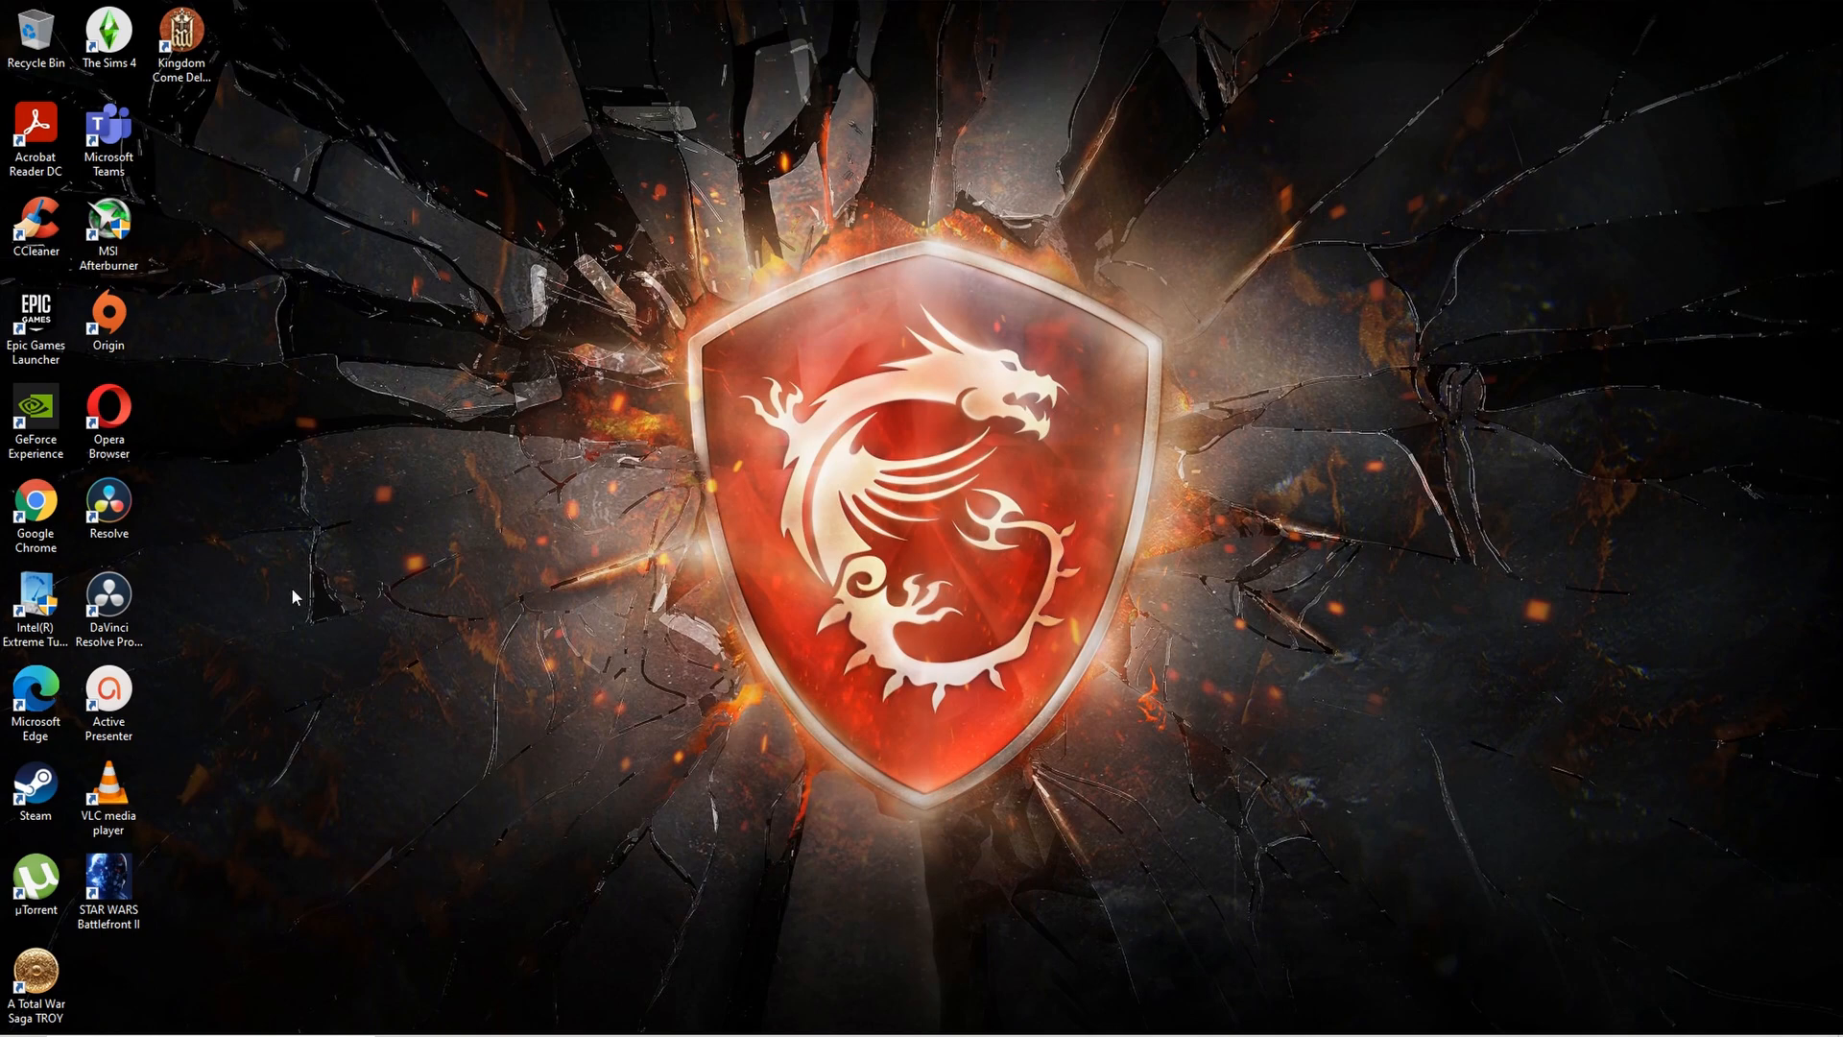
left_click(36, 596)
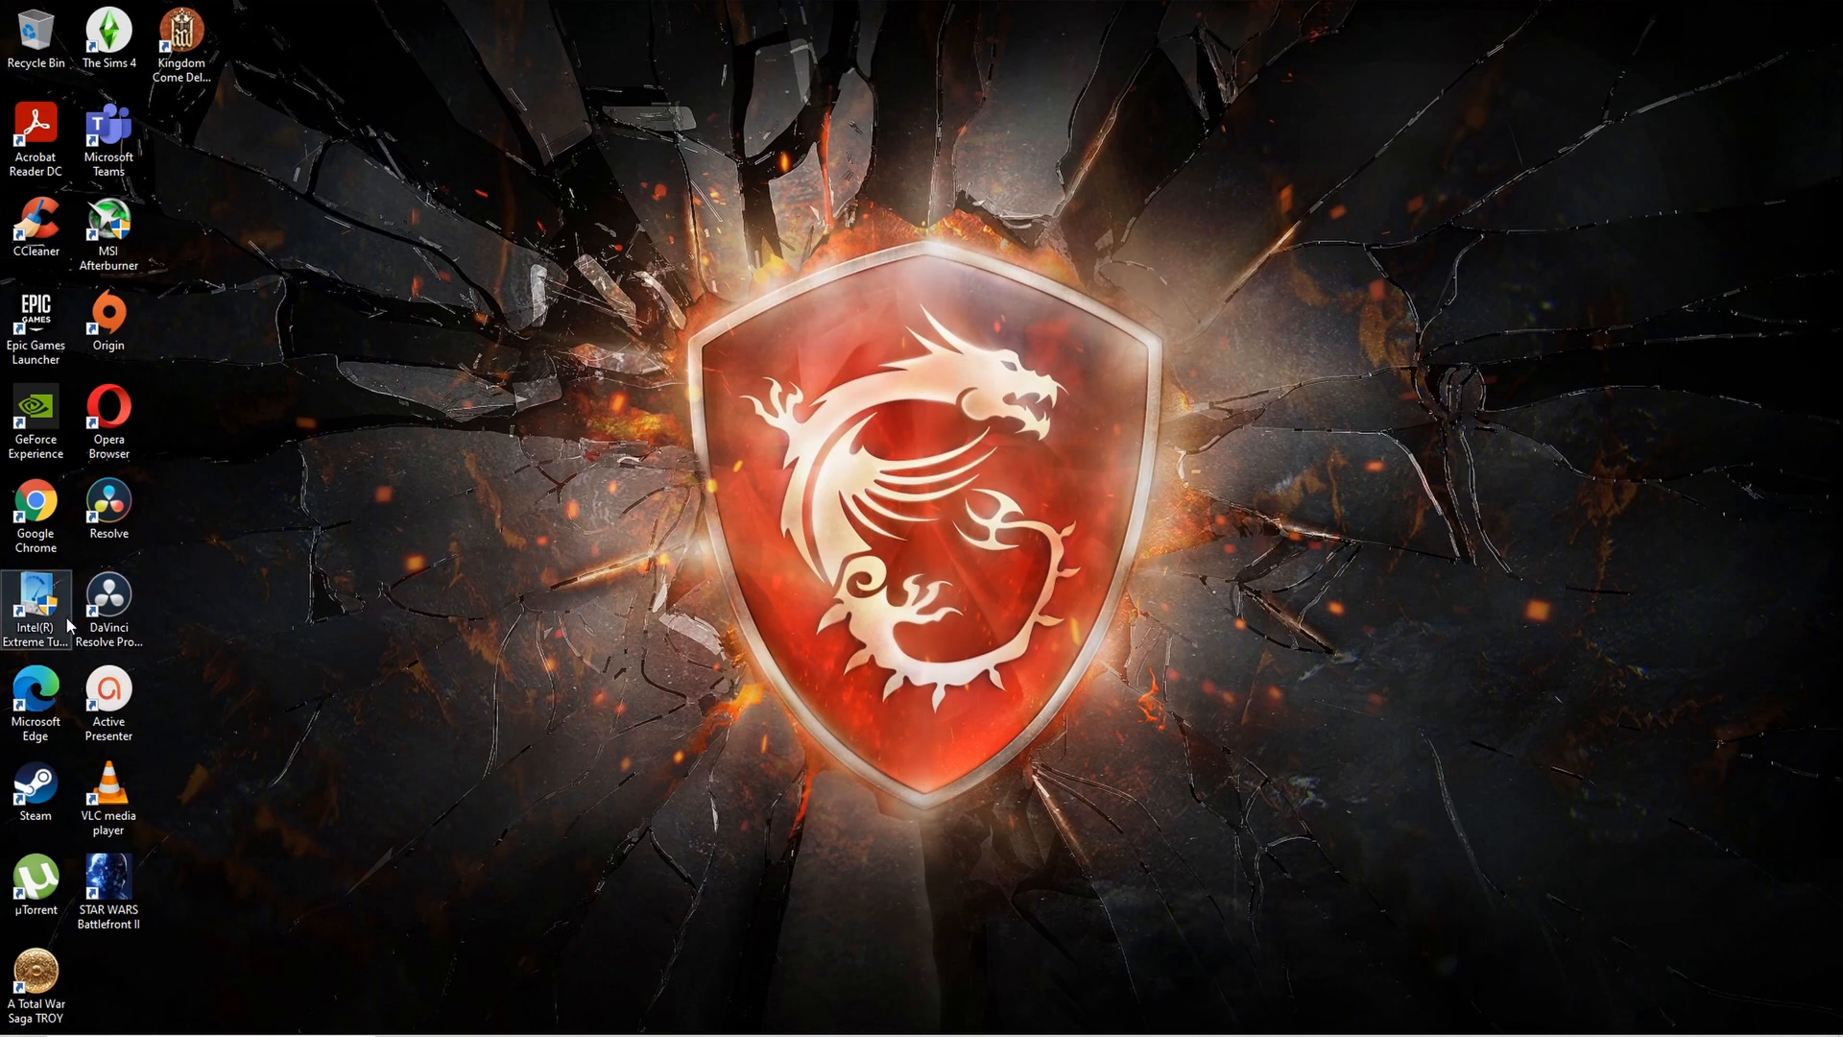
double_click(35, 592)
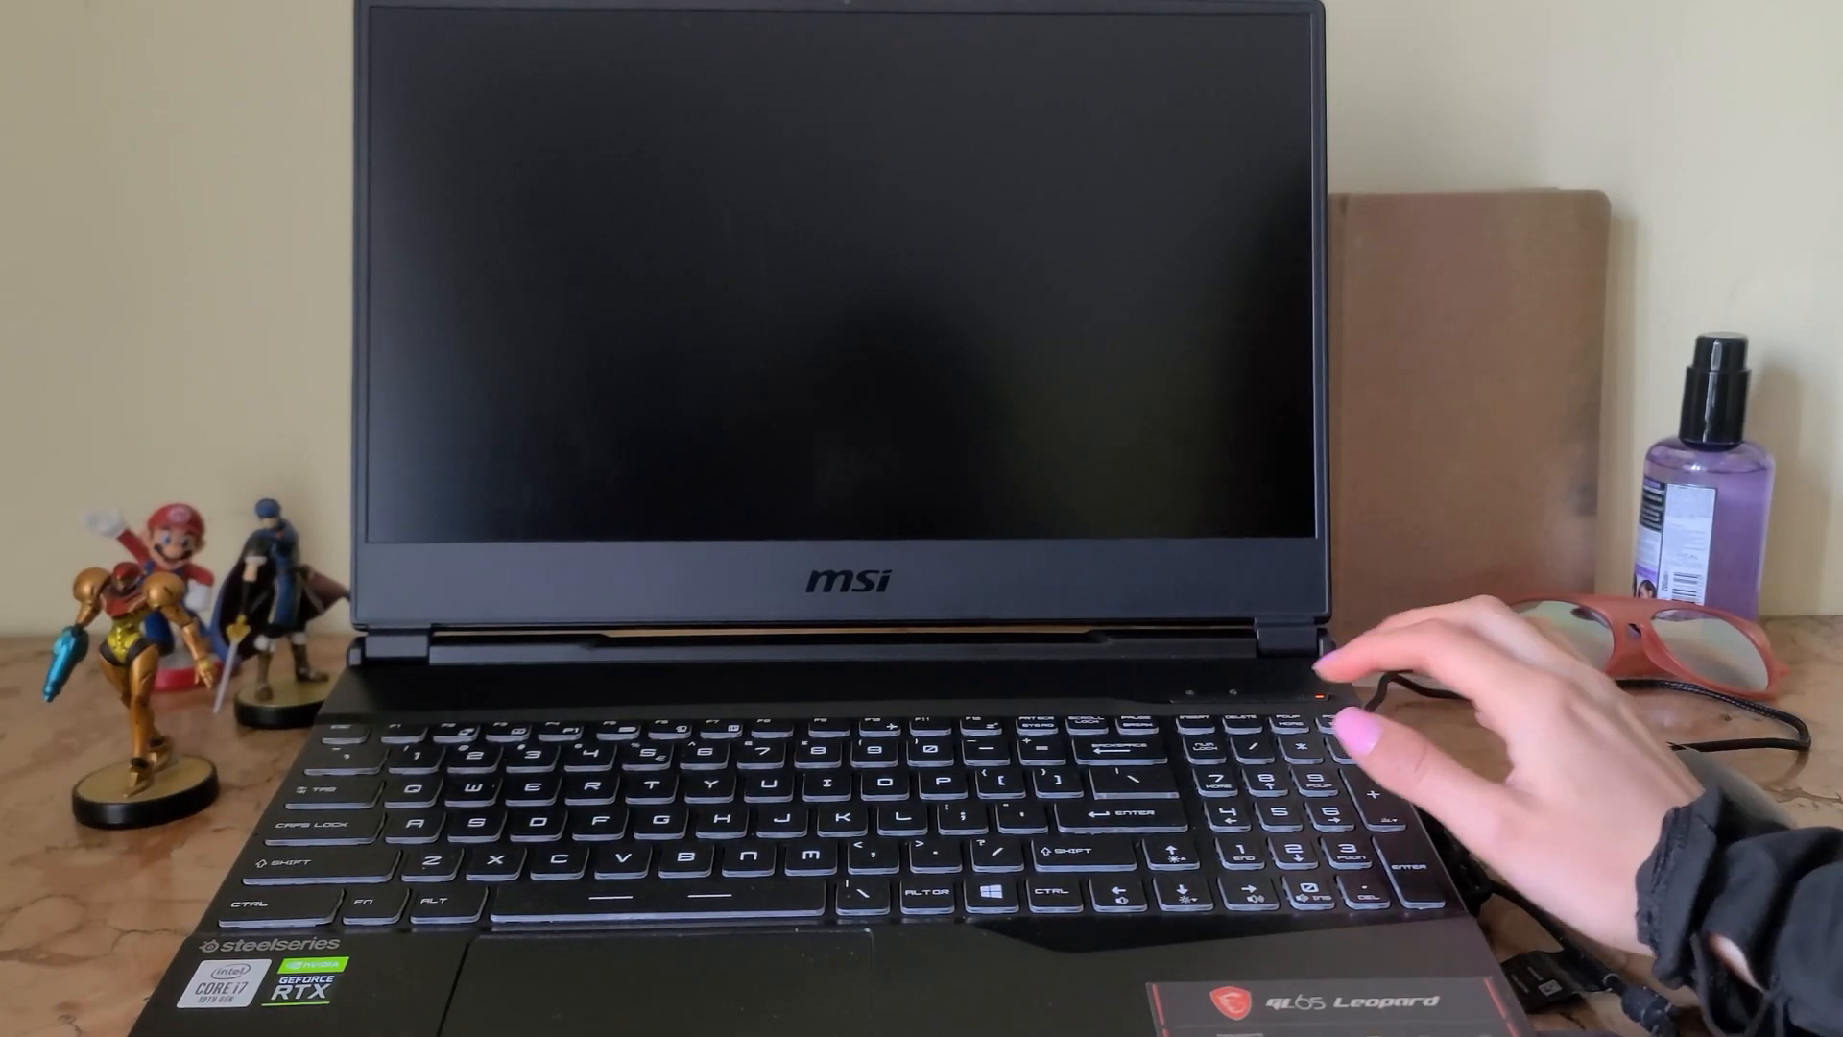
- Browse the BIOS Advanced tab for Hyper-Threading and CPU C states options
left_click(1357, 700)
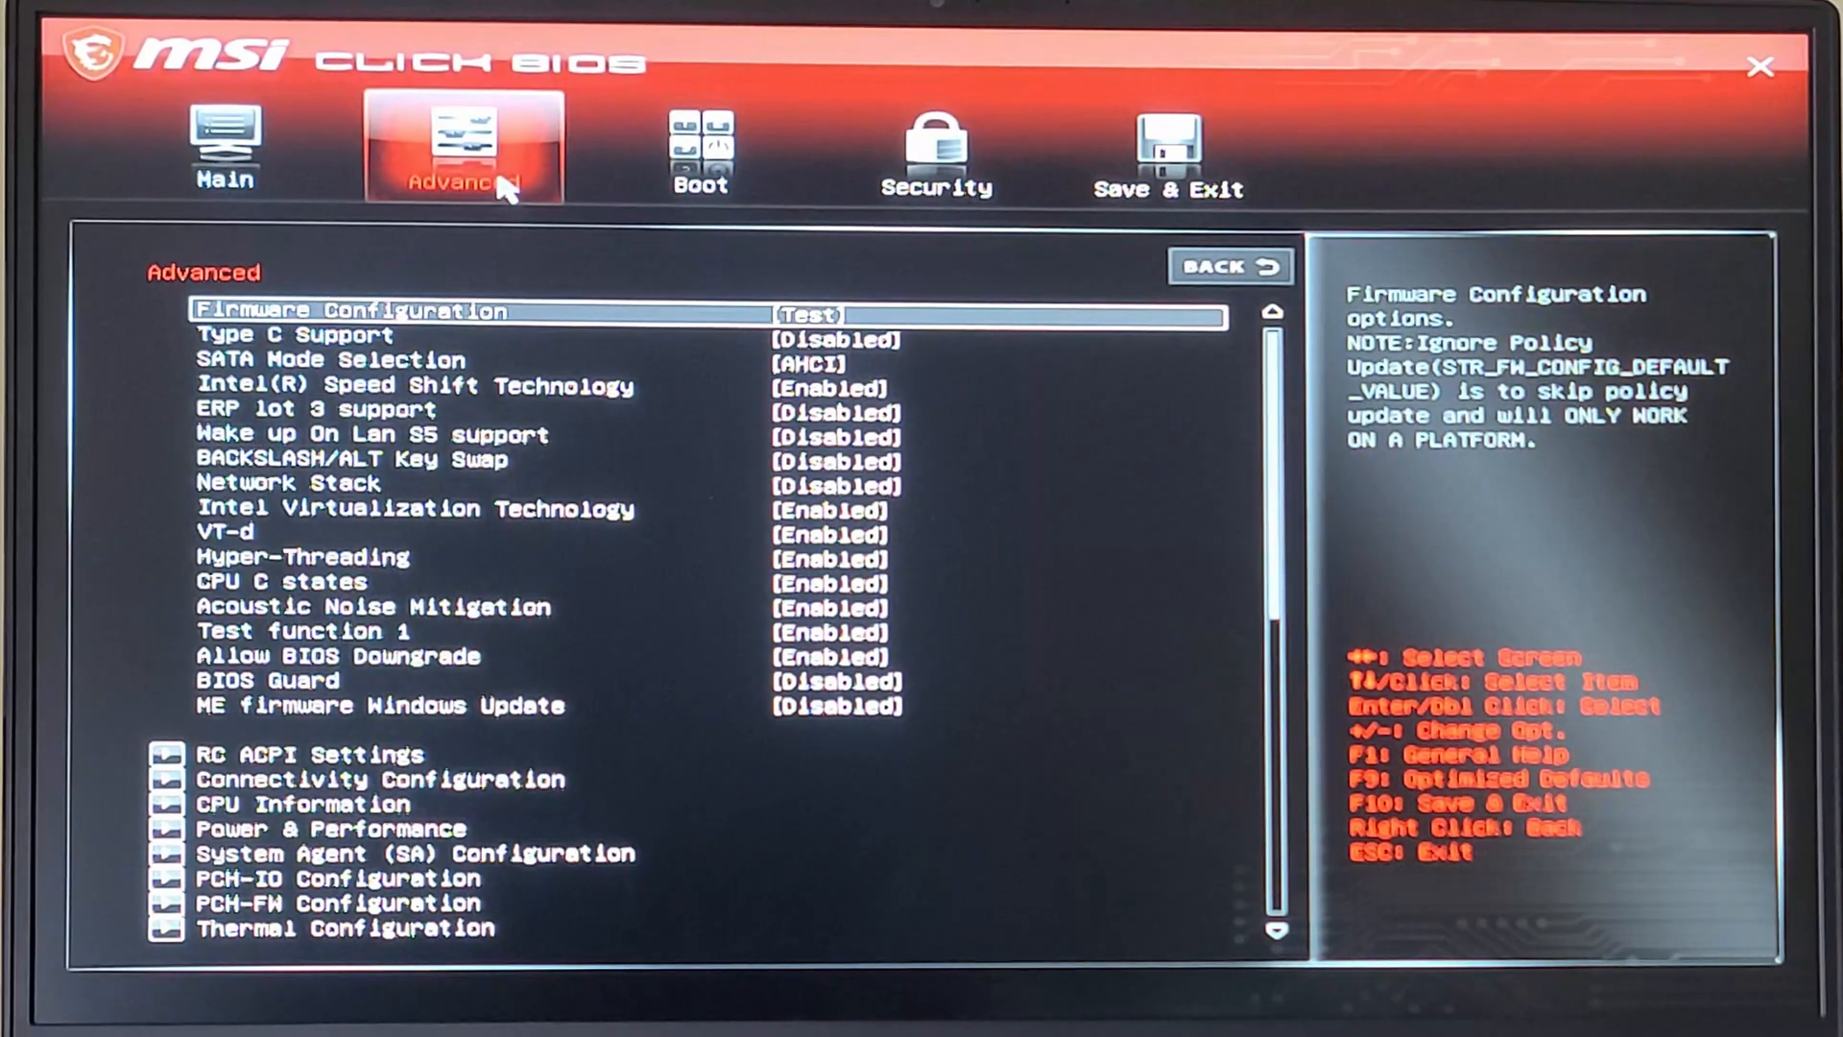
scroll("down", 3)
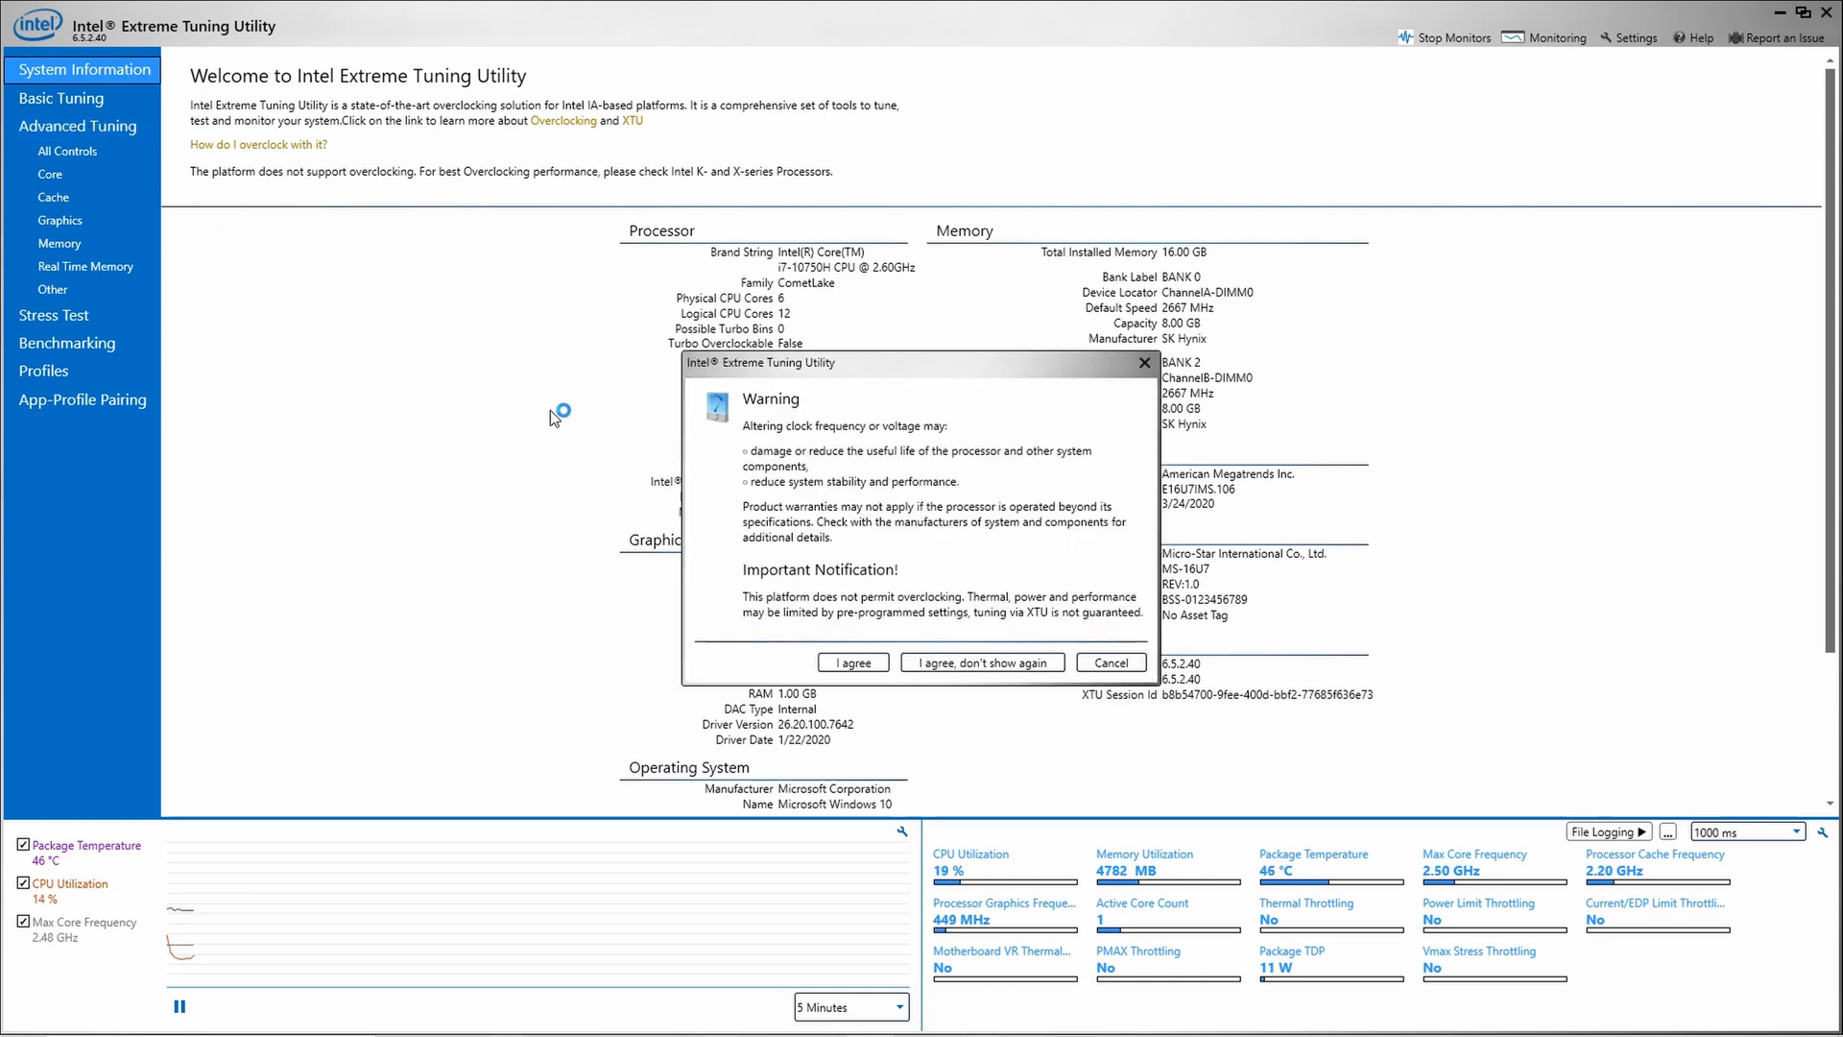
- Accept the warning and set the Core Voltage Offset to -0.100 V
left_click(852, 661)
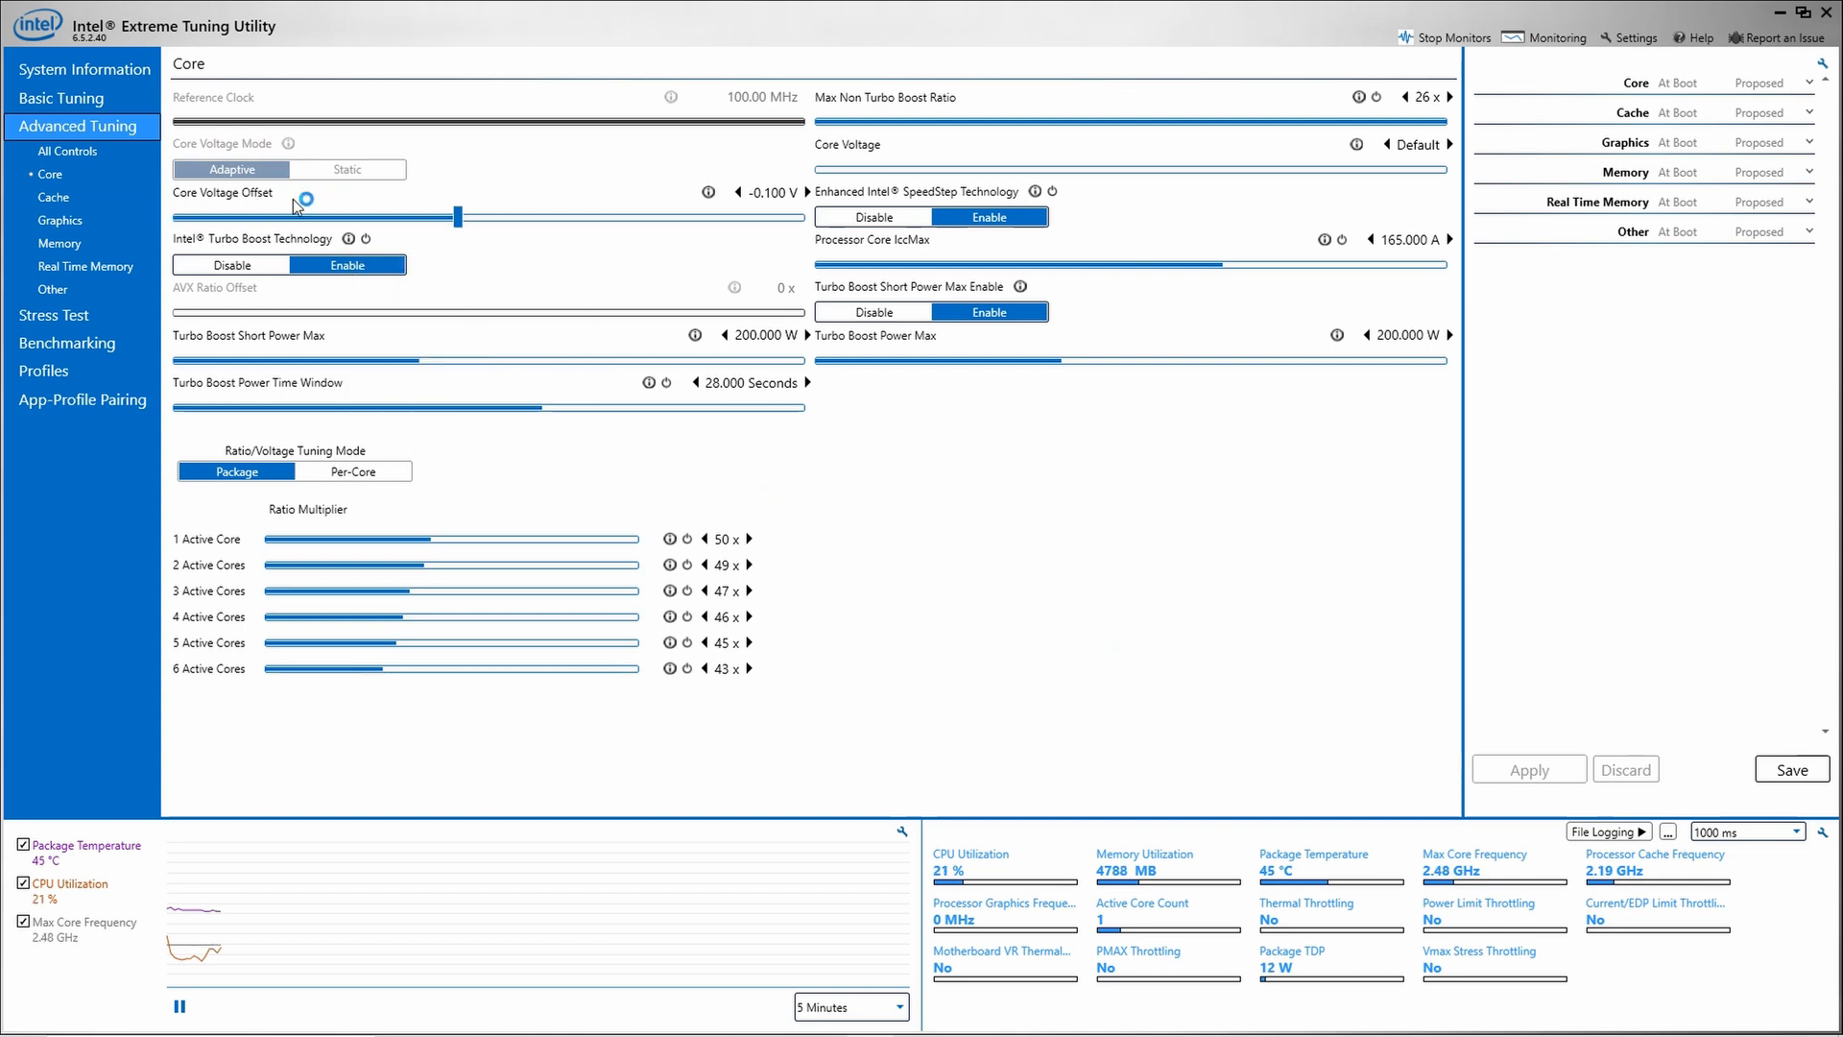
left_click(776, 192)
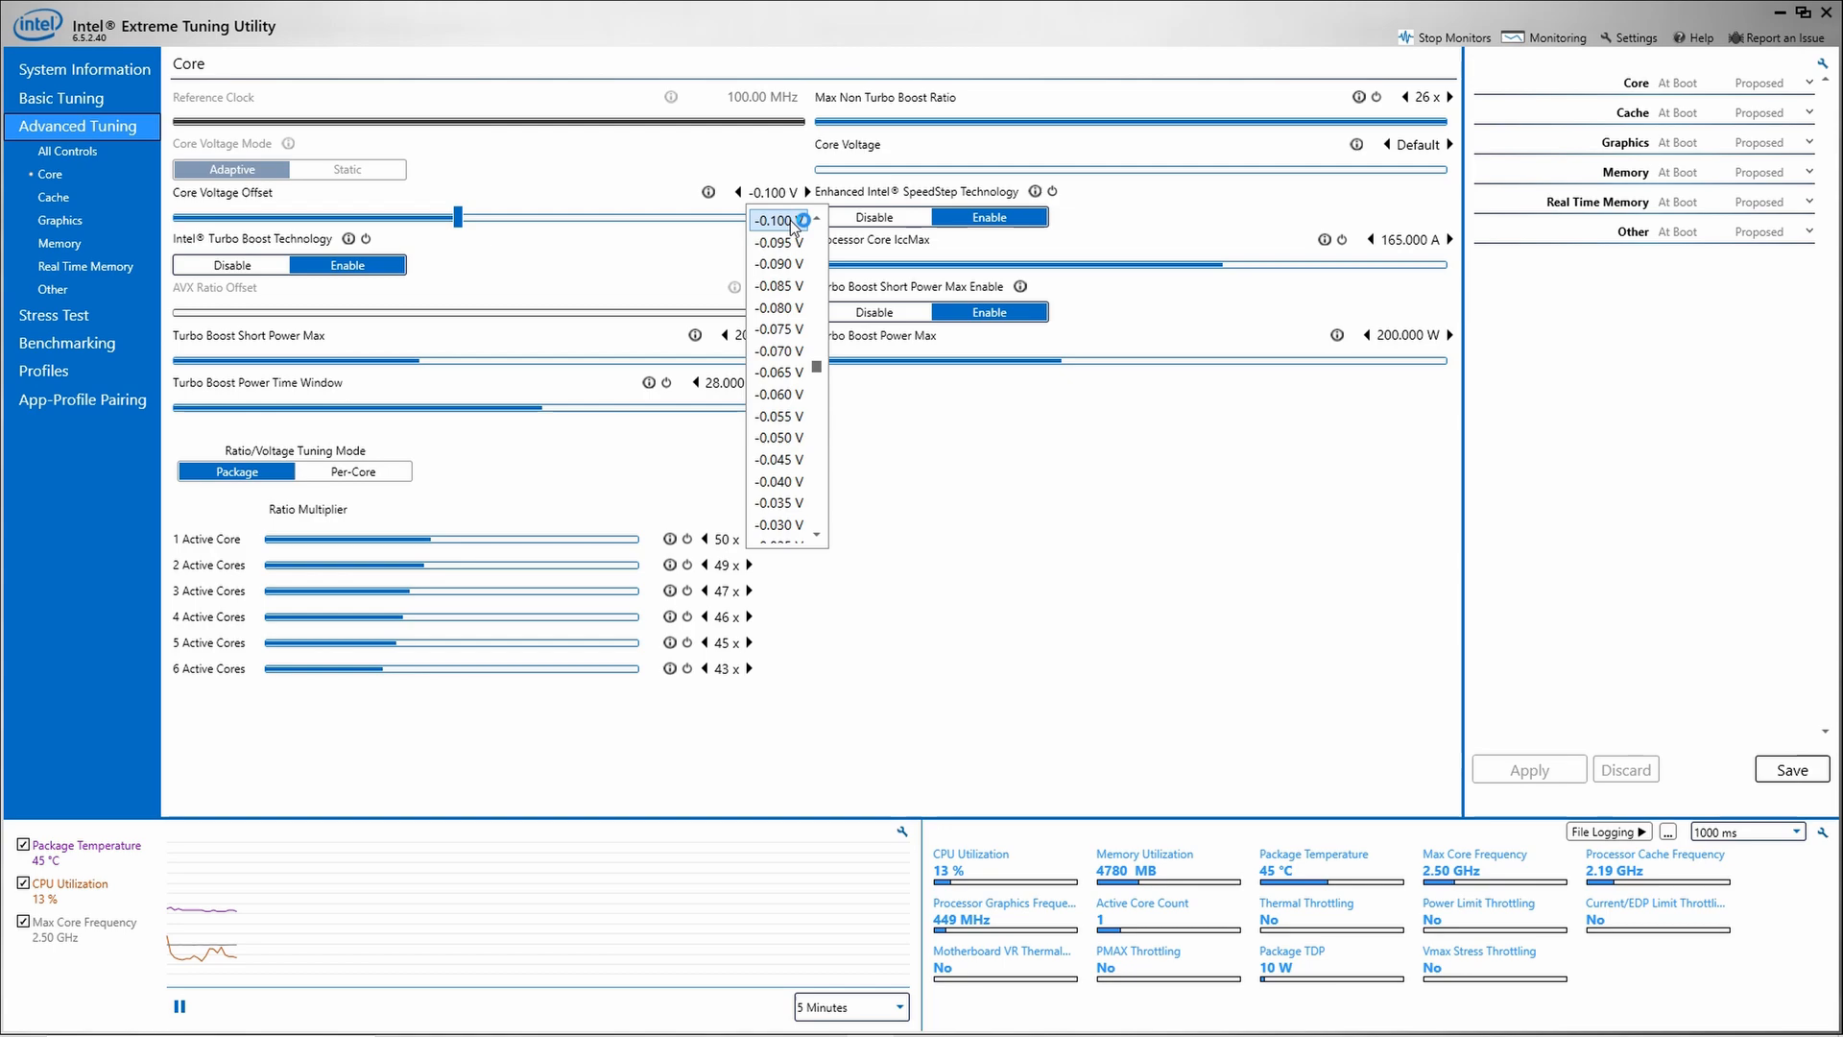
left_click(777, 220)
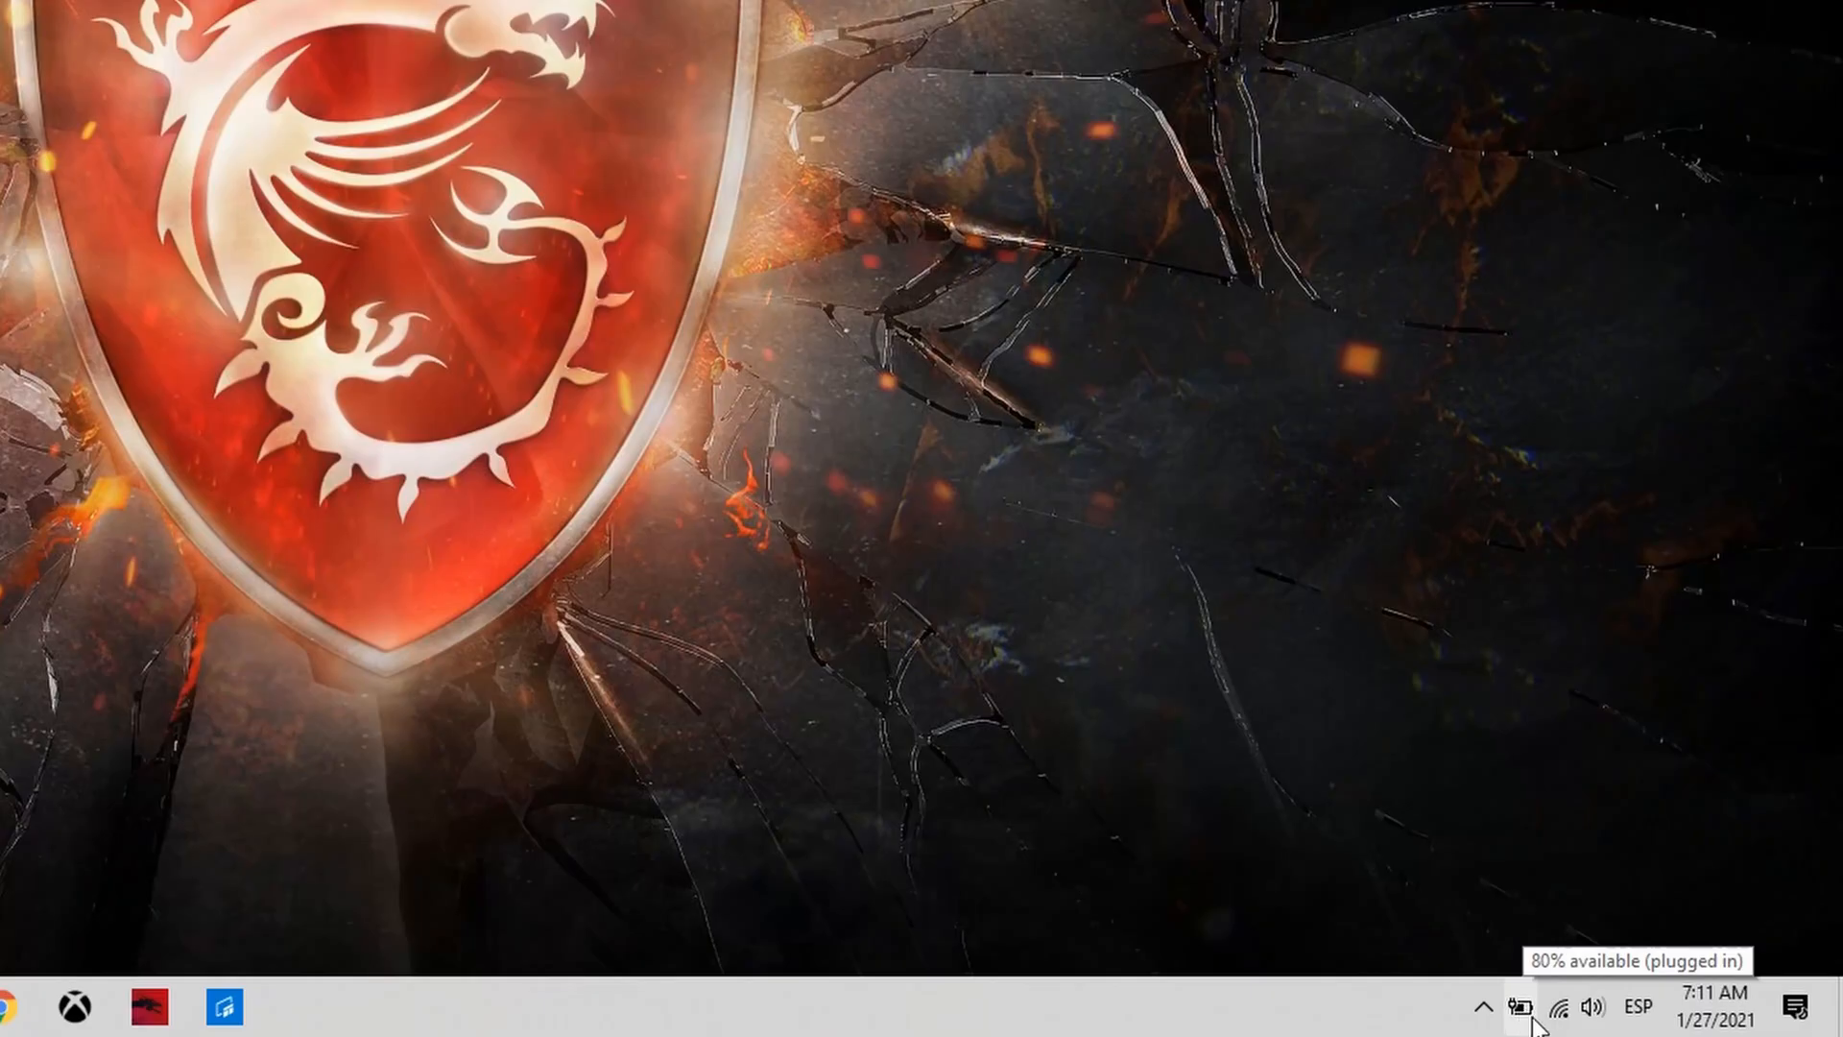
- Open Power Options from the battery icon and edit the Balanced plan's settings
right_click(1520, 1007)
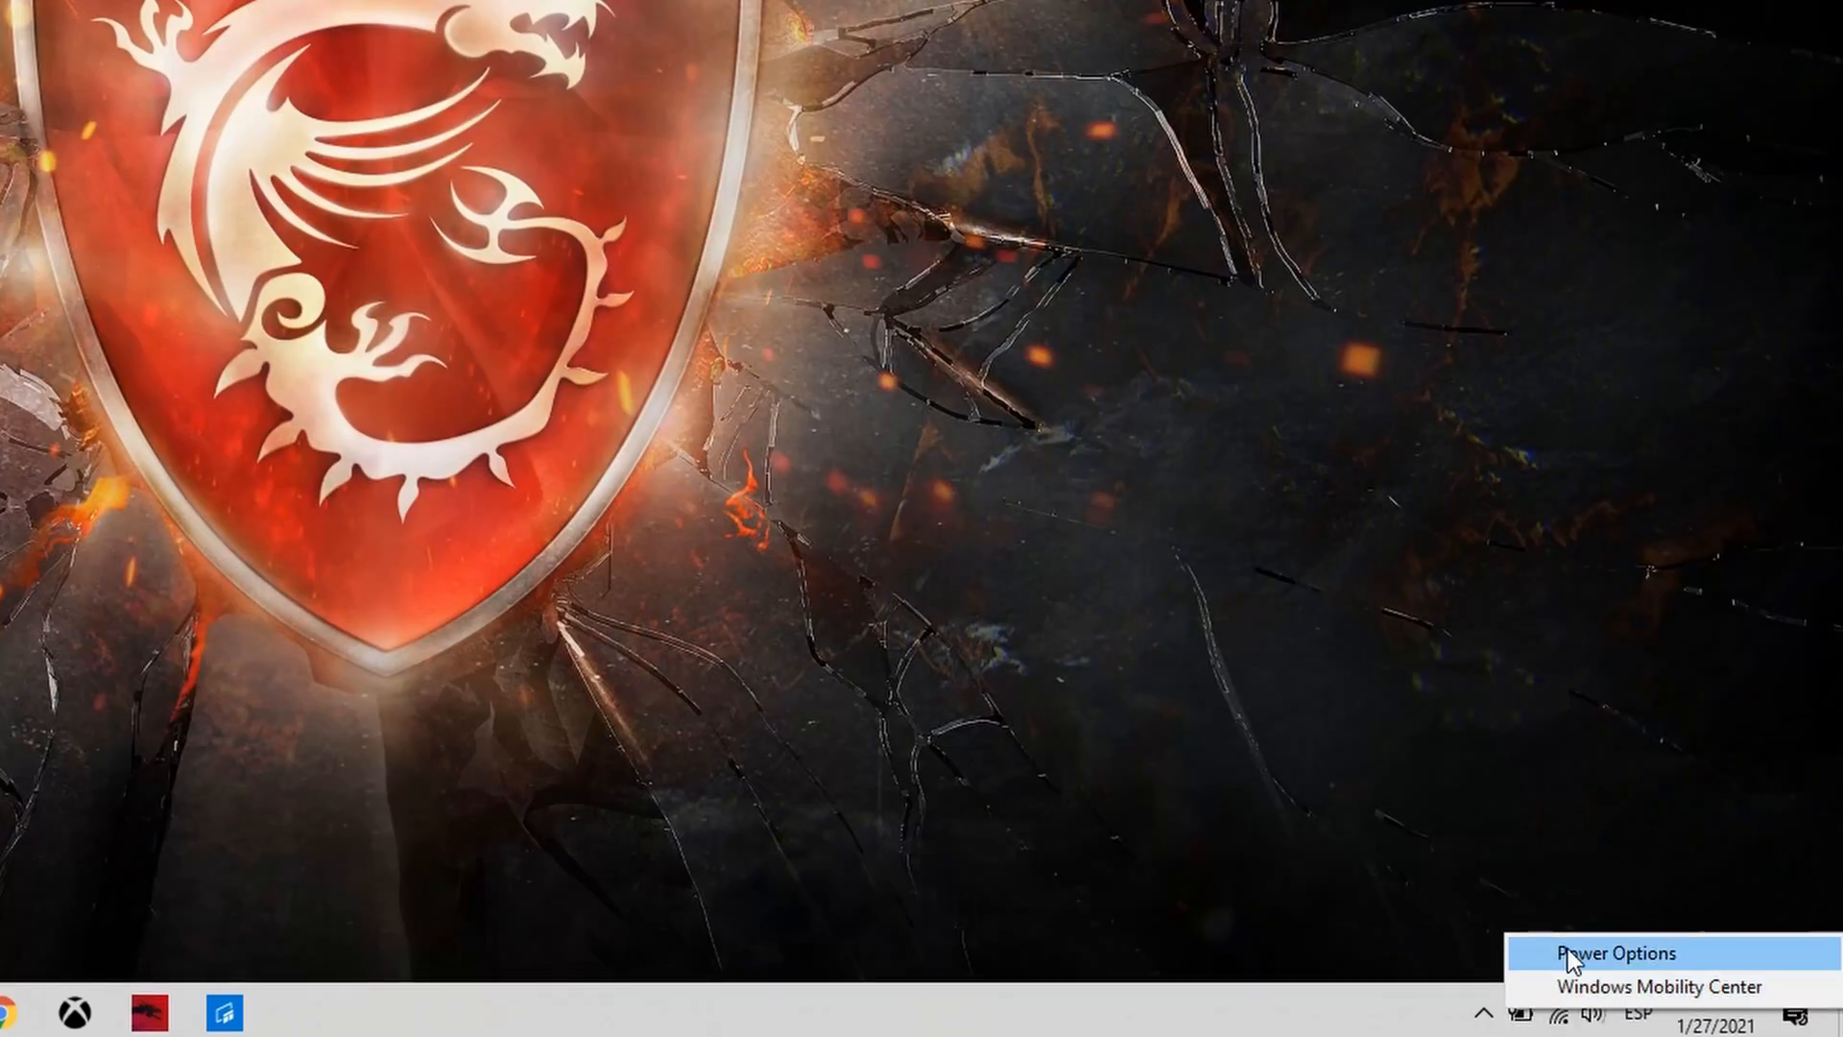
left_click(1614, 954)
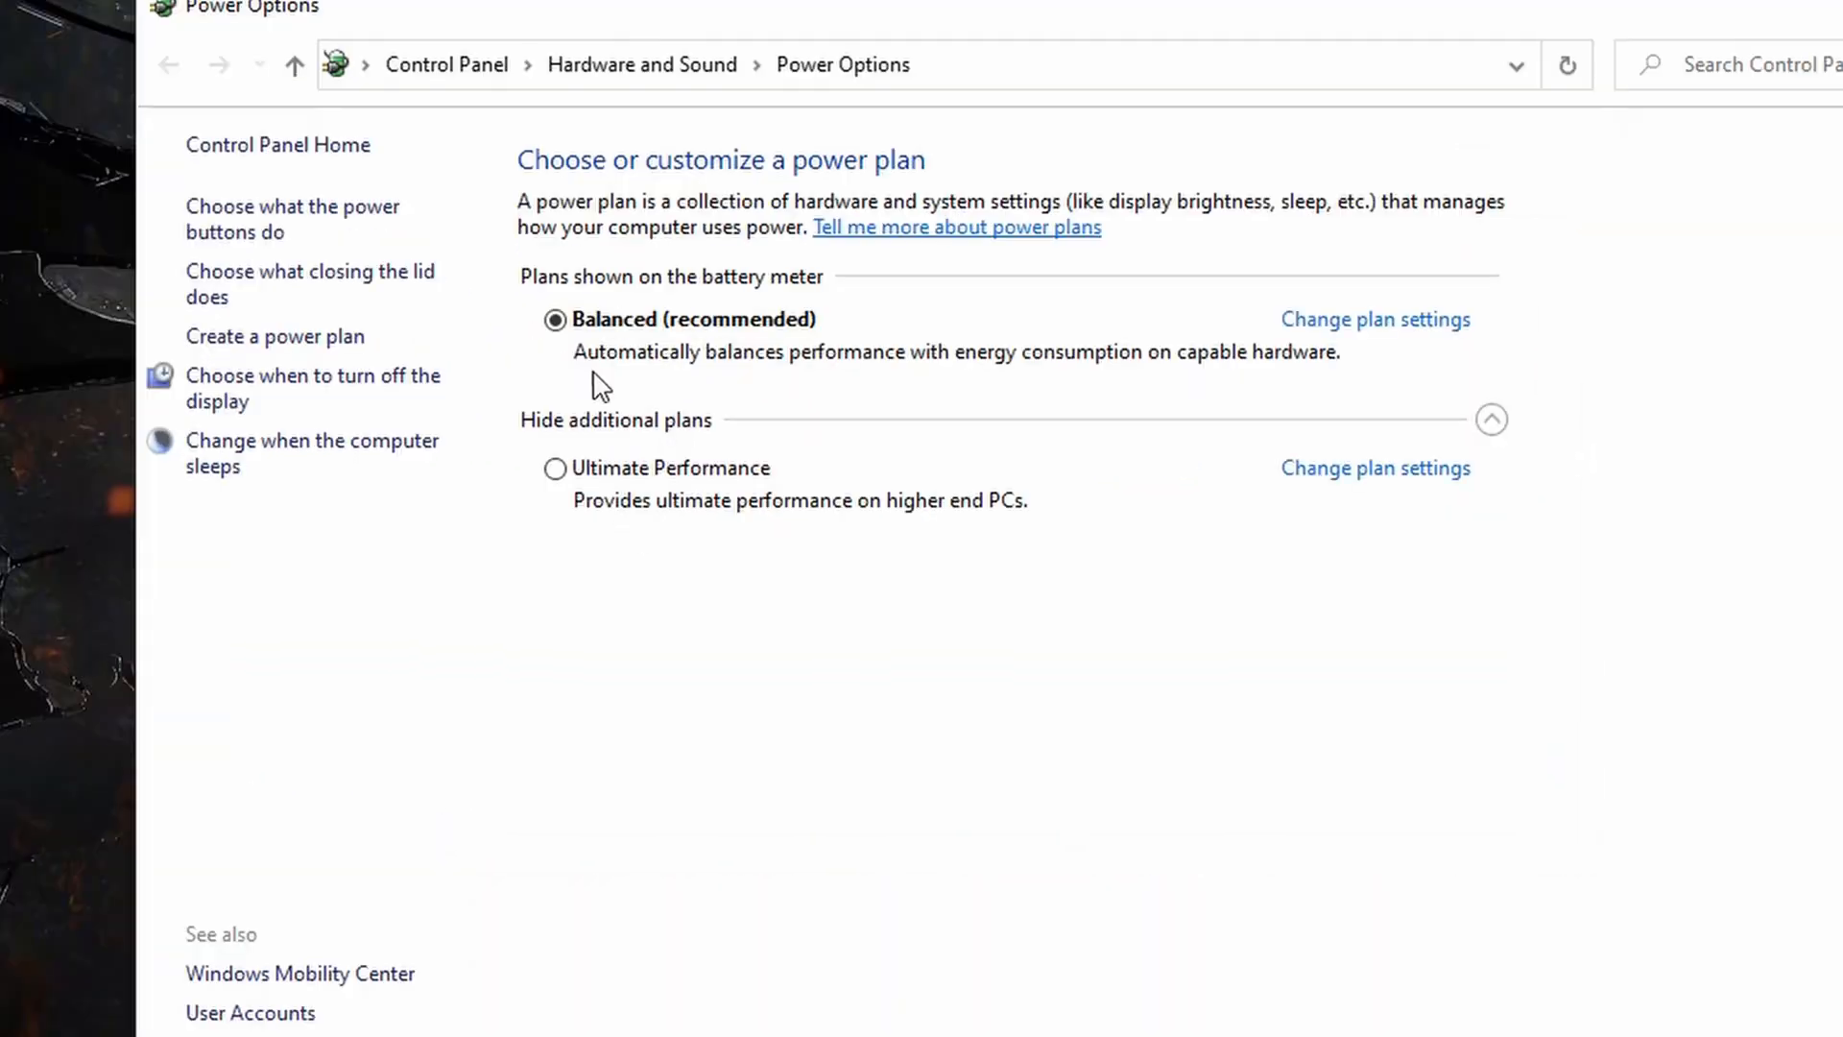
mouse_move(1433, 295)
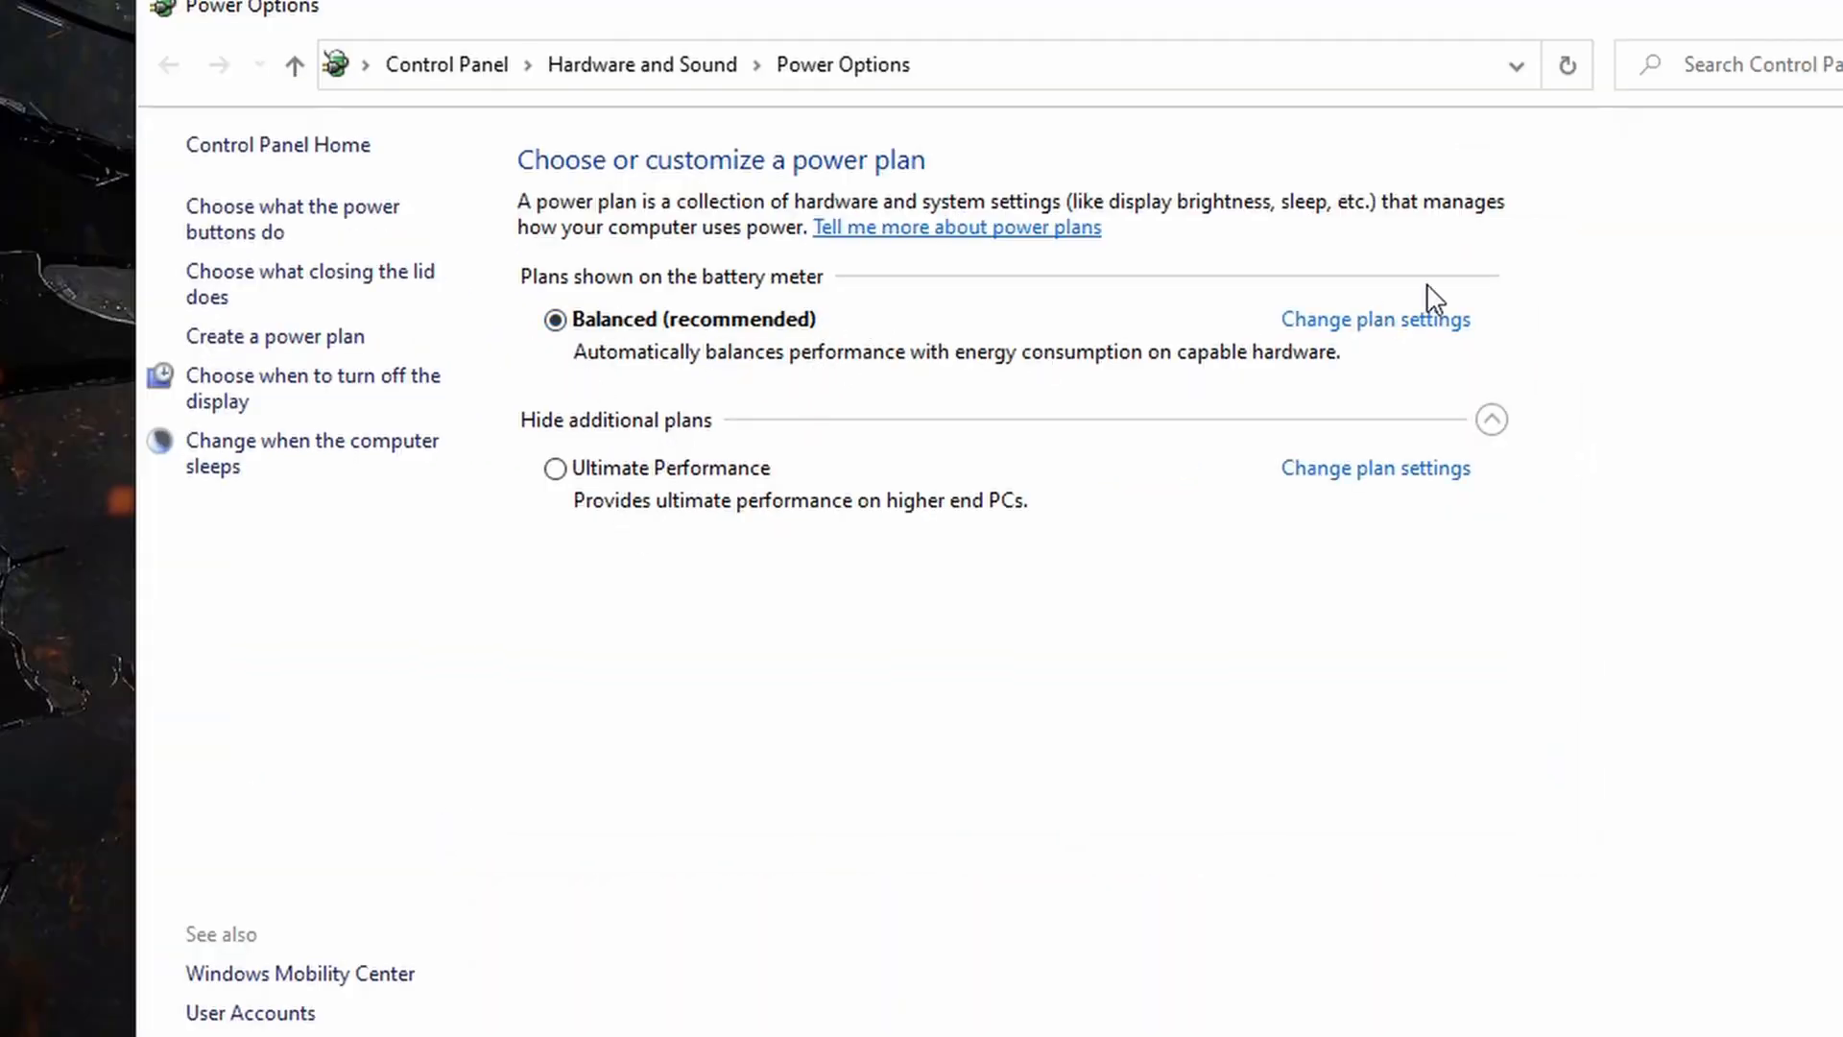
left_click(1374, 318)
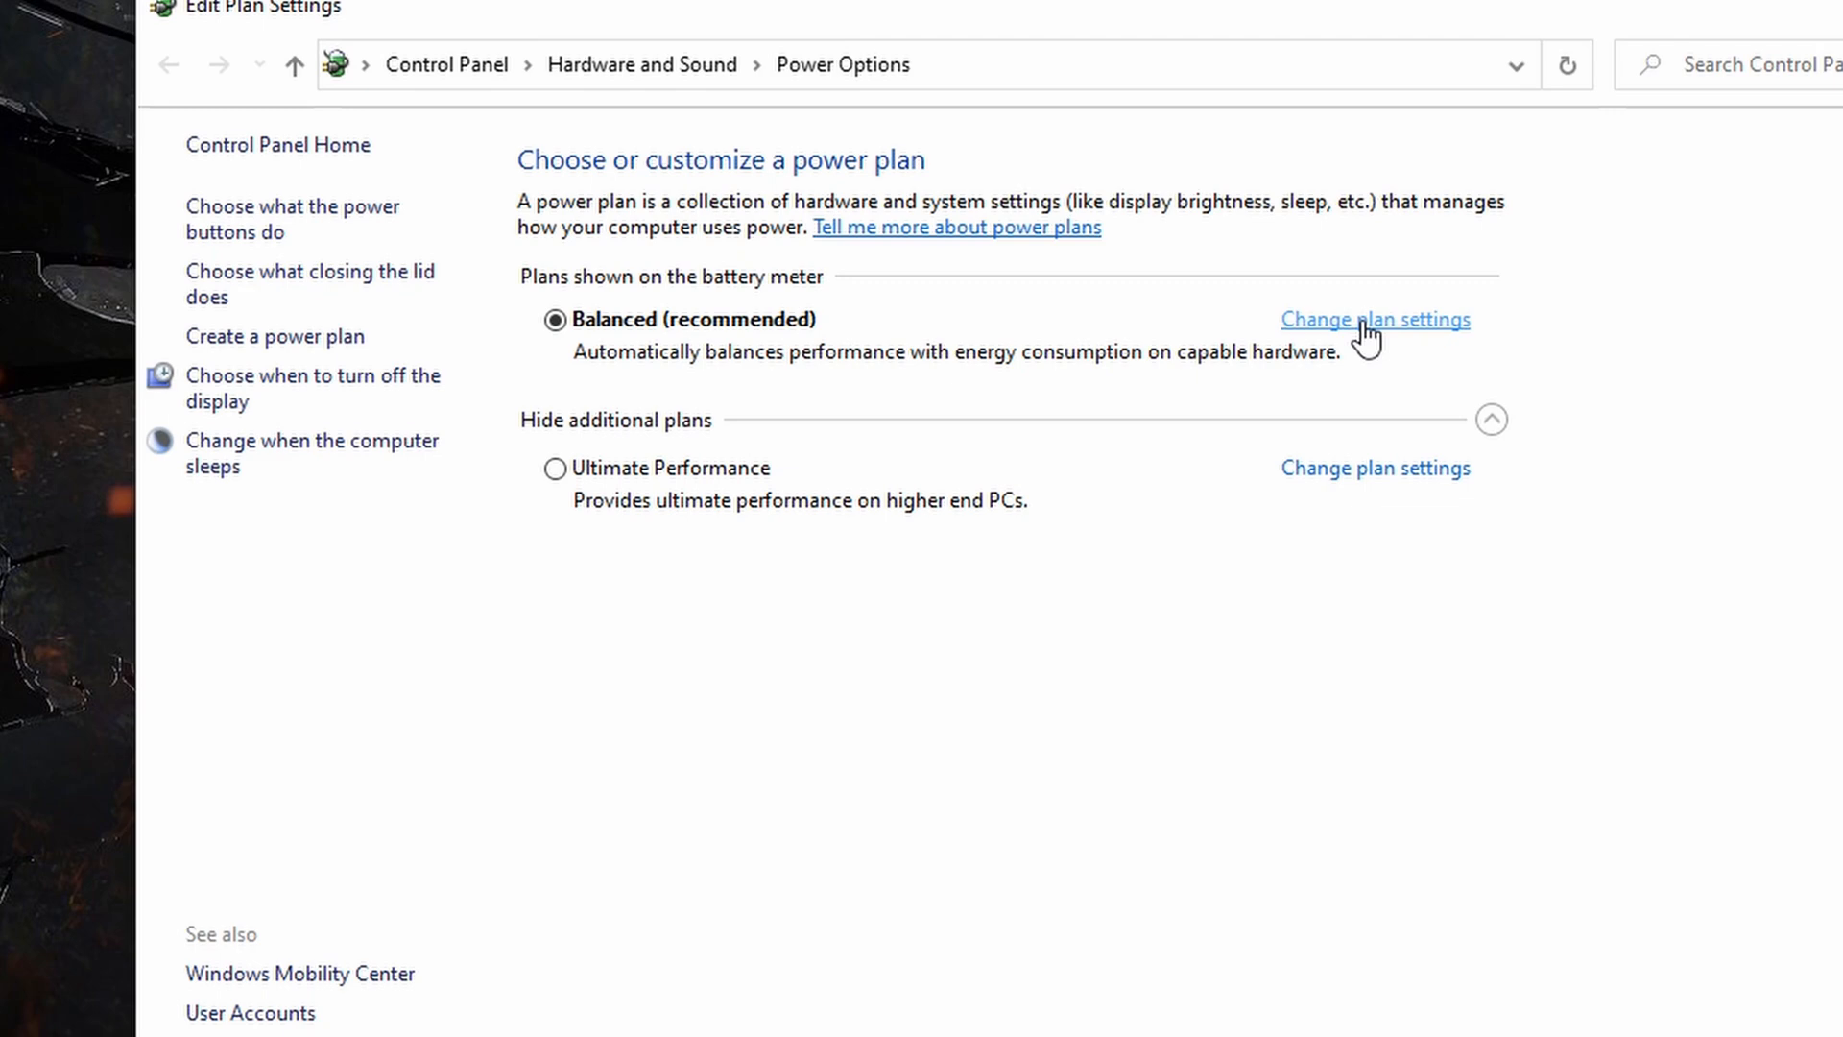
left_click(1374, 319)
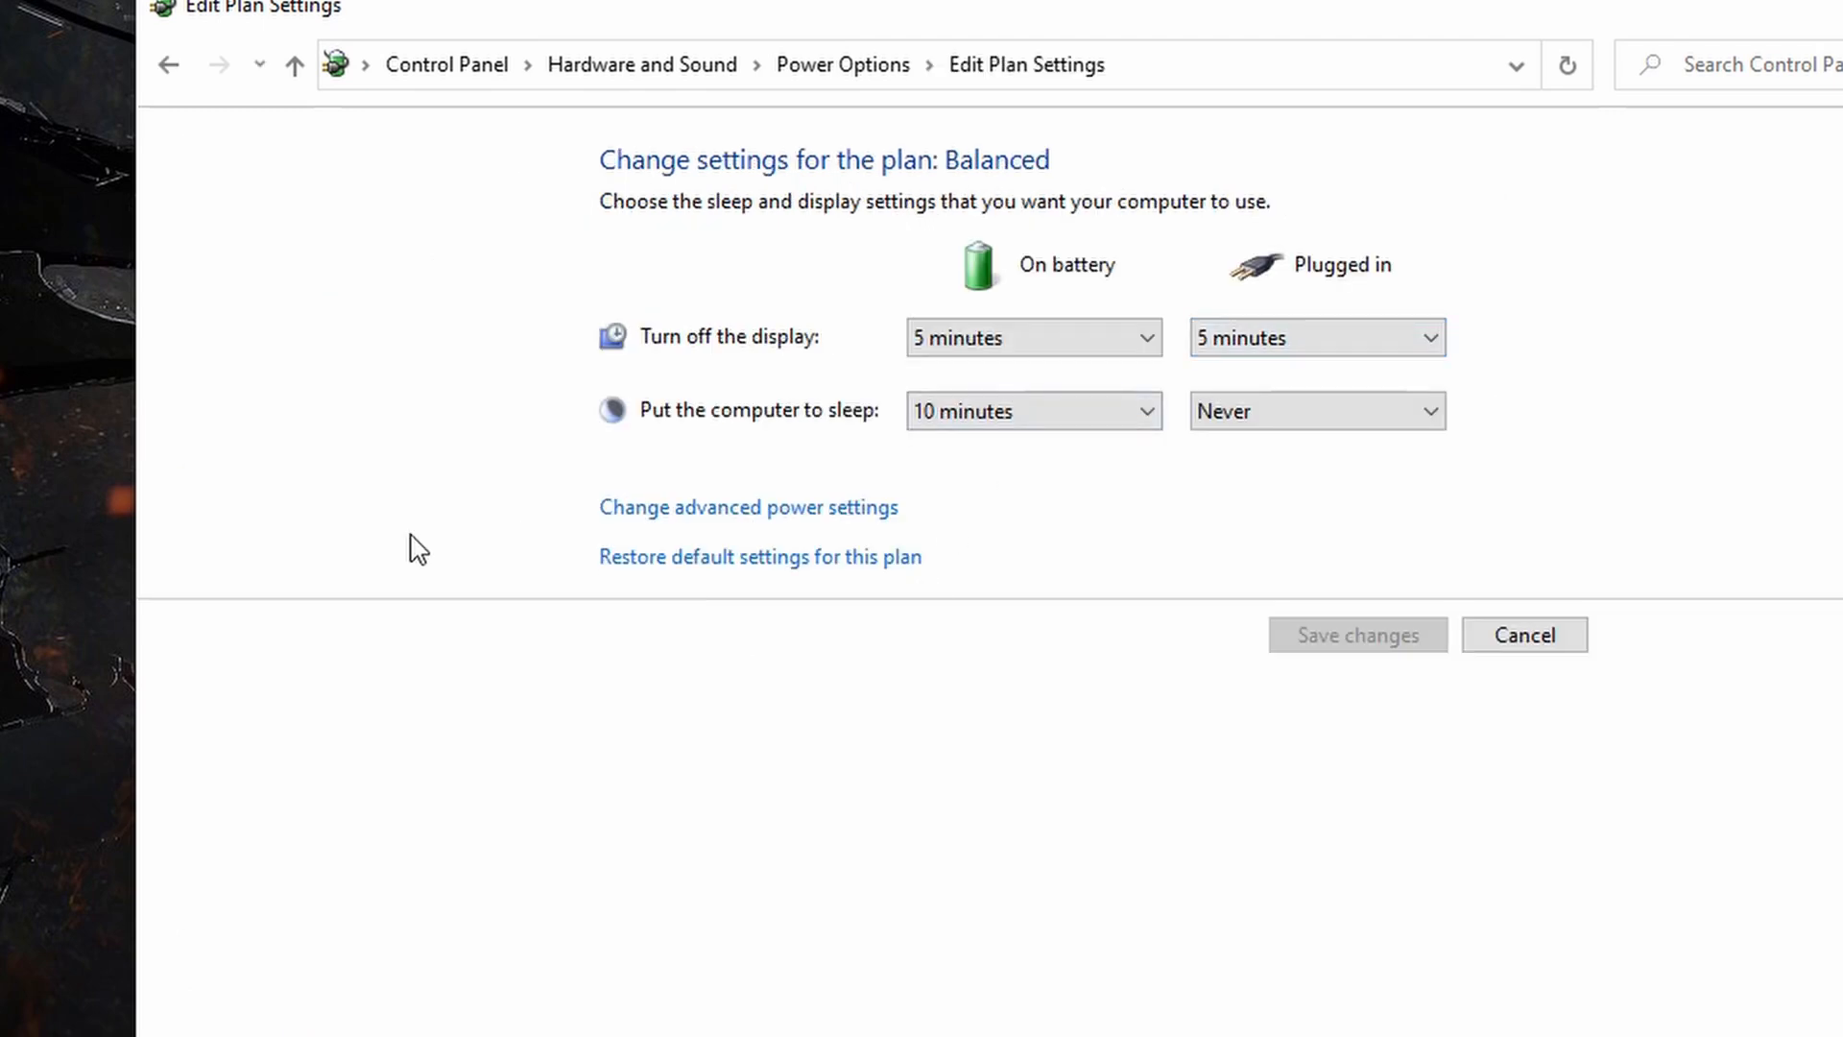
mouse_move(726, 523)
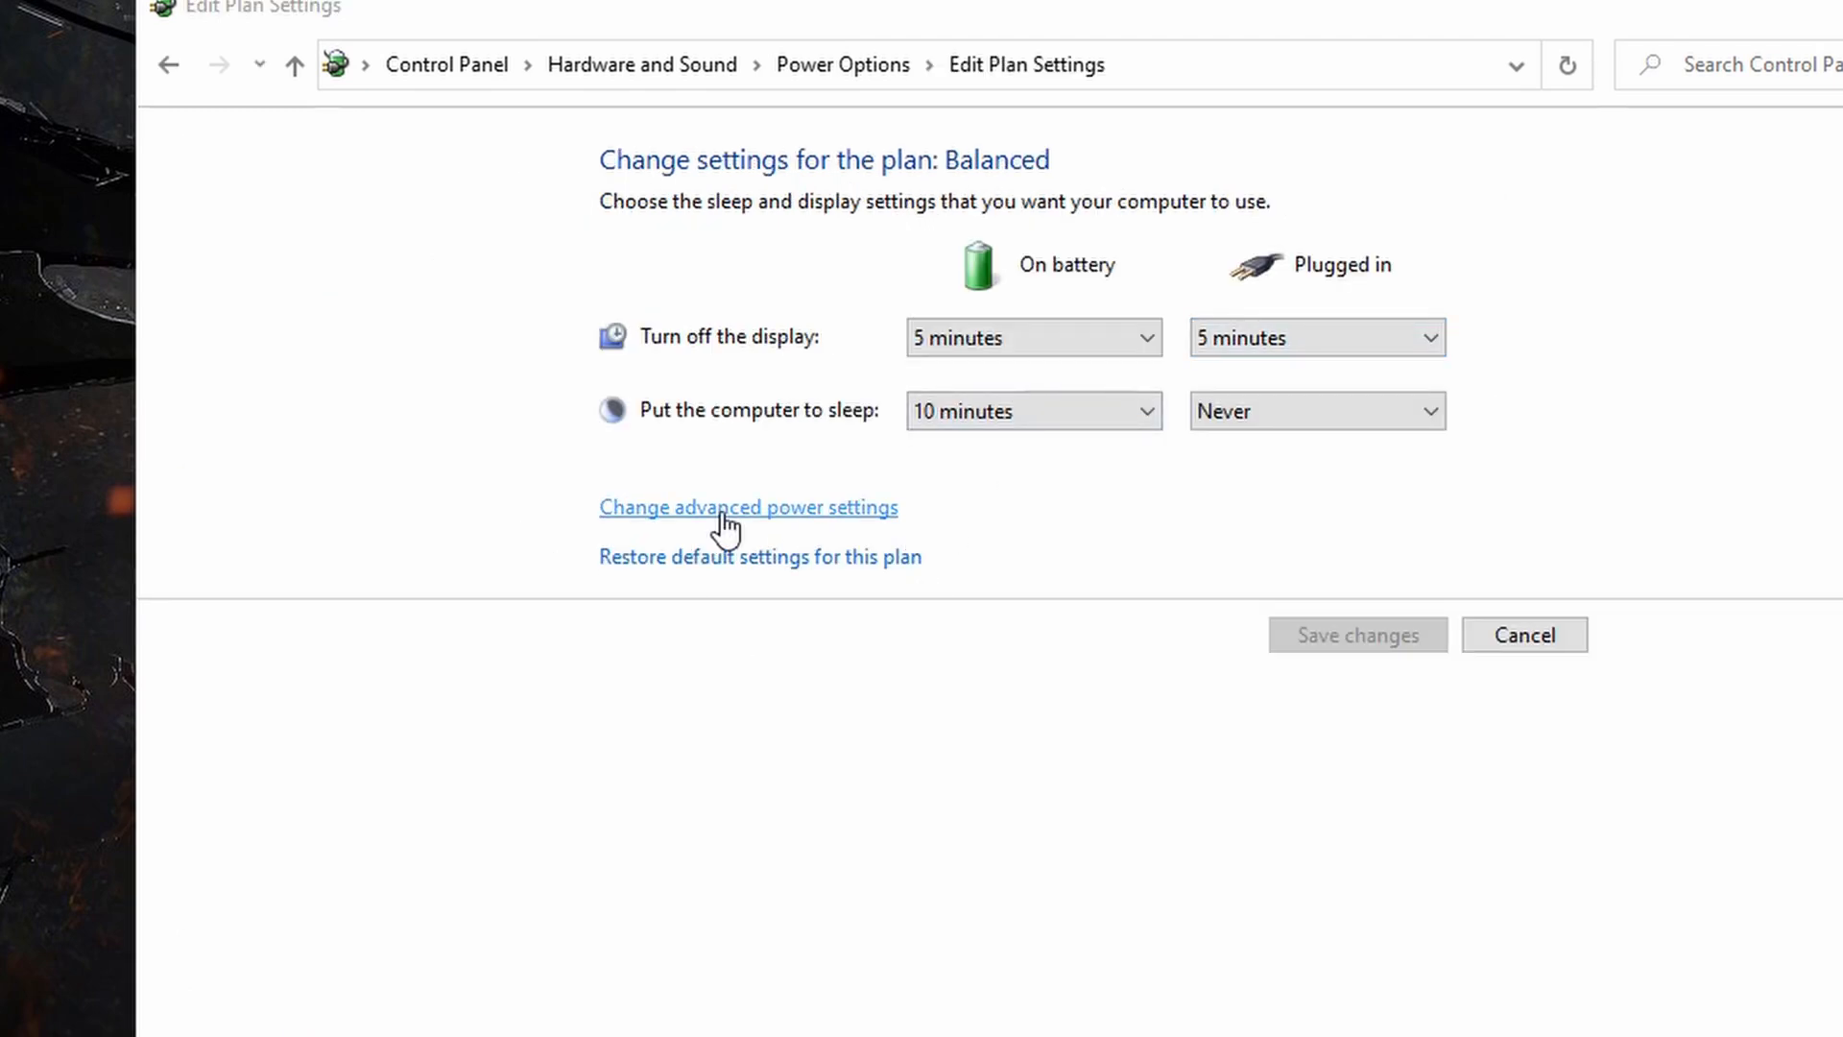
- Expand Processor power management to show maximum processor state 92% battery, 97% plugged in
left_click(748, 507)
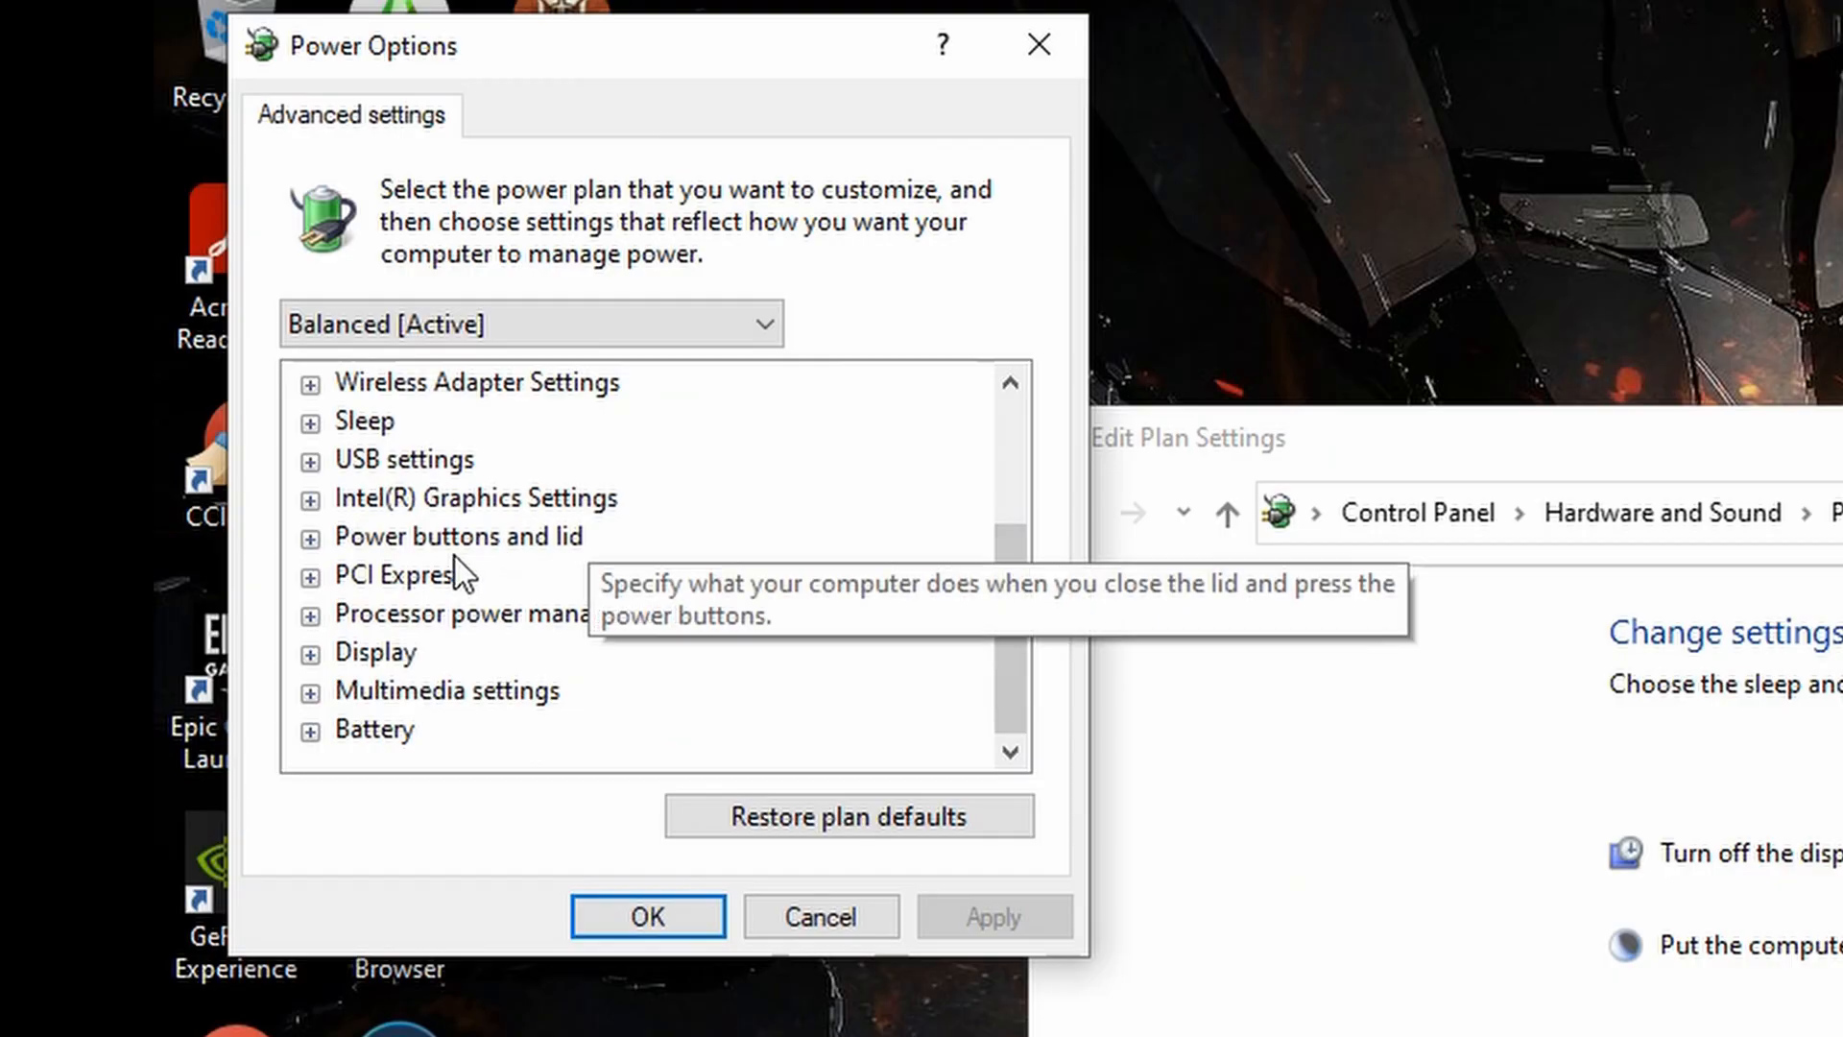
left_click(309, 496)
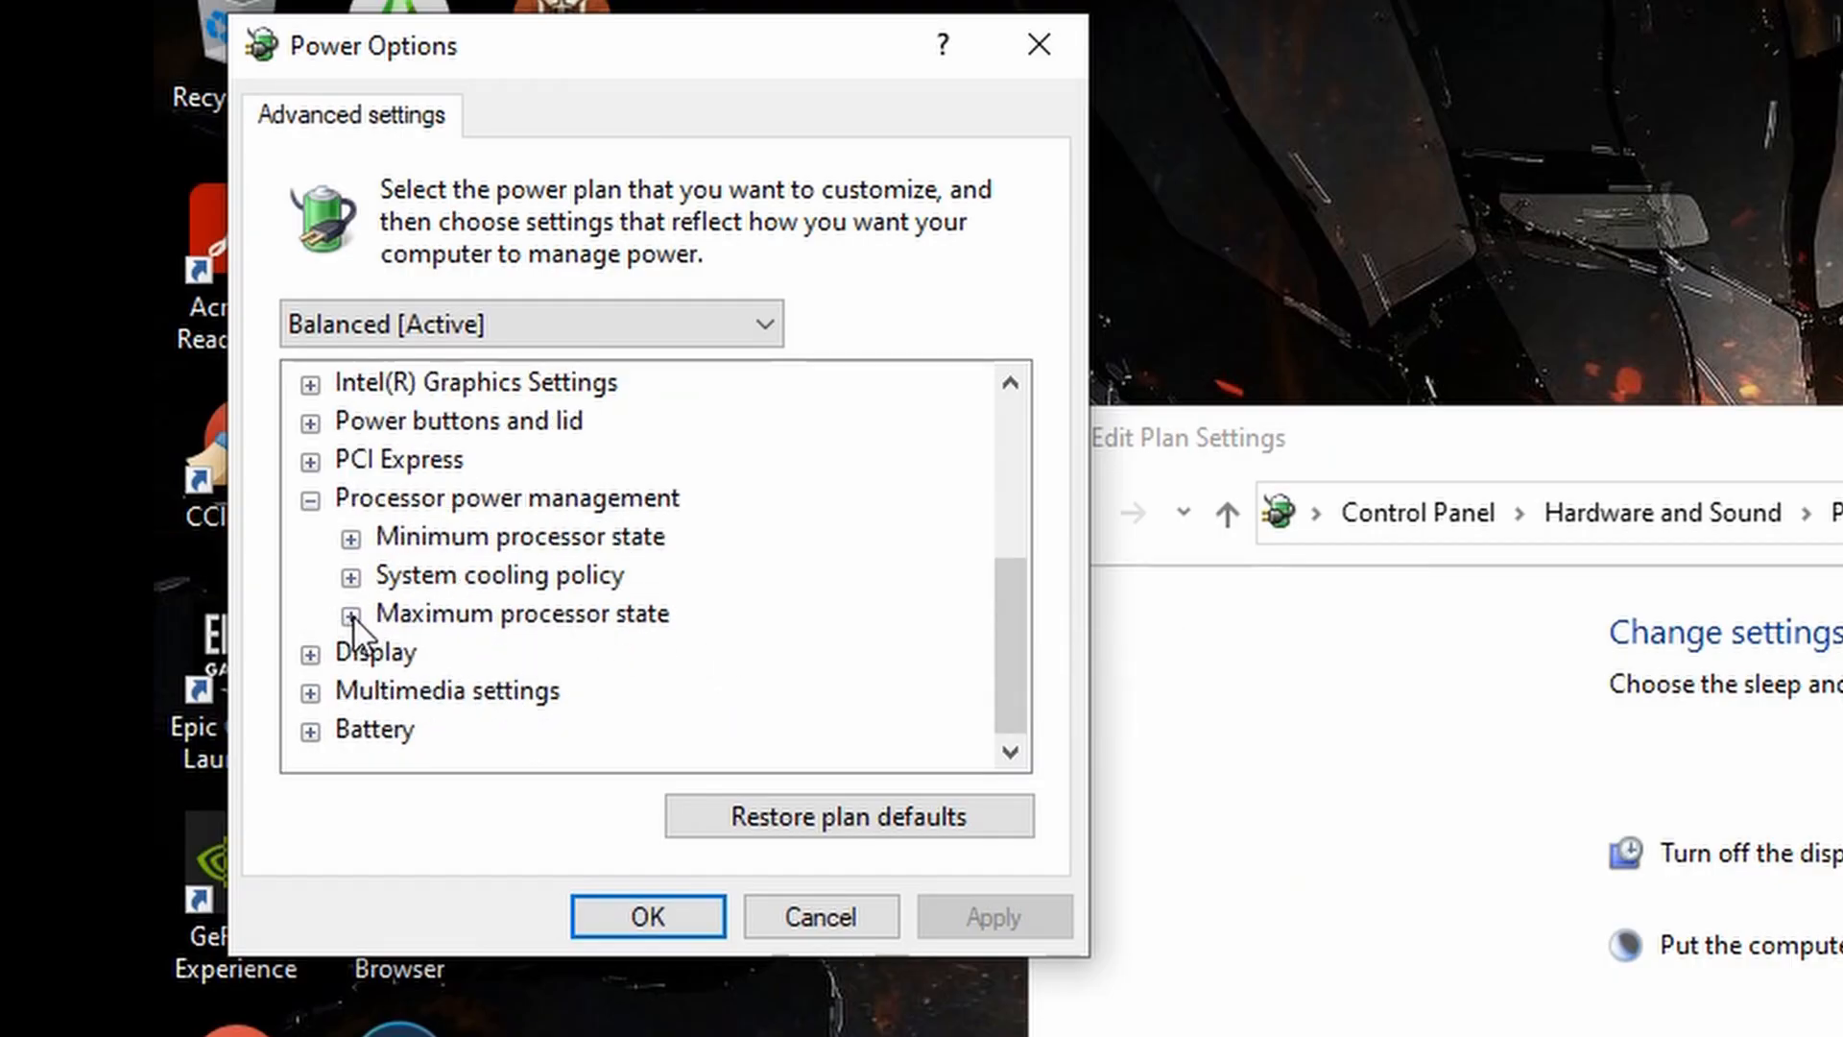
left_click(351, 612)
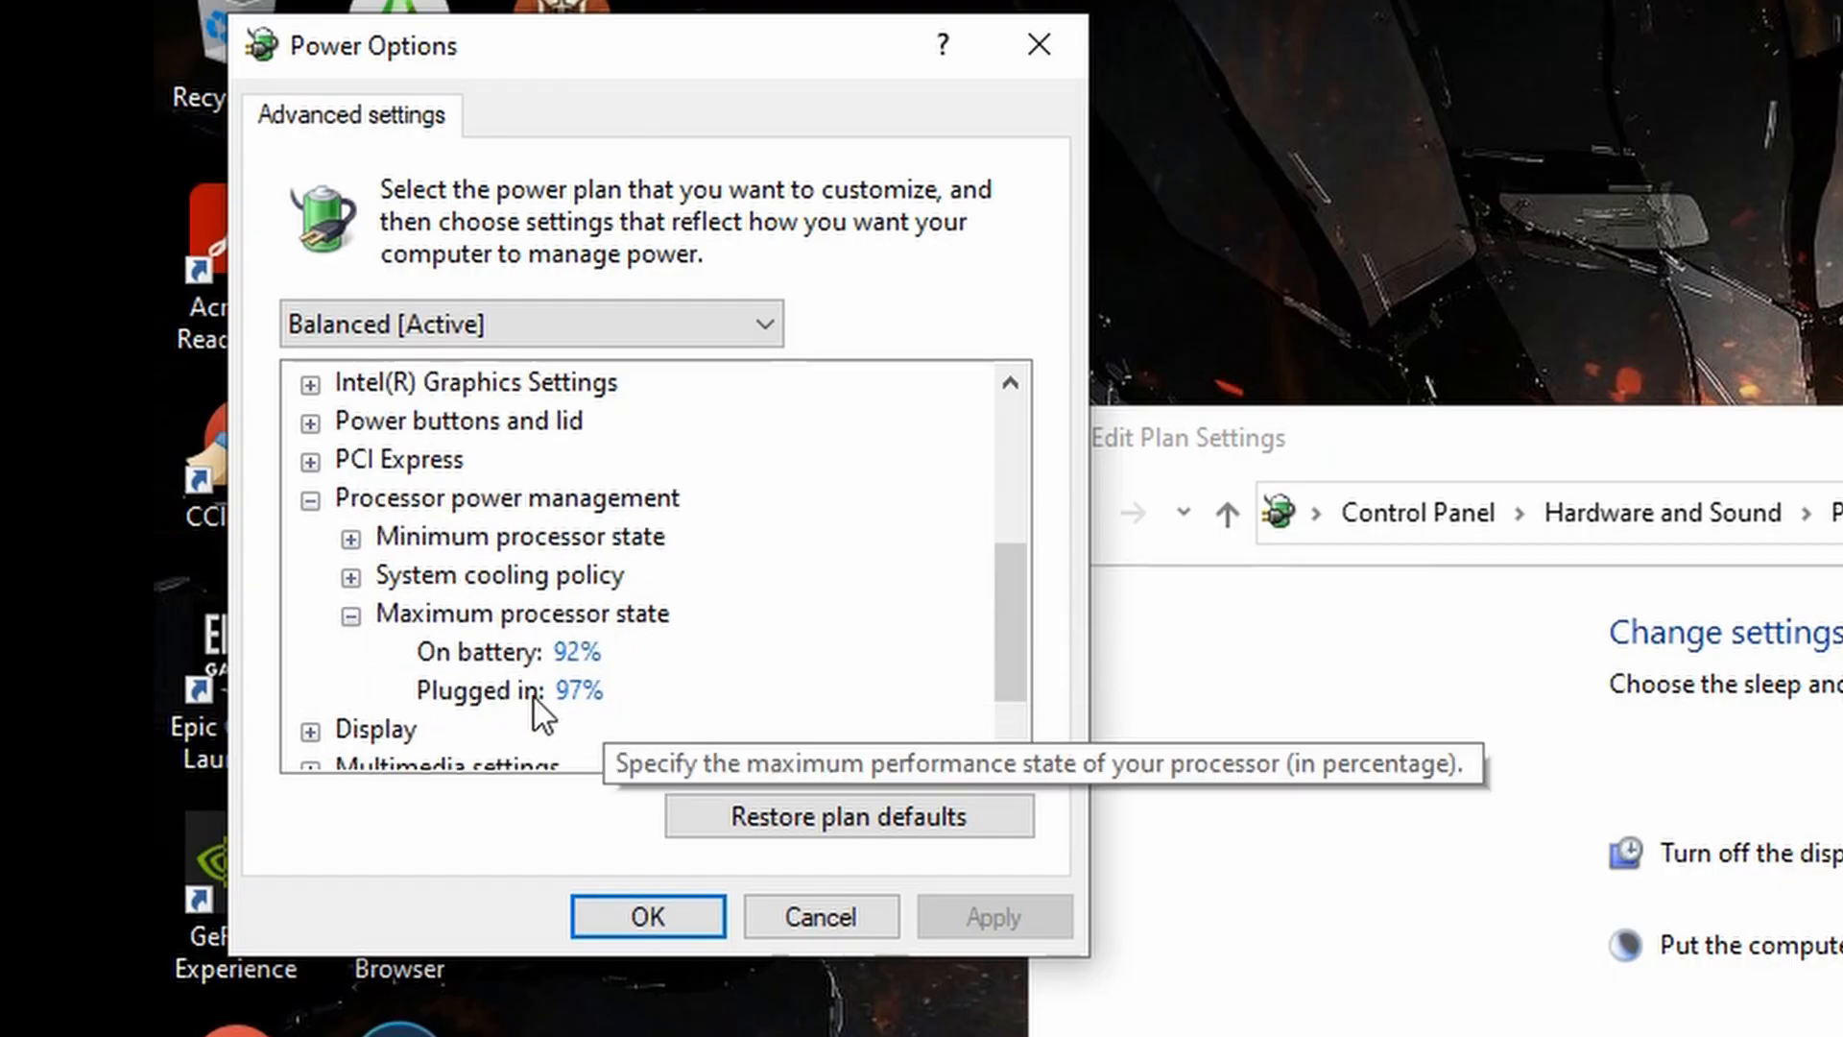